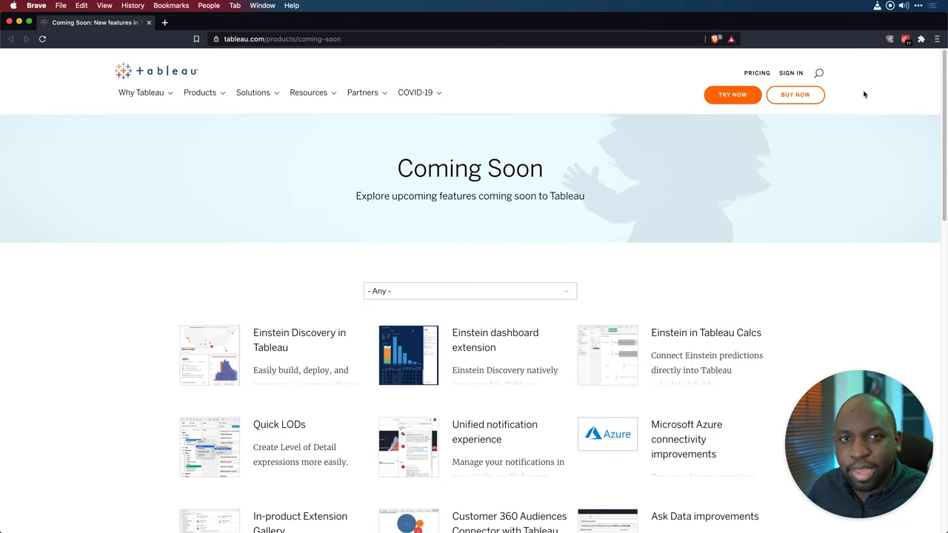
Expand and read the Einstein Discovery in Tableau details panel on the Coming Soon page.
scroll("down", 3)
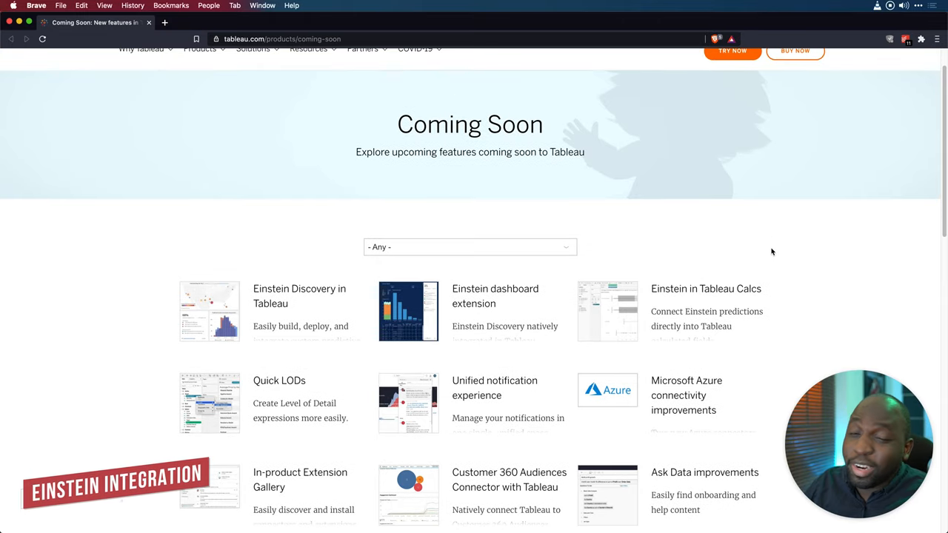
scroll("down", 3)
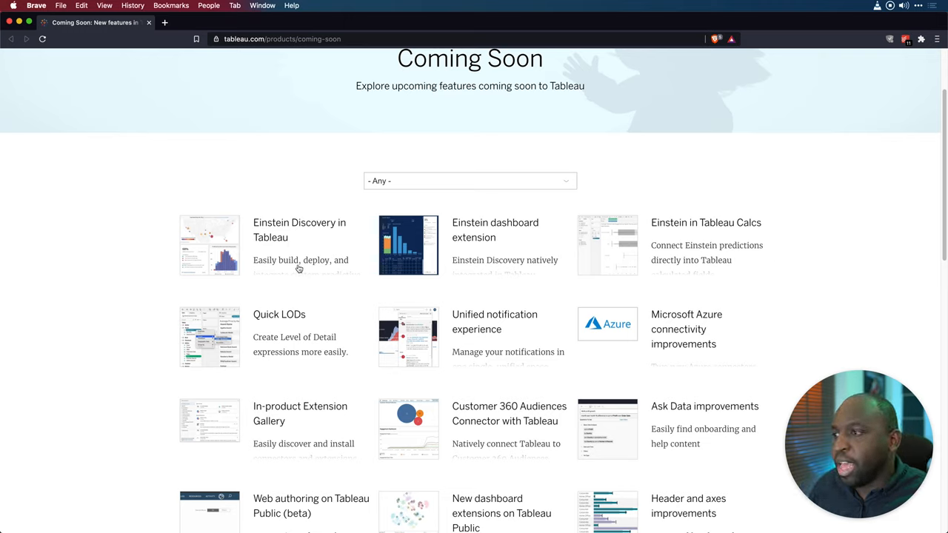
mouse_move(291, 266)
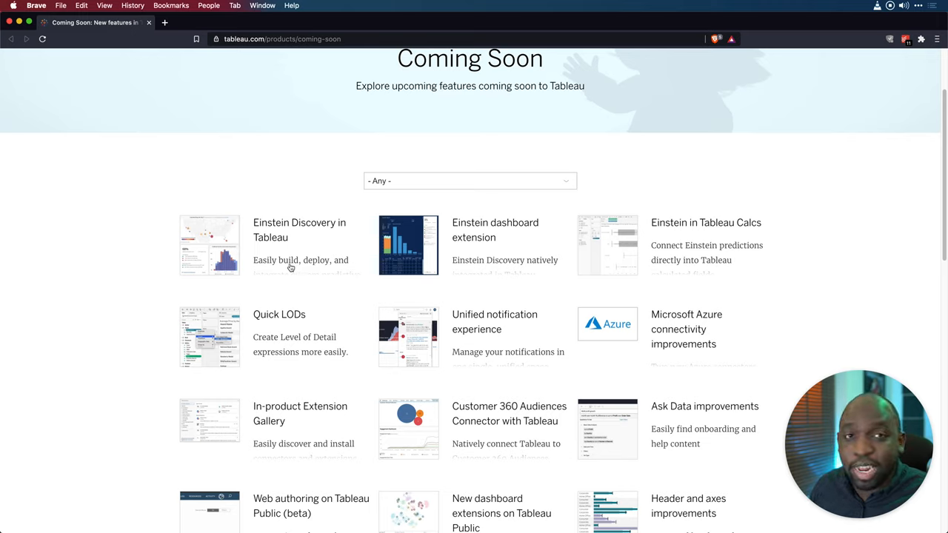
left_click(299, 230)
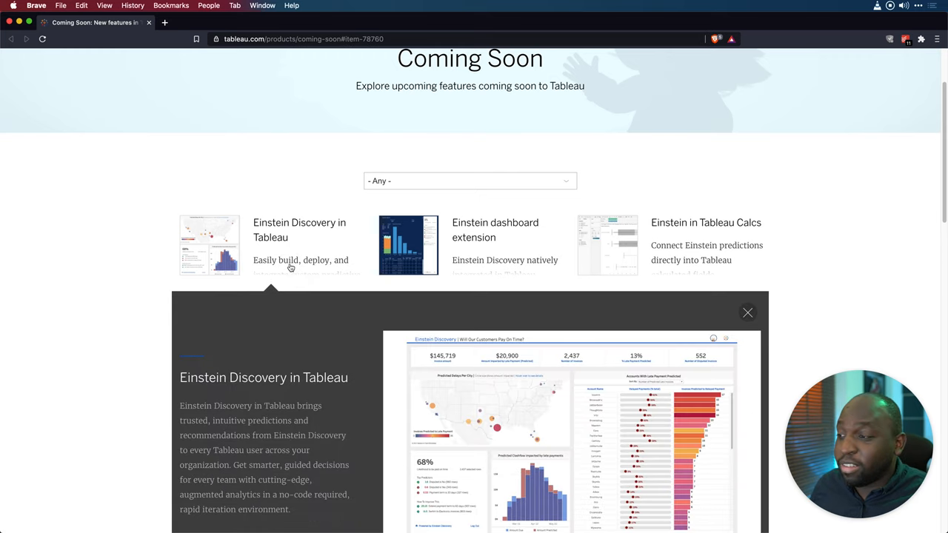
scroll("down", 3)
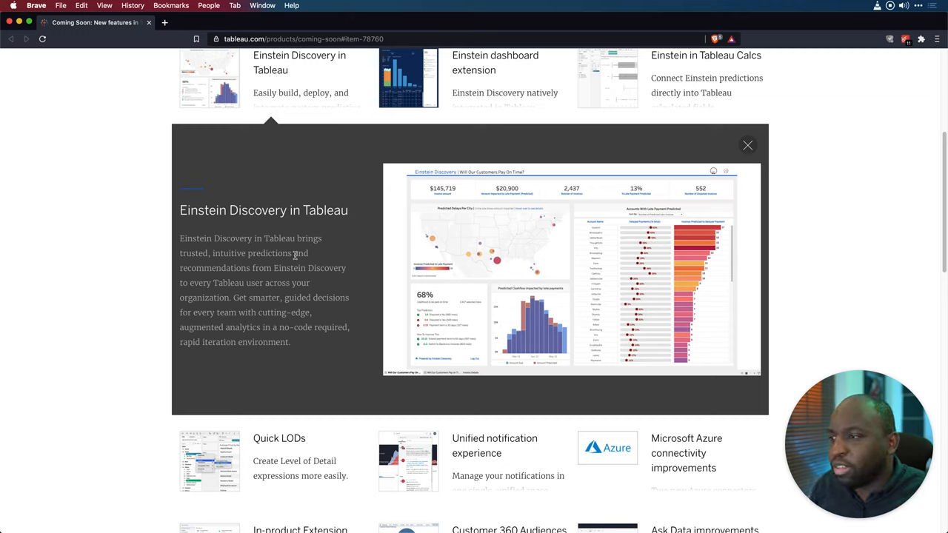
scroll("up", 3)
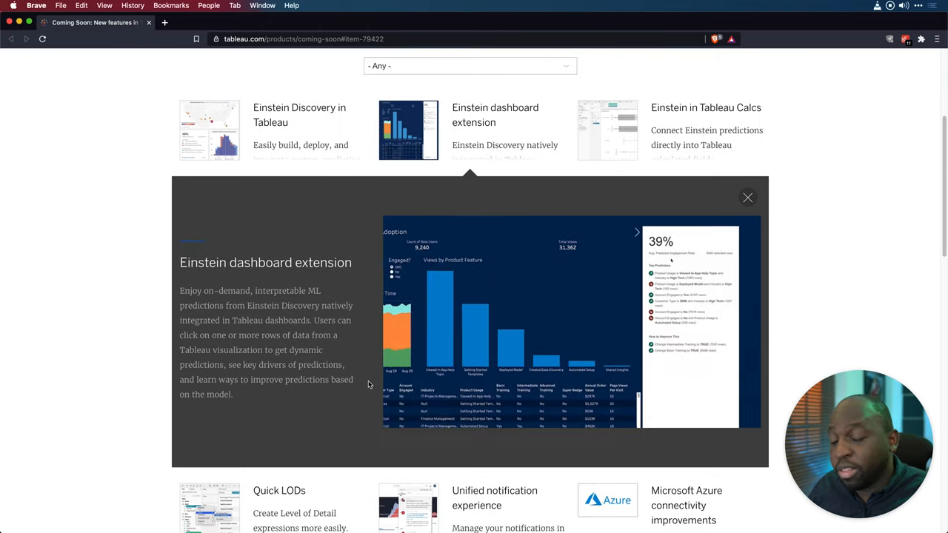
View the Einstein dashboard extension details and screenshot, then open a new blank tab.
left_click(635, 232)
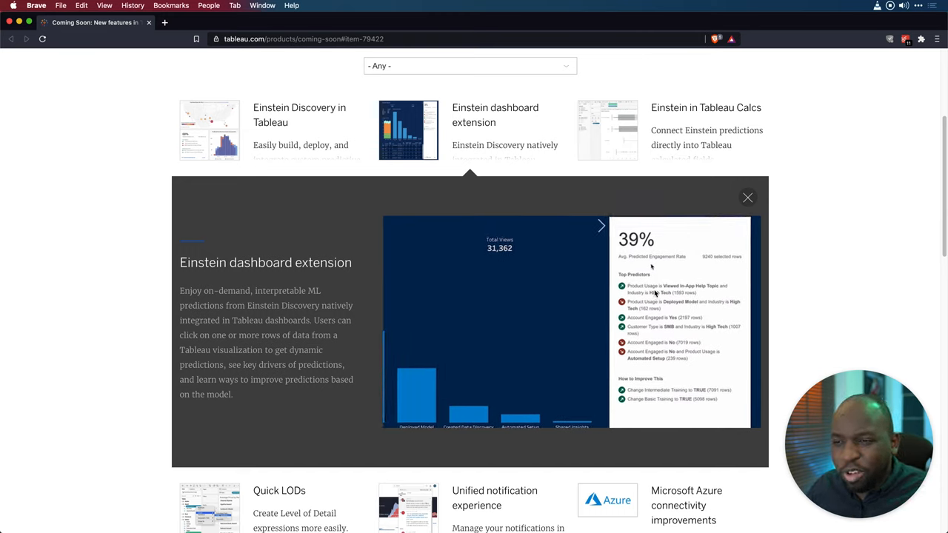
left_click(602, 225)
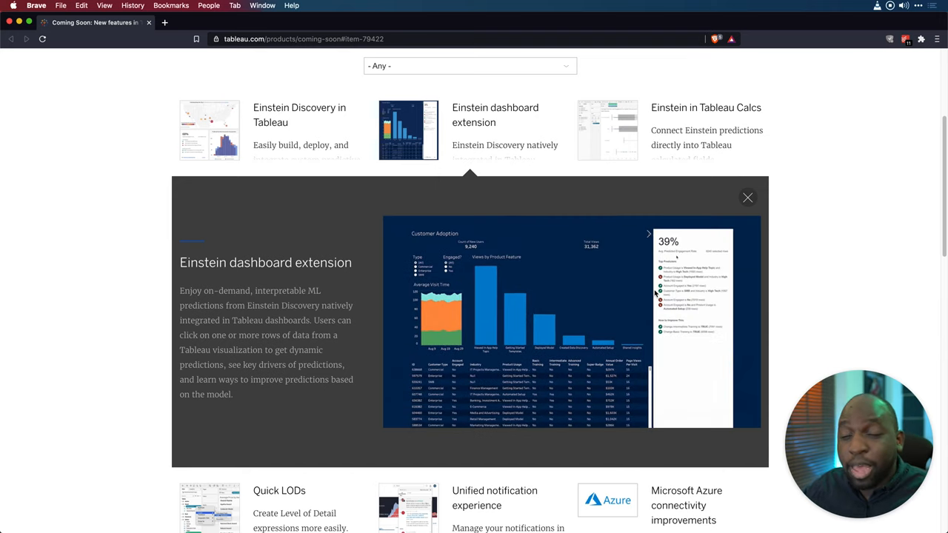
left_click(649, 234)
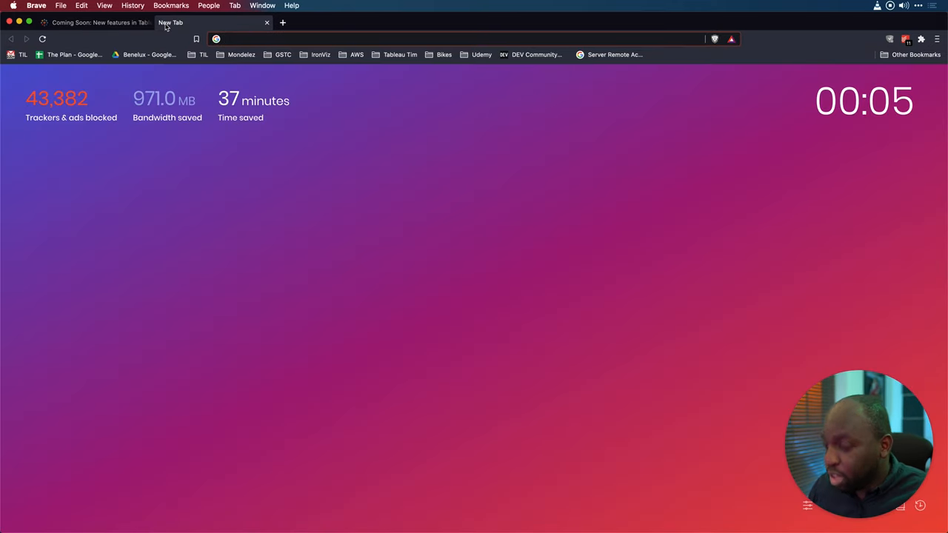
Search 'tableau ex' and open the 'Extension Gallery - Tableau Software' result.
type("tableau ex")
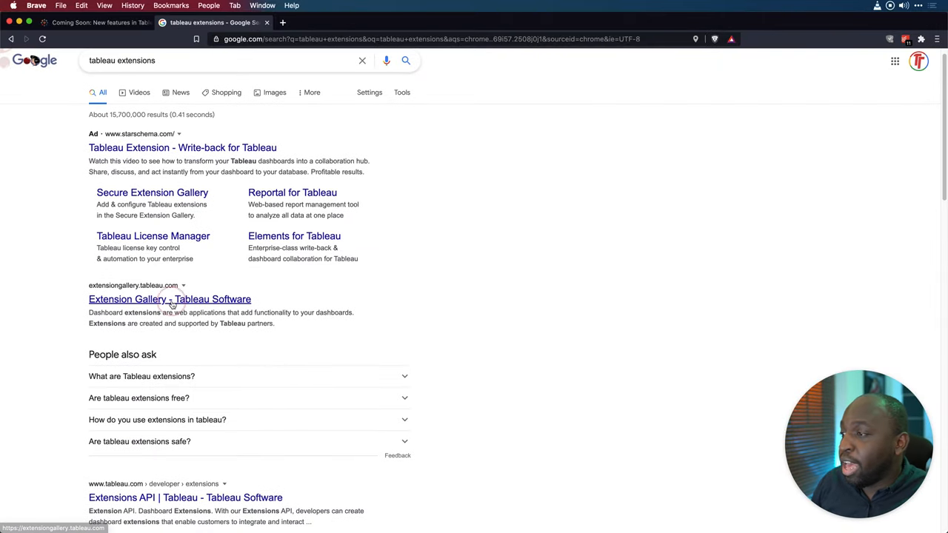
left_click(169, 299)
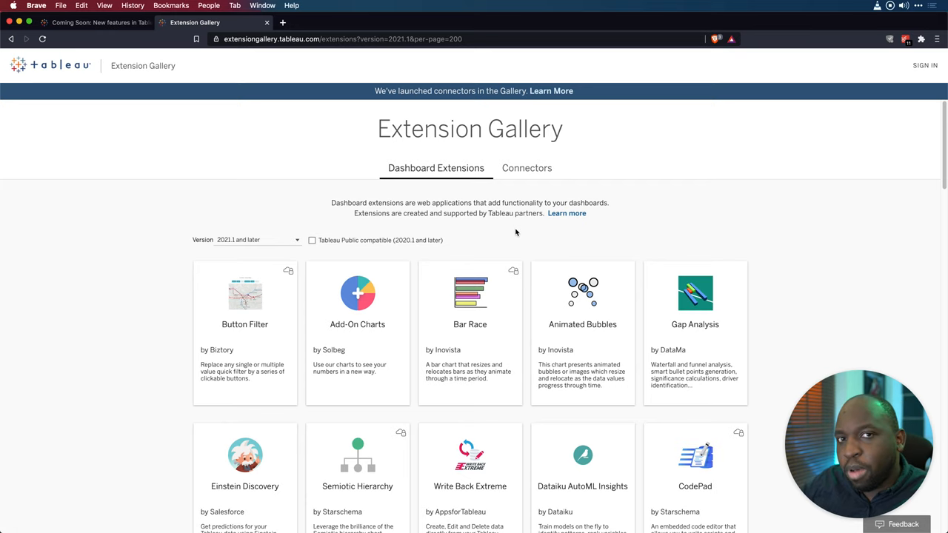
Browse the gallery, read the Einstein Discovery extension page, then return to Coming Soon.
scroll("down", 3)
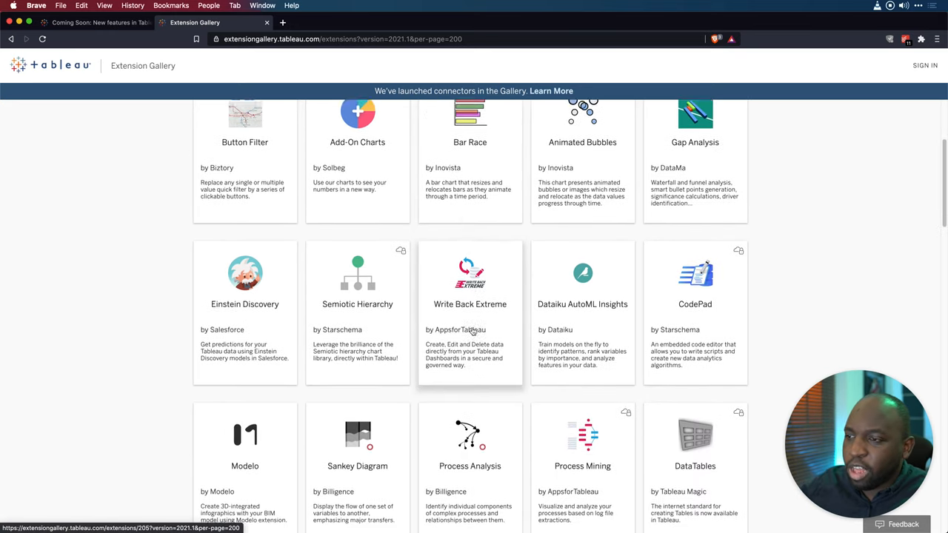
scroll("down", 3)
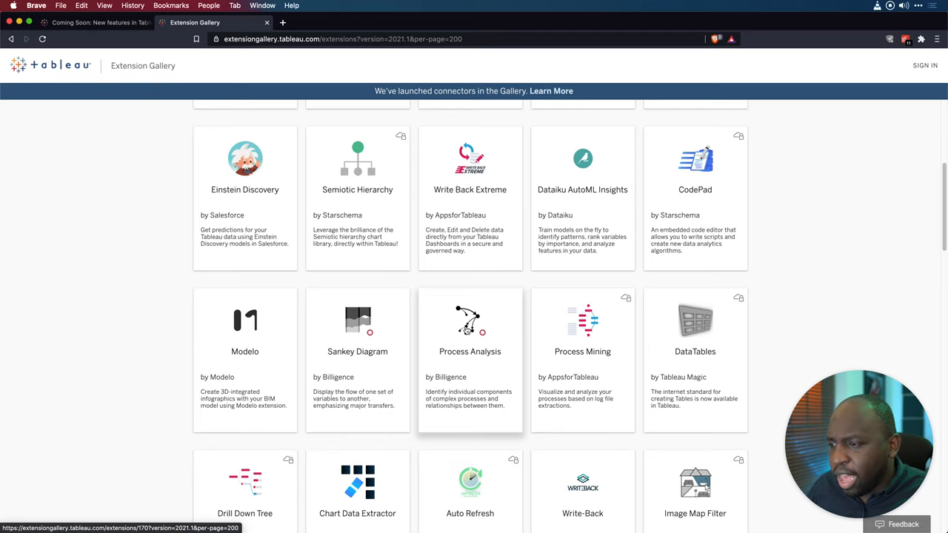
mouse_move(247, 200)
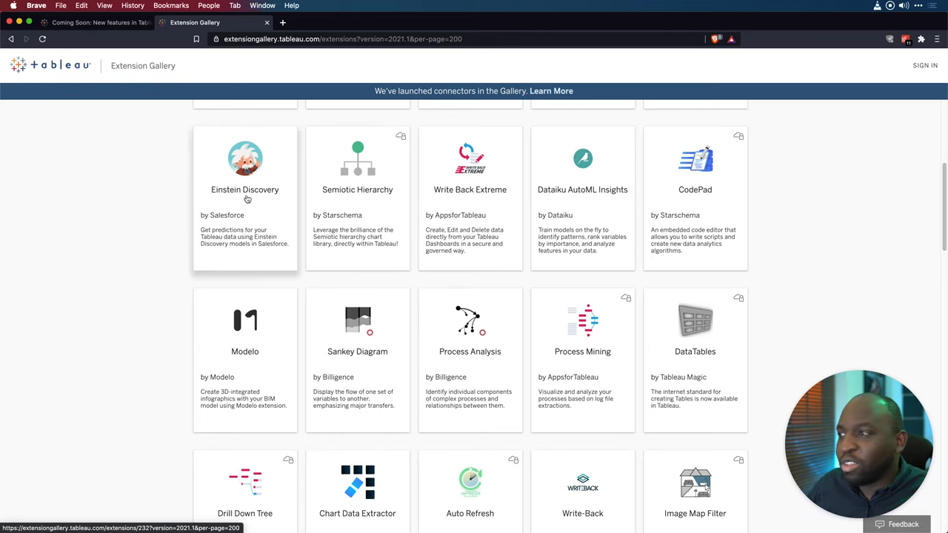
scroll("down", 3)
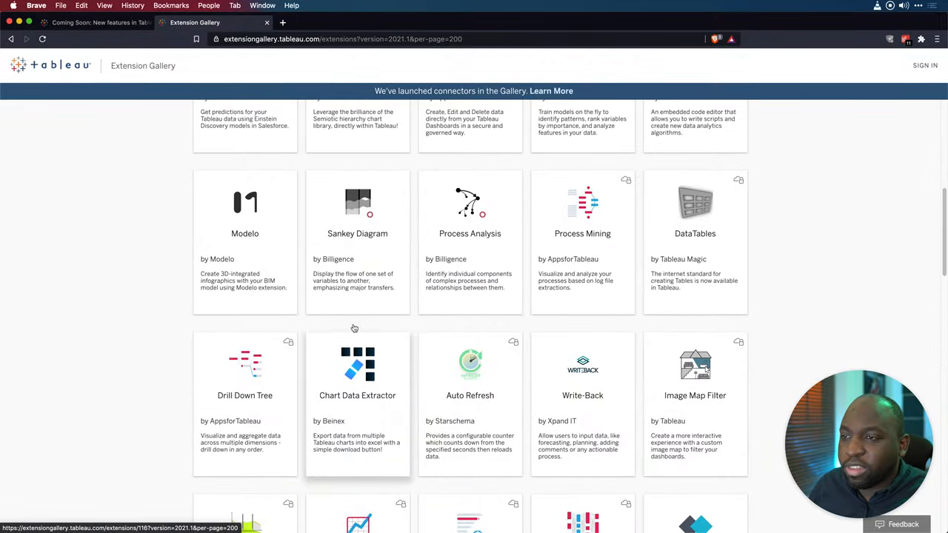
scroll("up", 3)
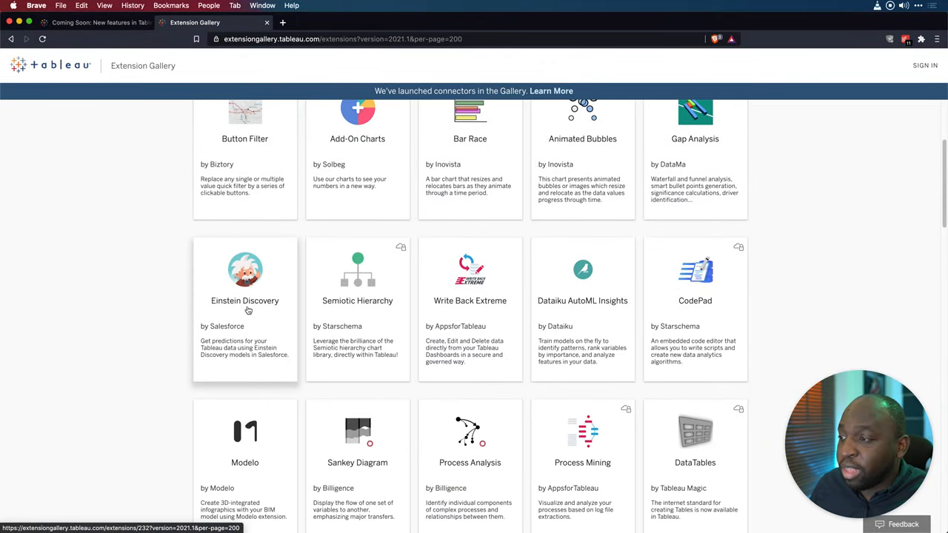
left_click(244, 300)
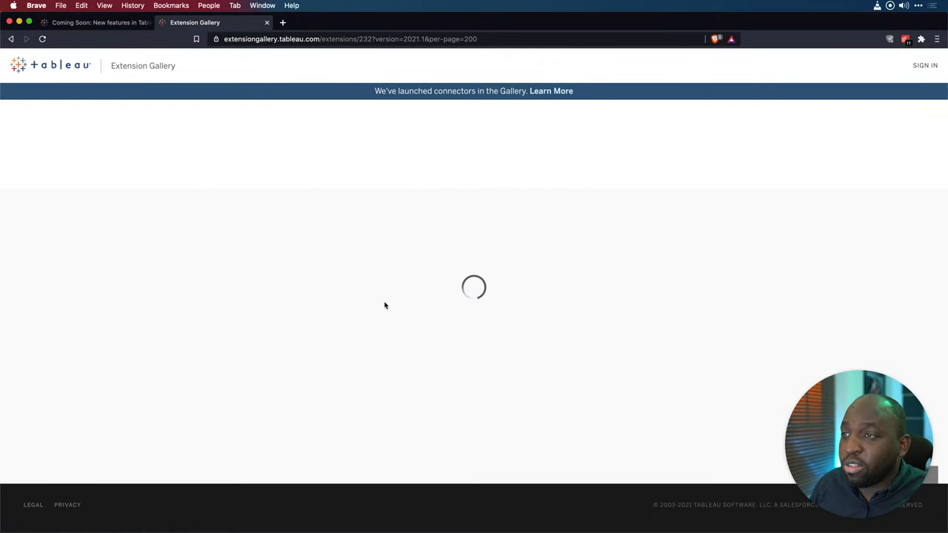
mouse_move(374, 318)
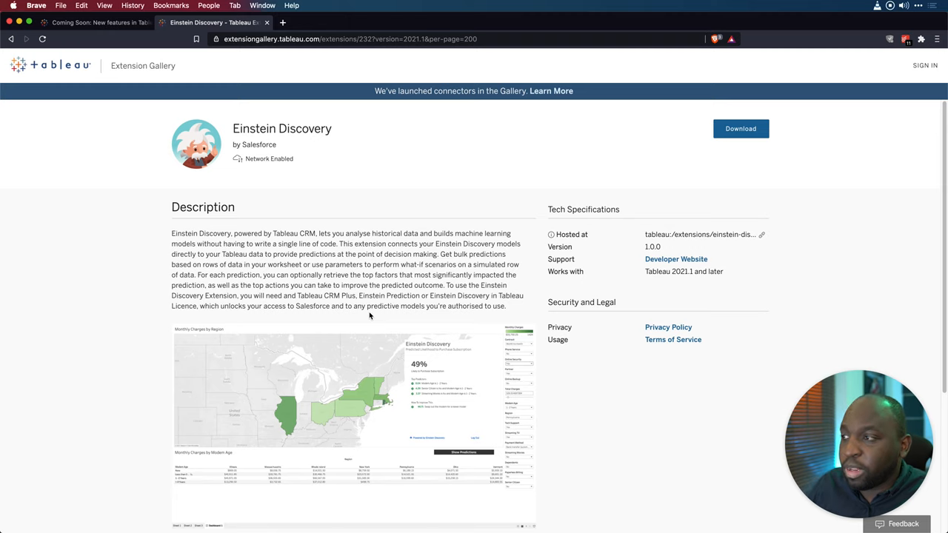
scroll("down", 3)
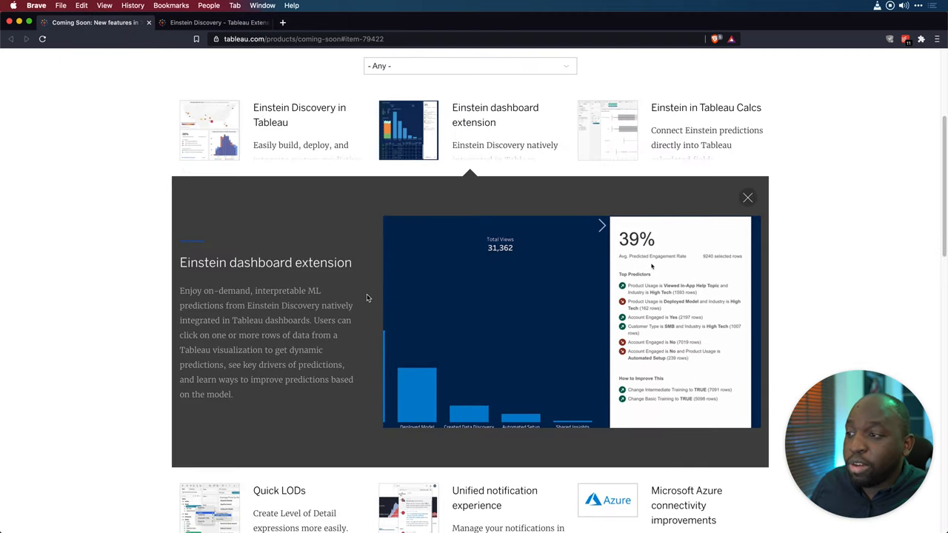
Expand the Einstein in Tableau Calcs tile to show its detail panel.
left_click(601, 225)
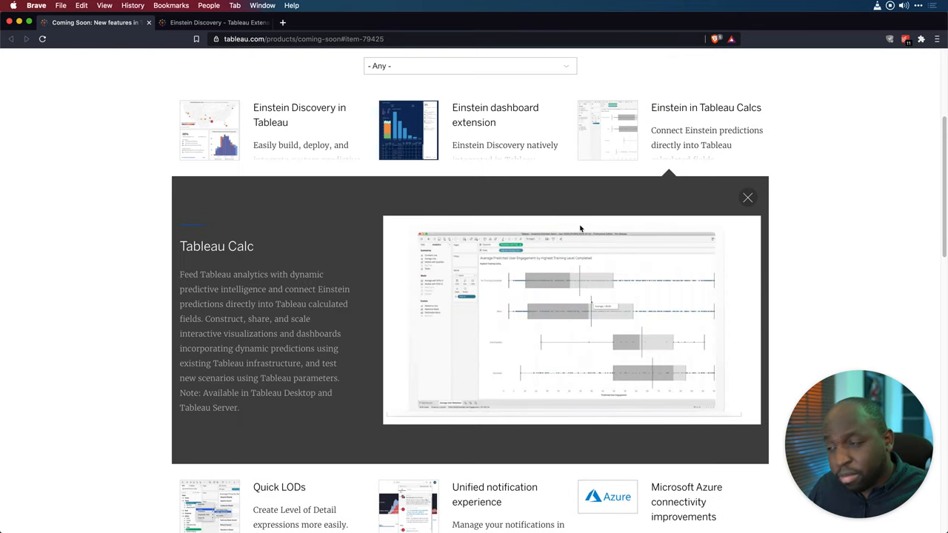
mouse_move(270, 134)
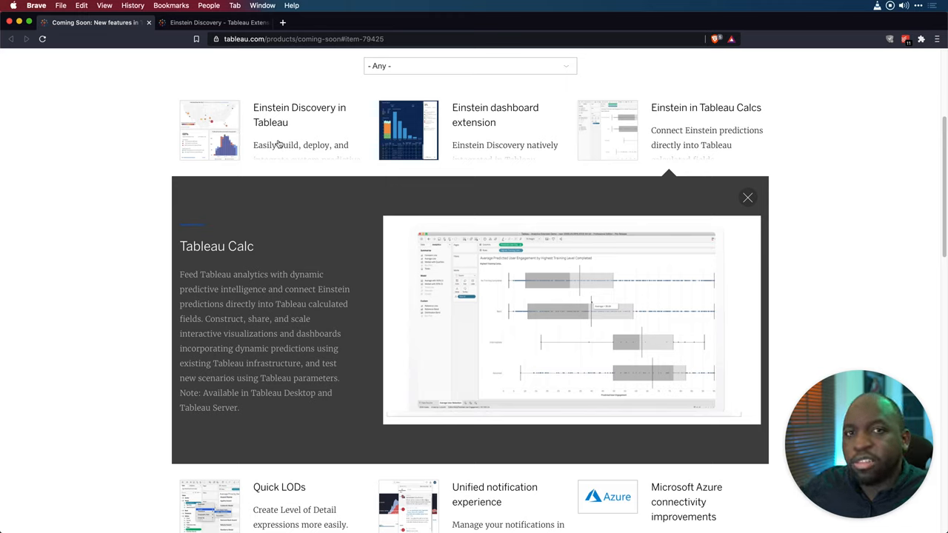
mouse_move(732, 152)
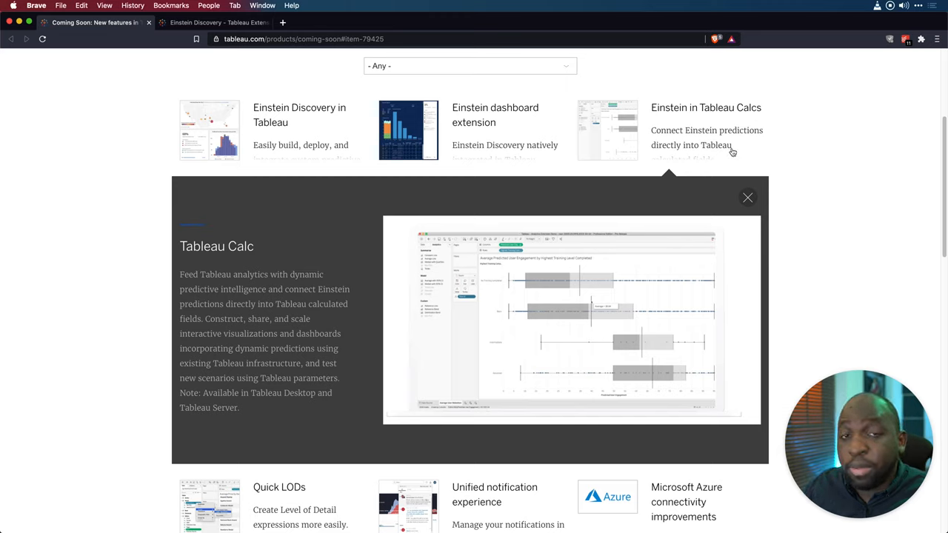
mouse_move(728, 154)
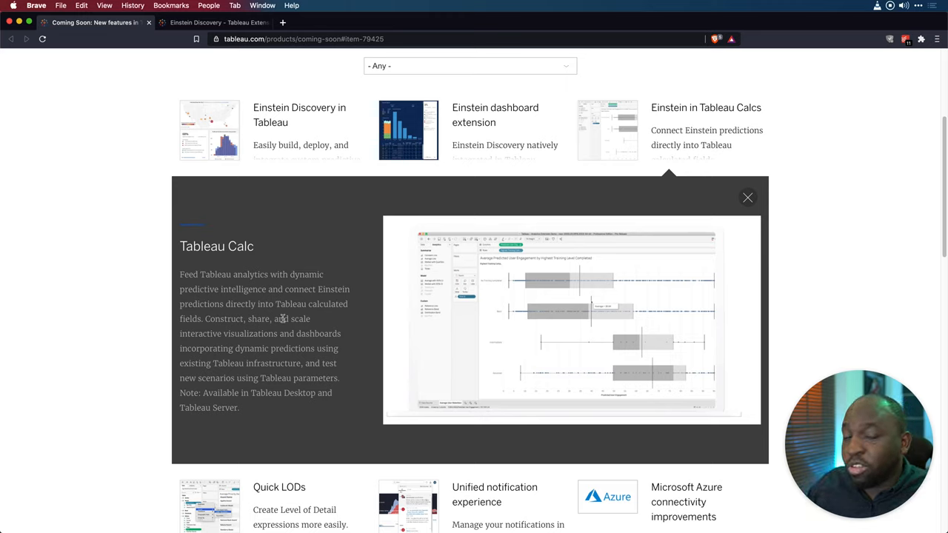
mouse_move(277, 327)
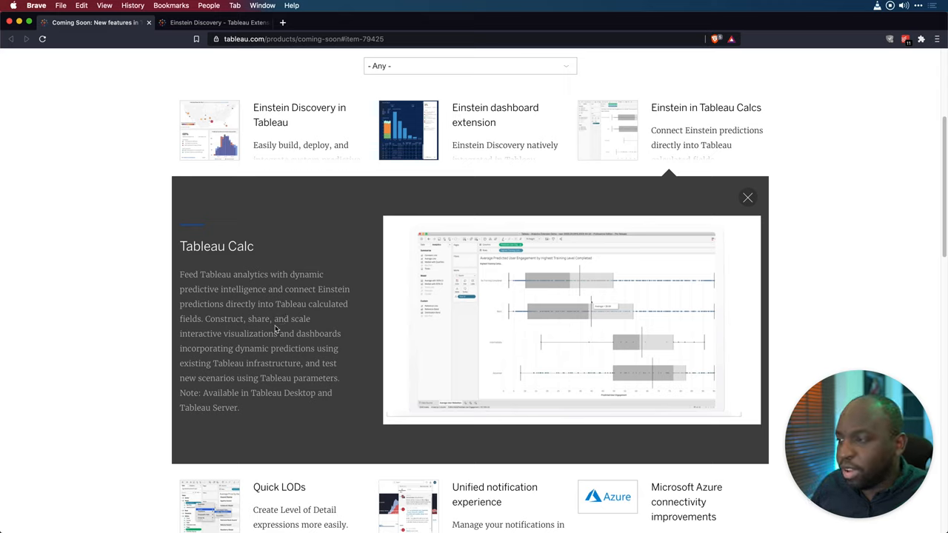
mouse_move(275, 323)
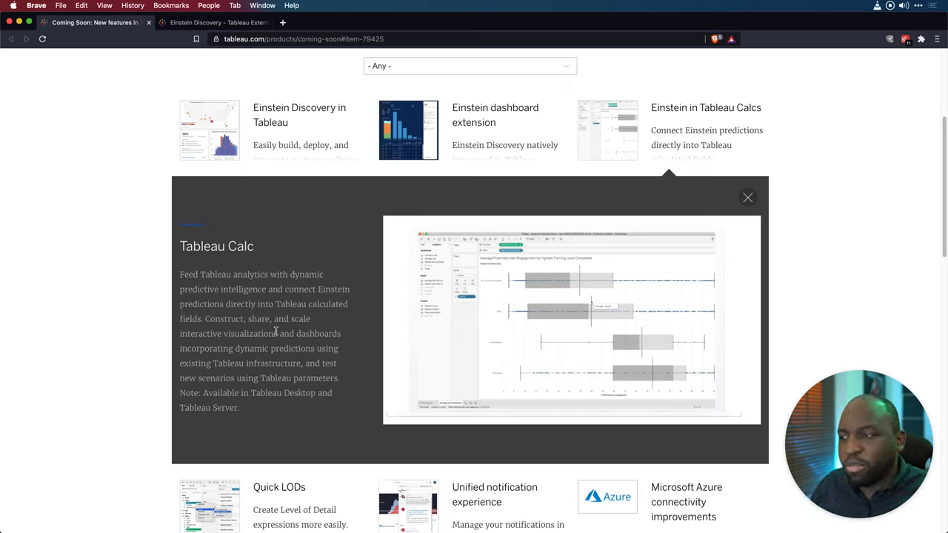
mouse_move(645, 232)
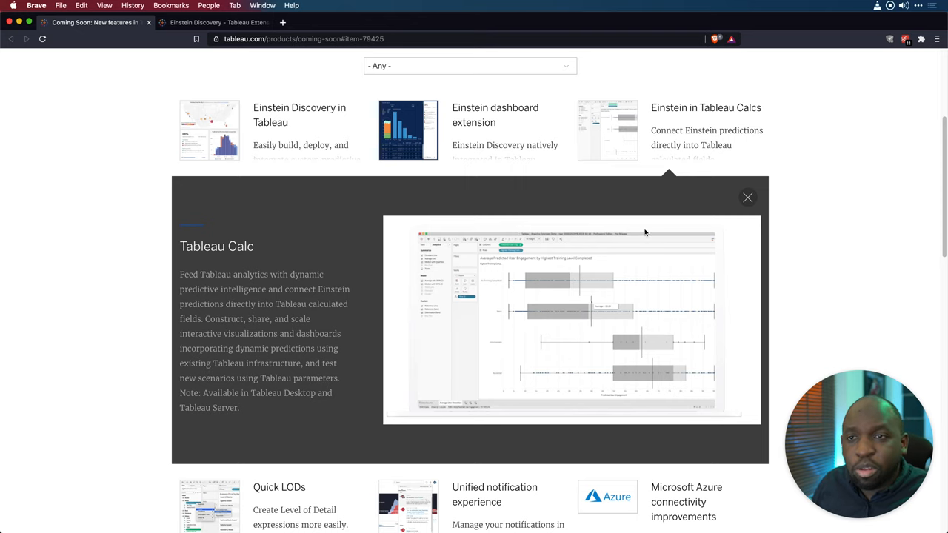
Close the Einstein in Tableau Calcs panel to reveal the full feature grid.
left_click(748, 198)
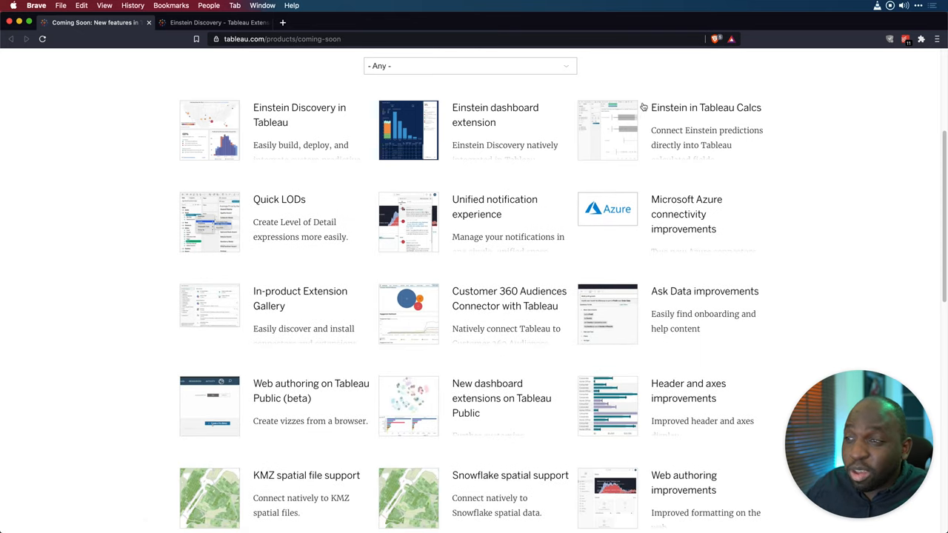
mouse_move(647, 109)
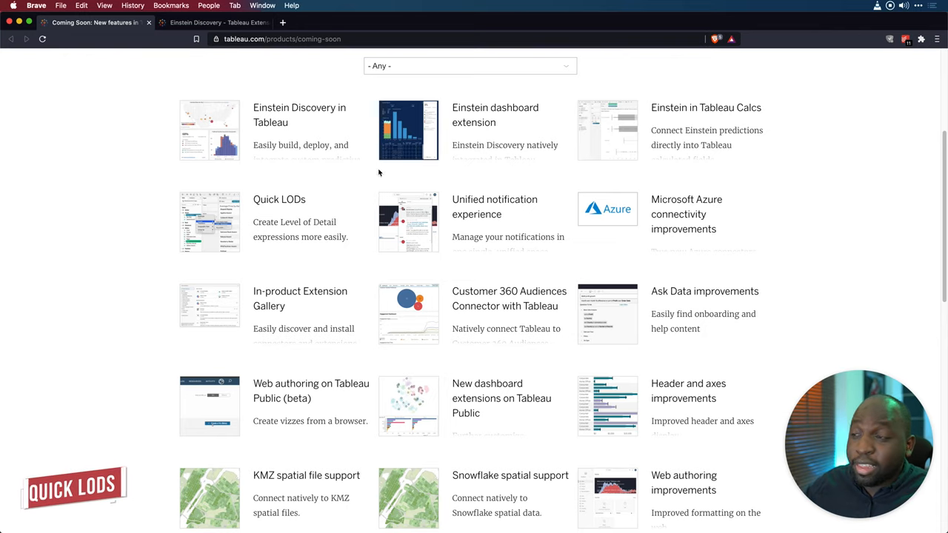
Open Quick LODs details, then highlight and clear the notification preferences sentence.
left_click(279, 215)
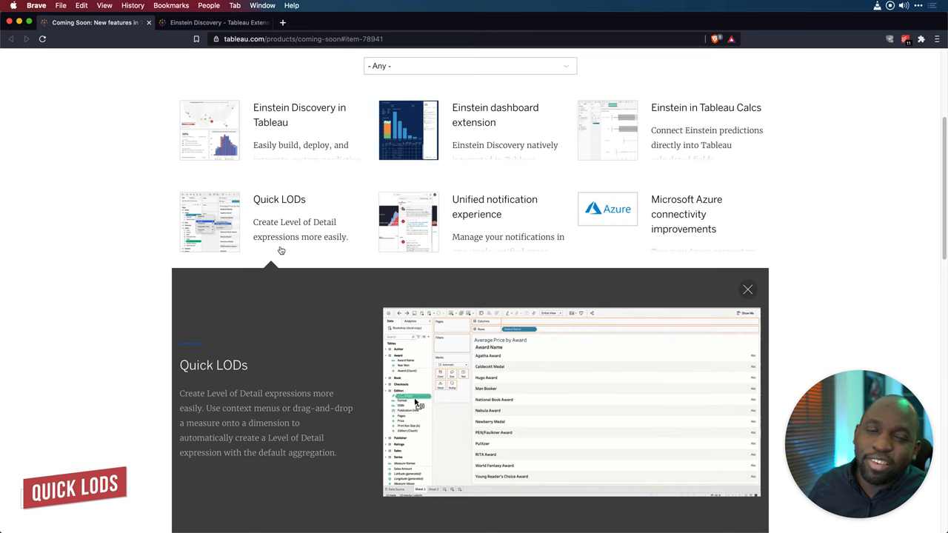
scroll("down", 3)
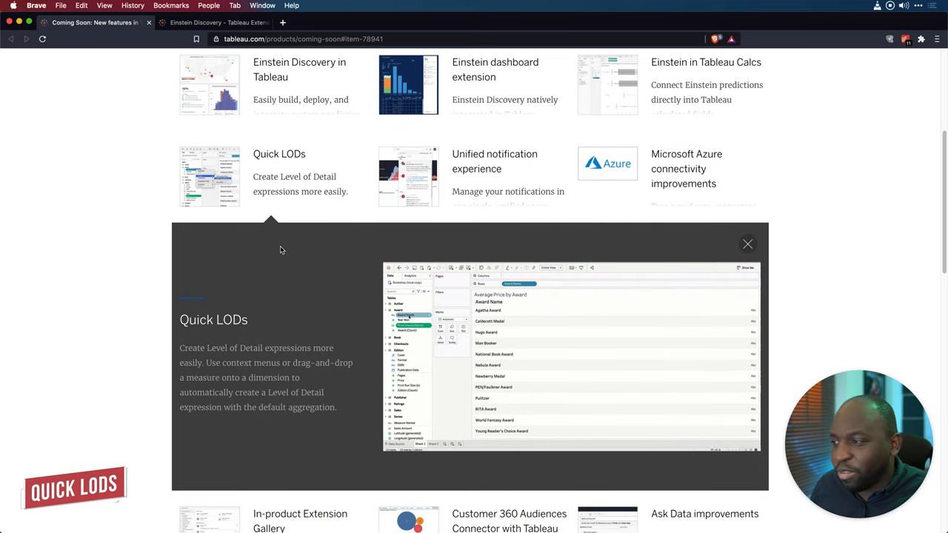
scroll("down", 3)
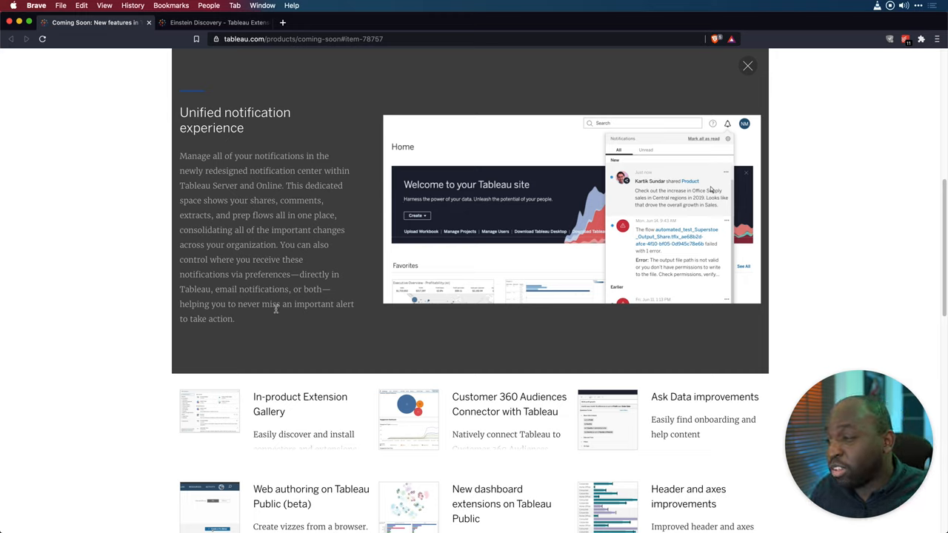
left_click_drag(300, 274, 337, 326)
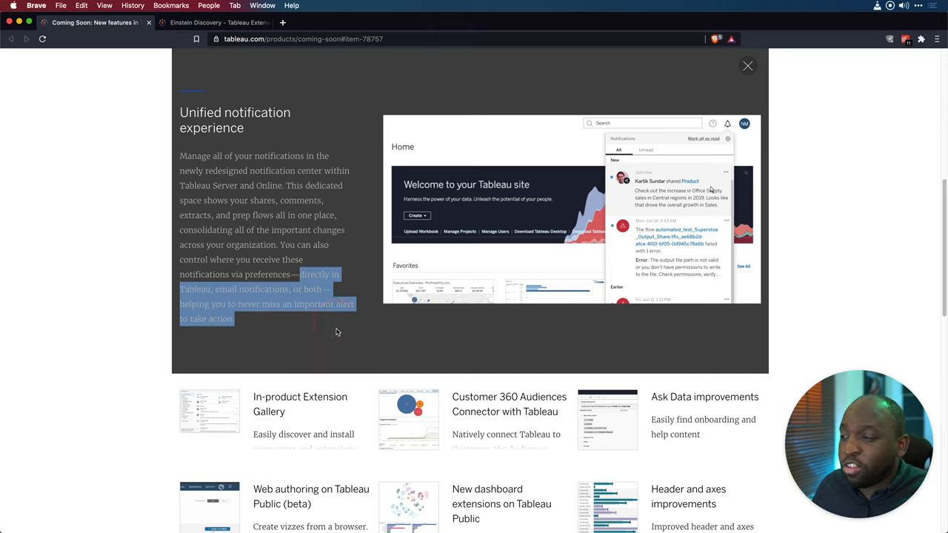
mouse_move(321, 354)
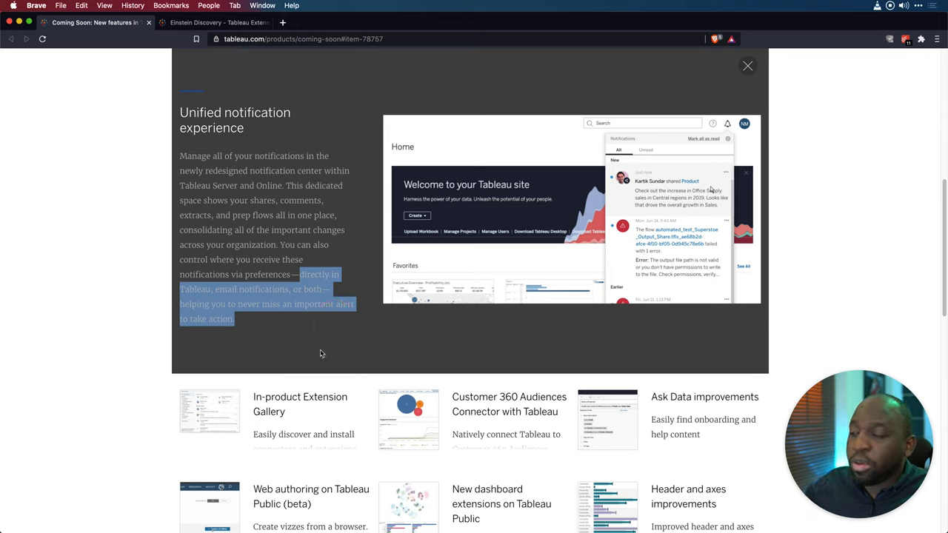
left_click(322, 349)
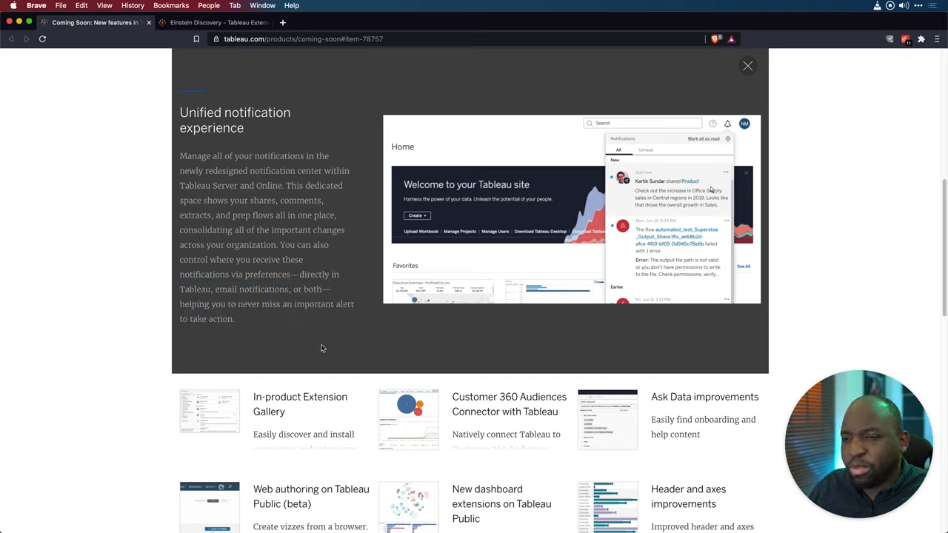
mouse_move(325, 351)
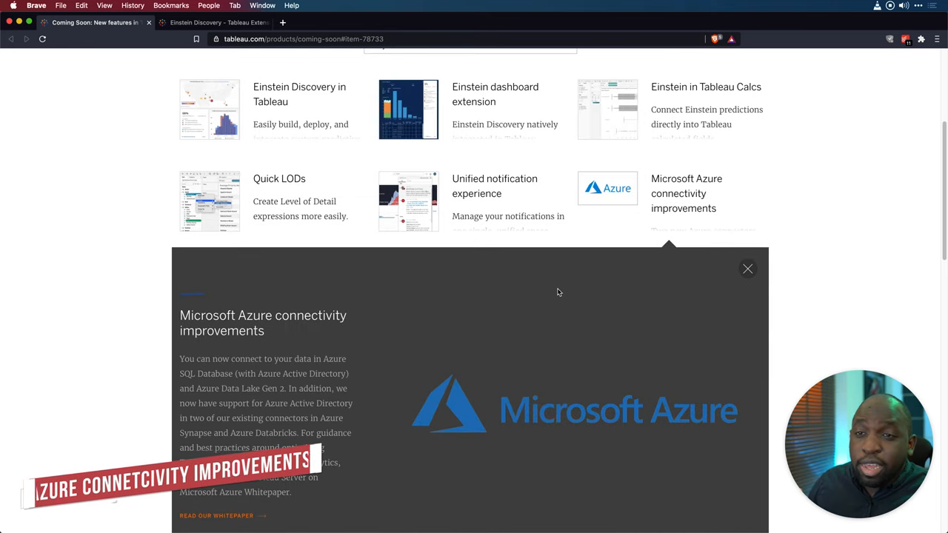
scroll("down", 3)
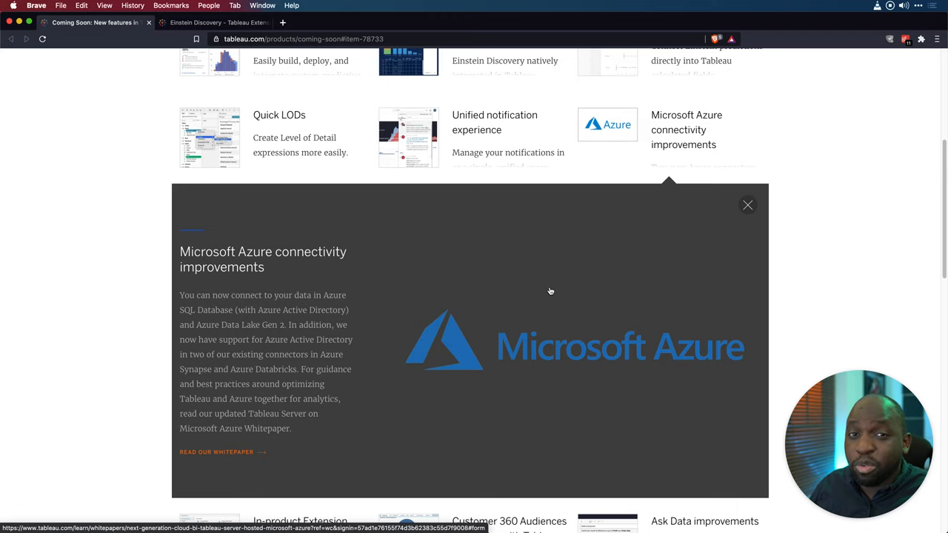
mouse_move(546, 295)
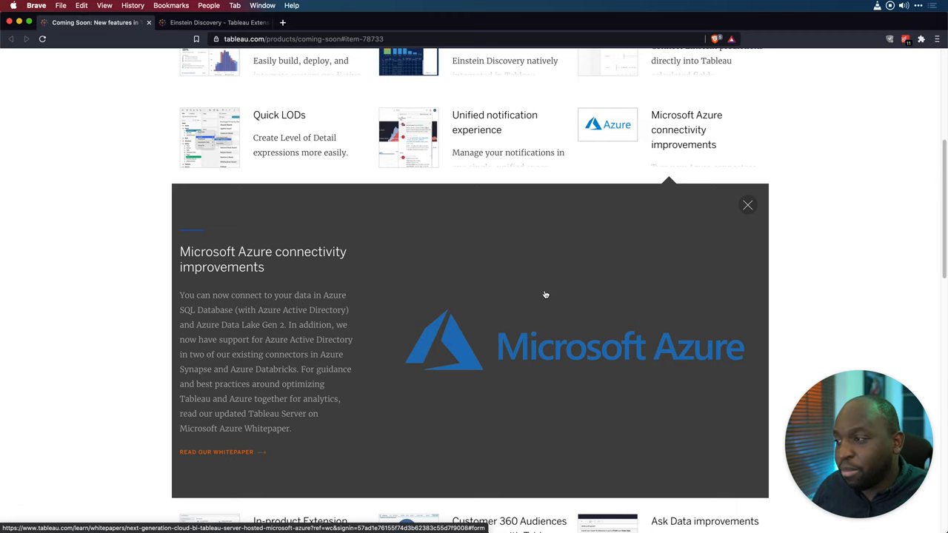
scroll("down", 3)
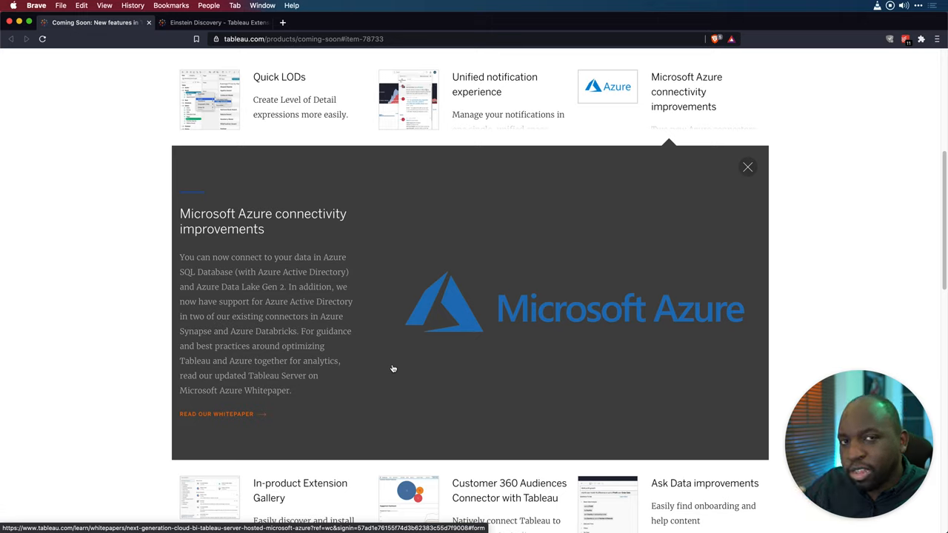
mouse_move(391, 366)
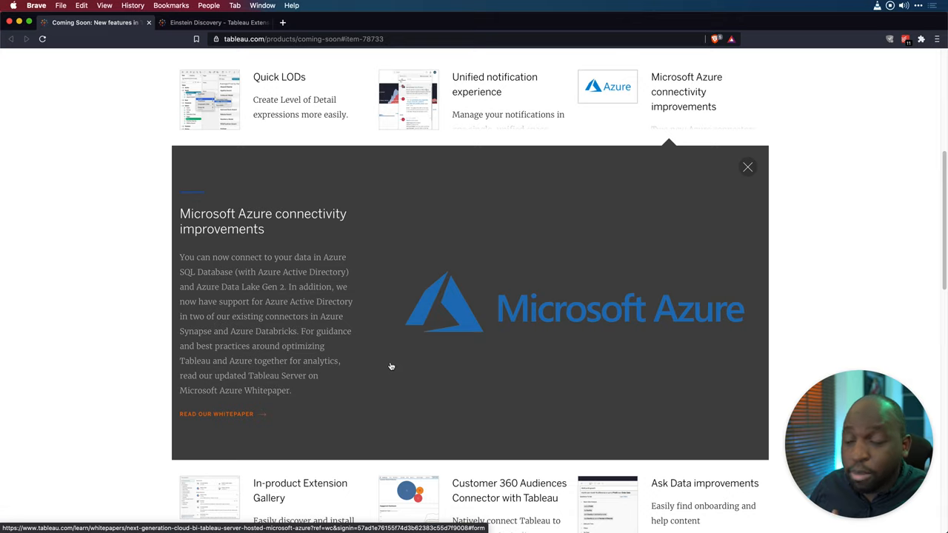
mouse_move(364, 372)
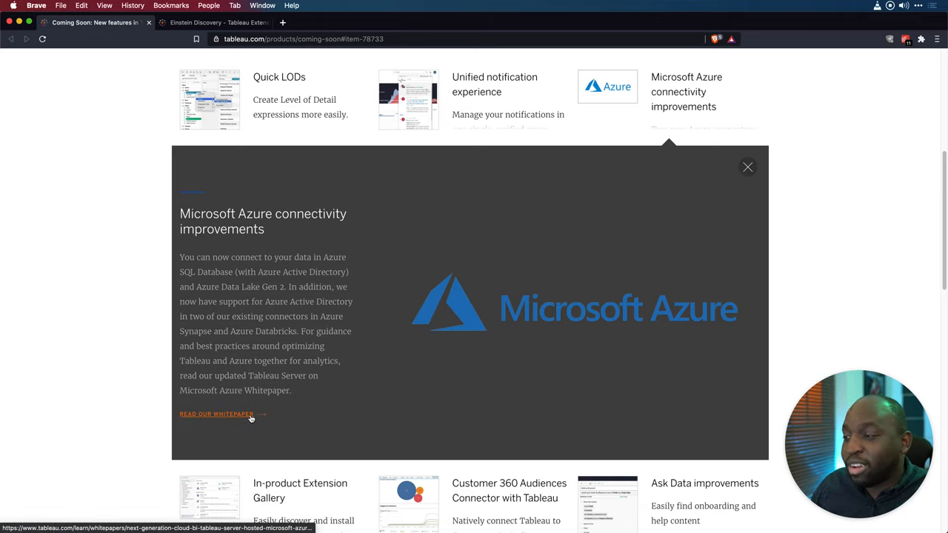
Open 'Read our whitepaper' in a new tab and scroll the Azure whitepaper page.
right_click(217, 414)
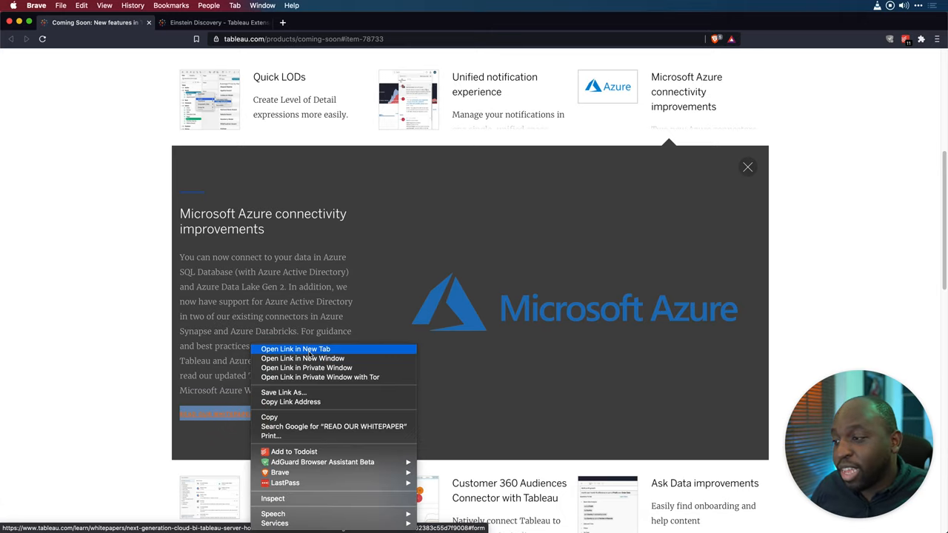
left_click(295, 349)
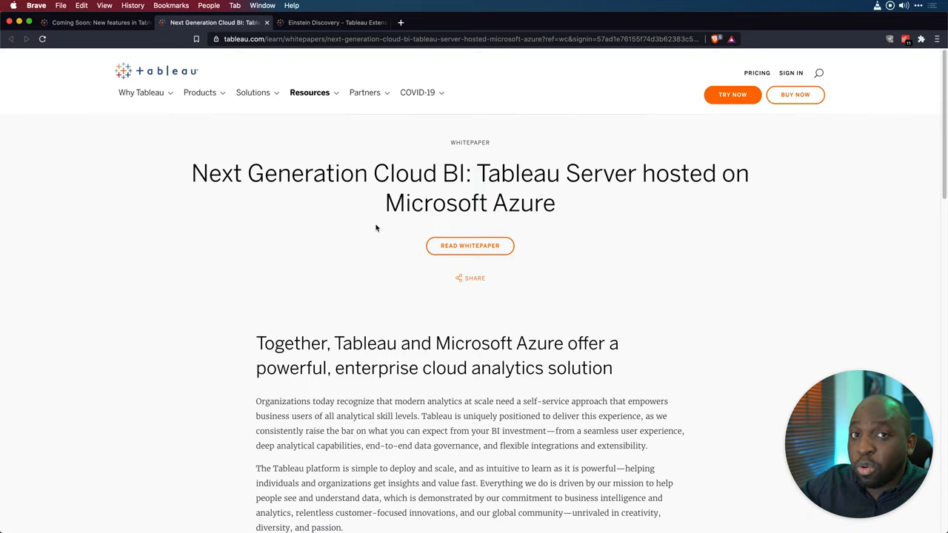
mouse_move(452, 245)
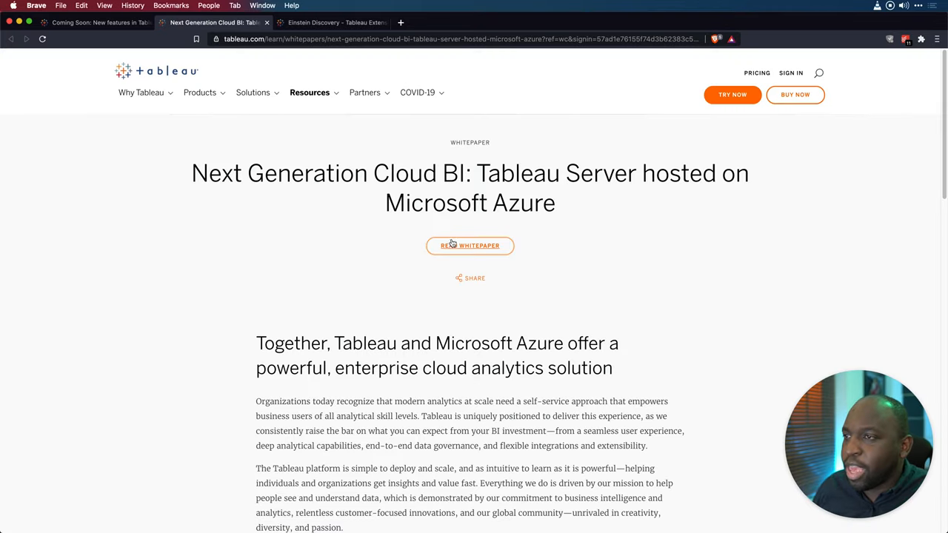
mouse_move(440, 272)
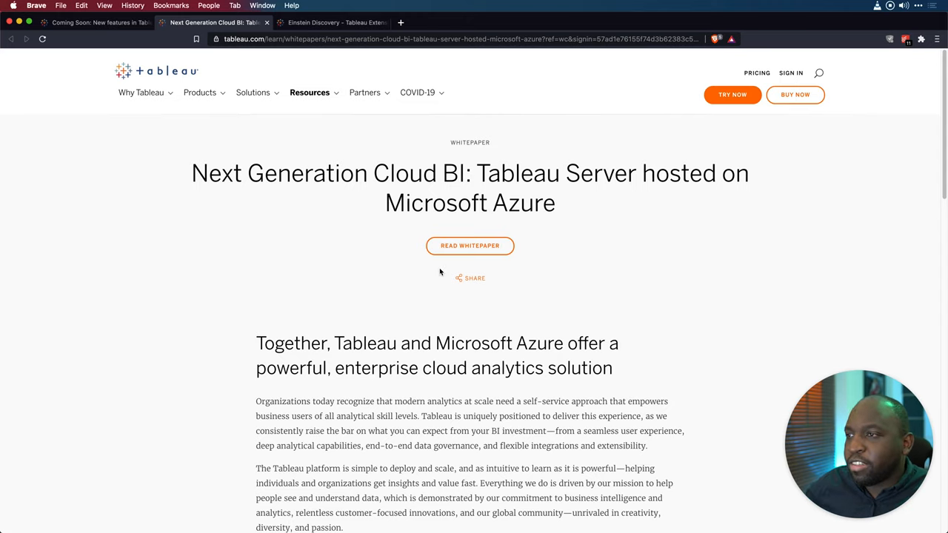
mouse_move(634, 216)
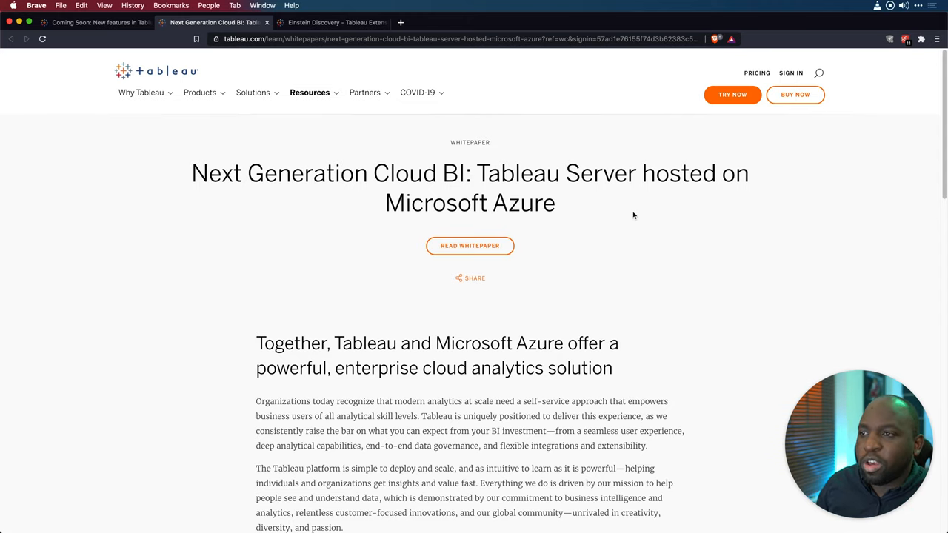
scroll("down", 3)
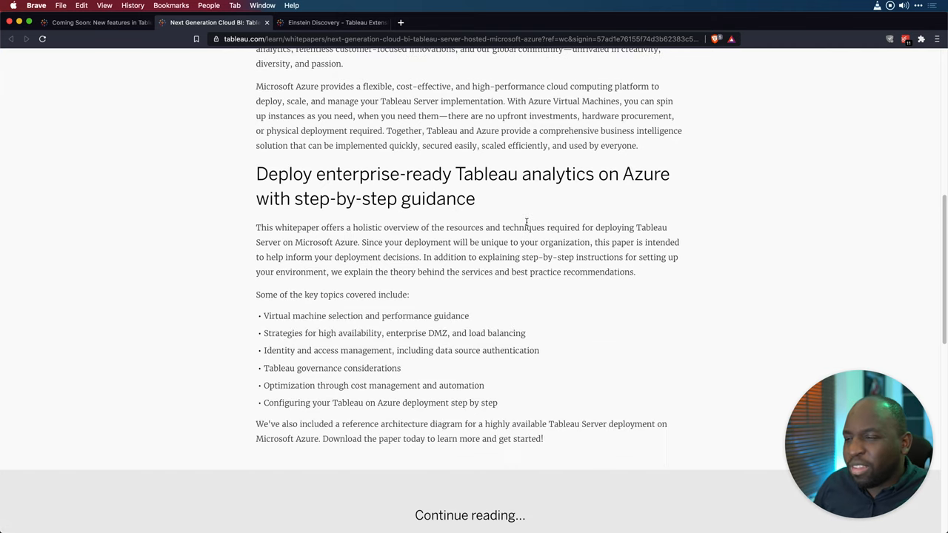
scroll("down", 3)
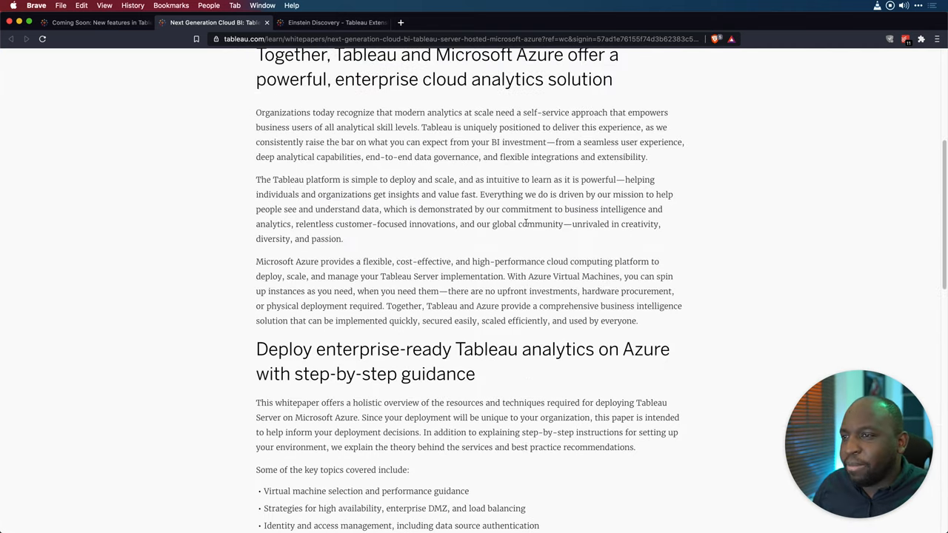
scroll("down", 3)
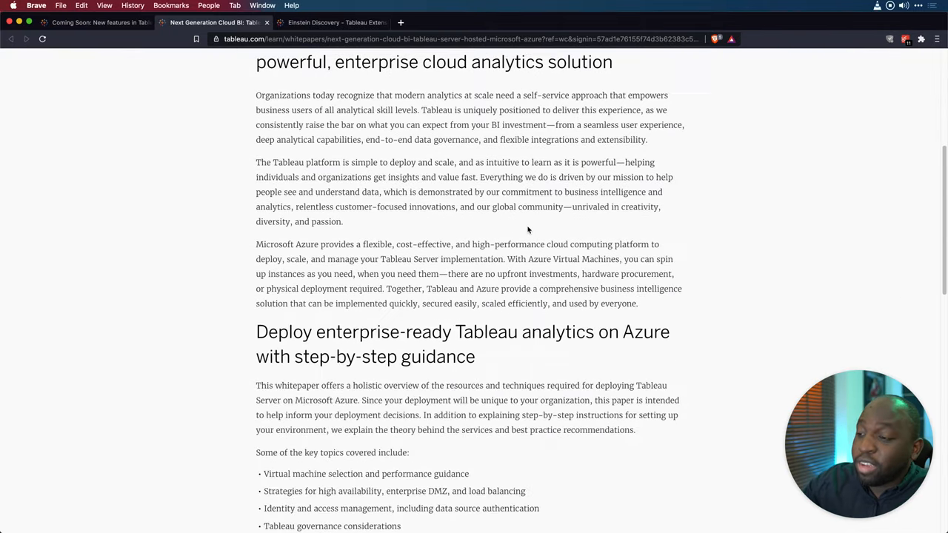
scroll("down", 3)
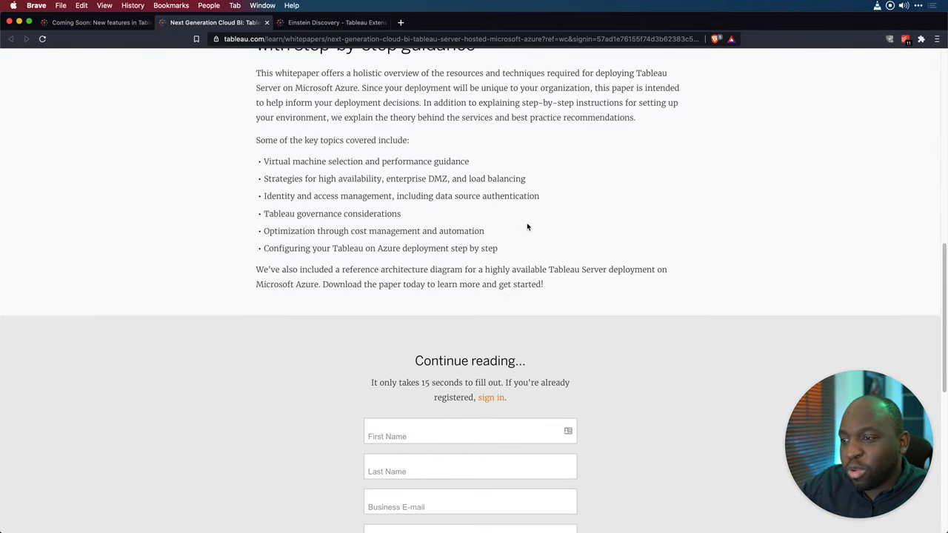
scroll("down", 3)
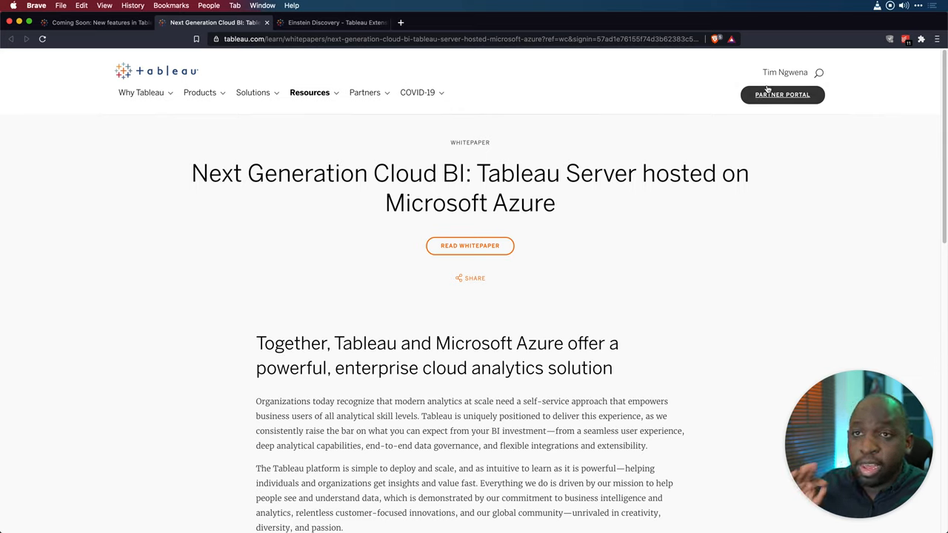
mouse_move(786, 78)
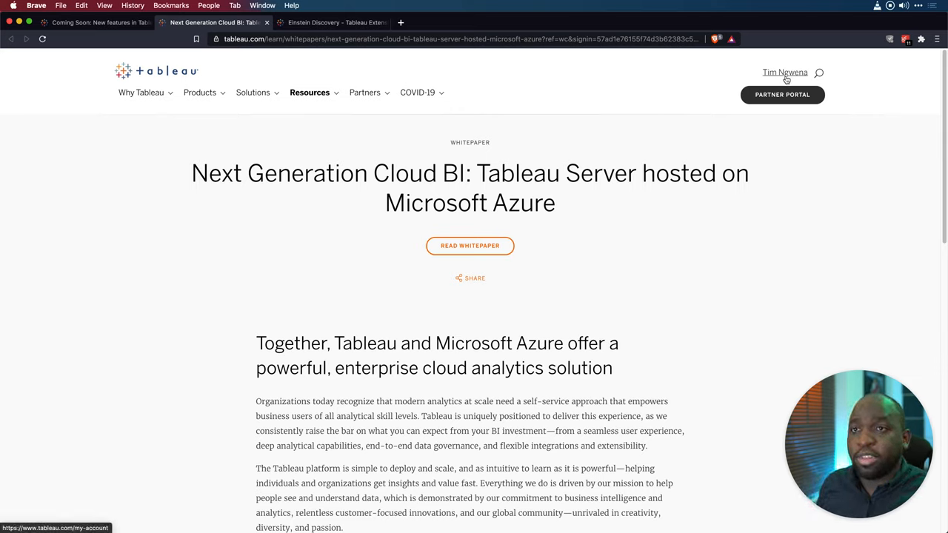
Open the whitepaper PDF, skim page 3 and the architecture diagram, then return.
left_click(470, 246)
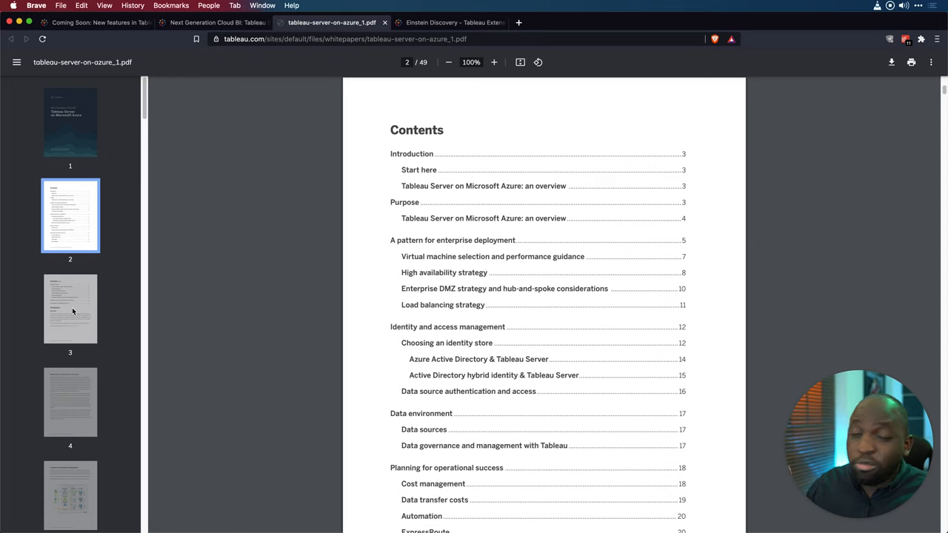
left_click(71, 311)
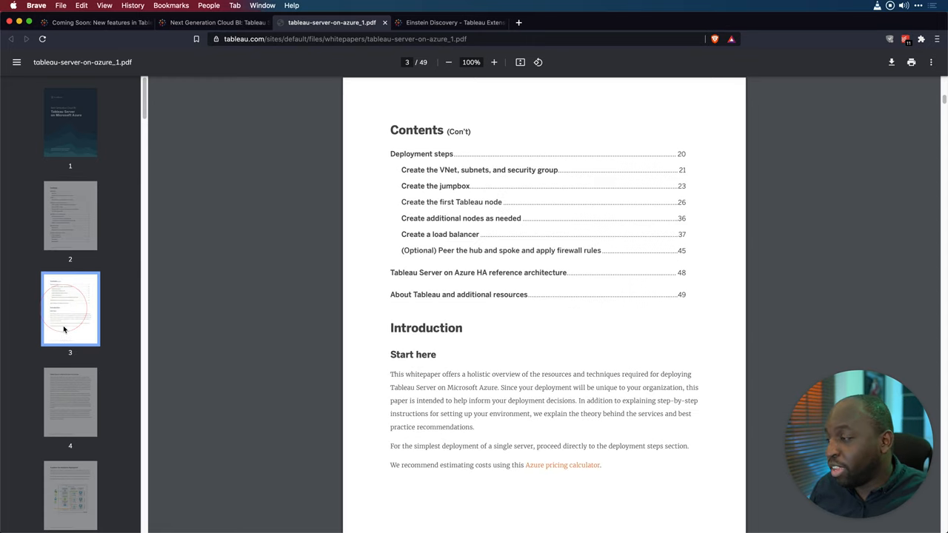
scroll("down", 3)
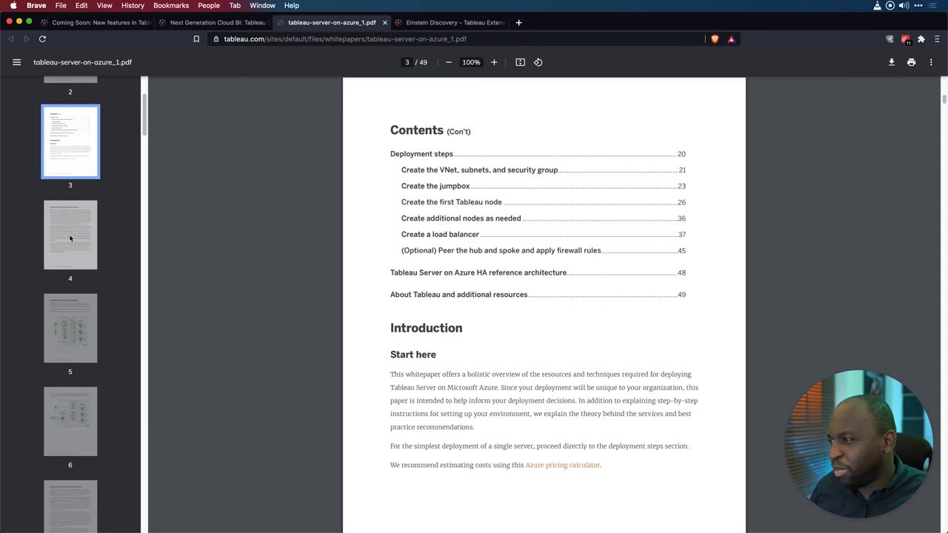
left_click(70, 330)
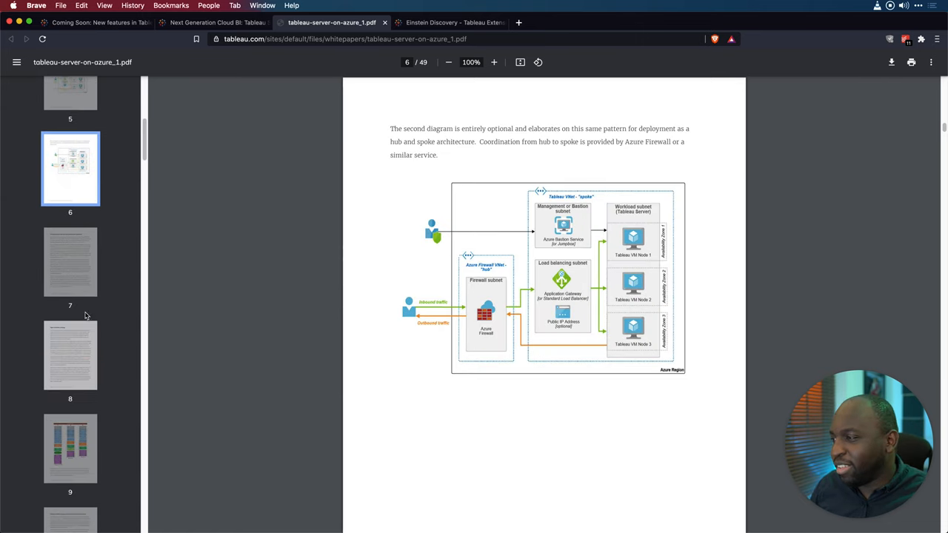
left_click(70, 356)
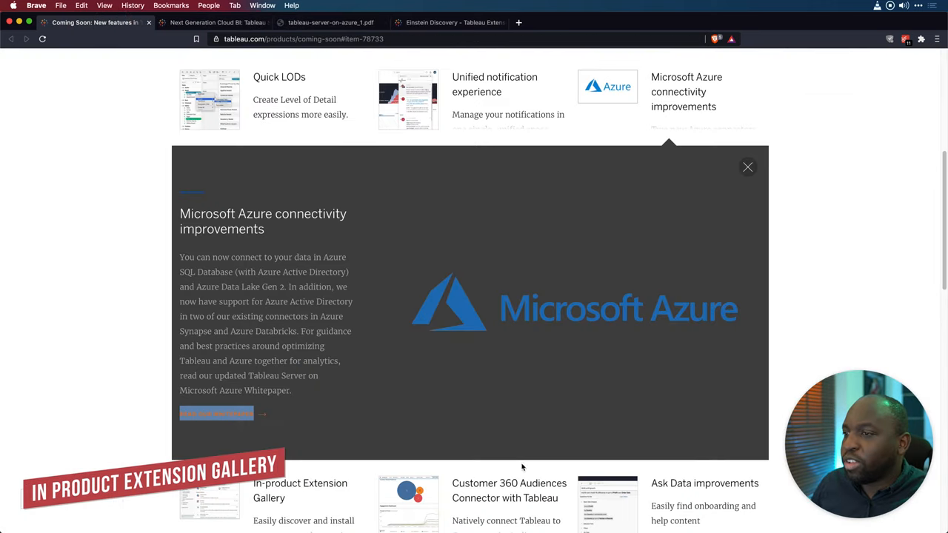
Expand and scroll through the In-product Extension Gallery details, then switch tabs.
left_click(747, 167)
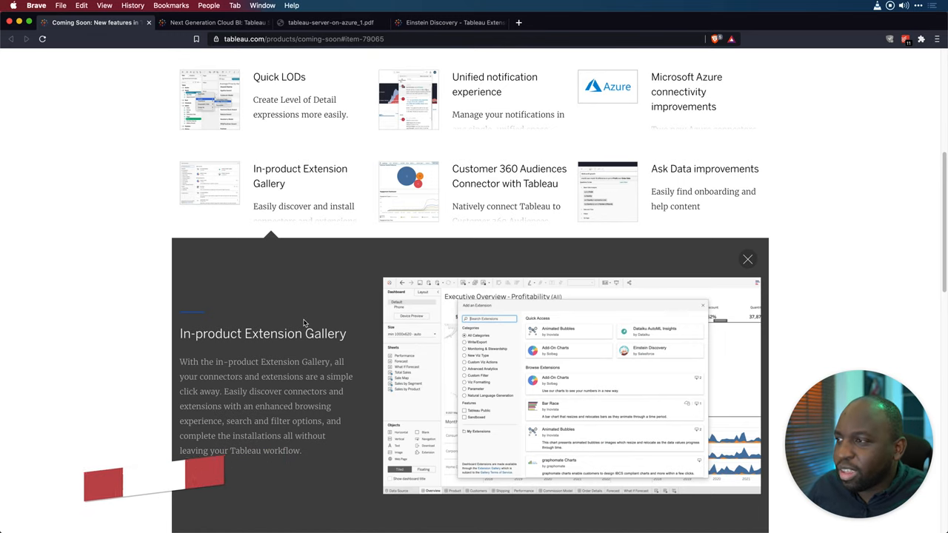
scroll("down", 3)
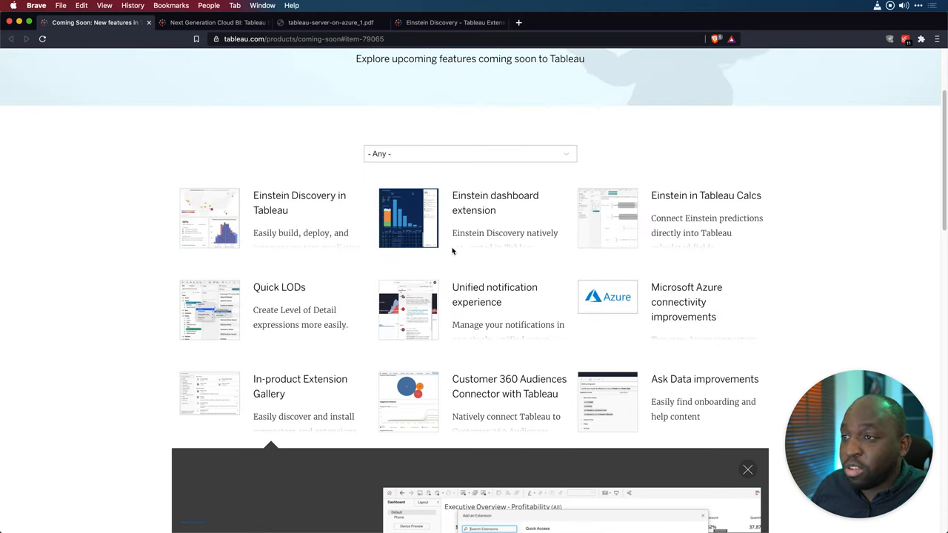
scroll("down", 3)
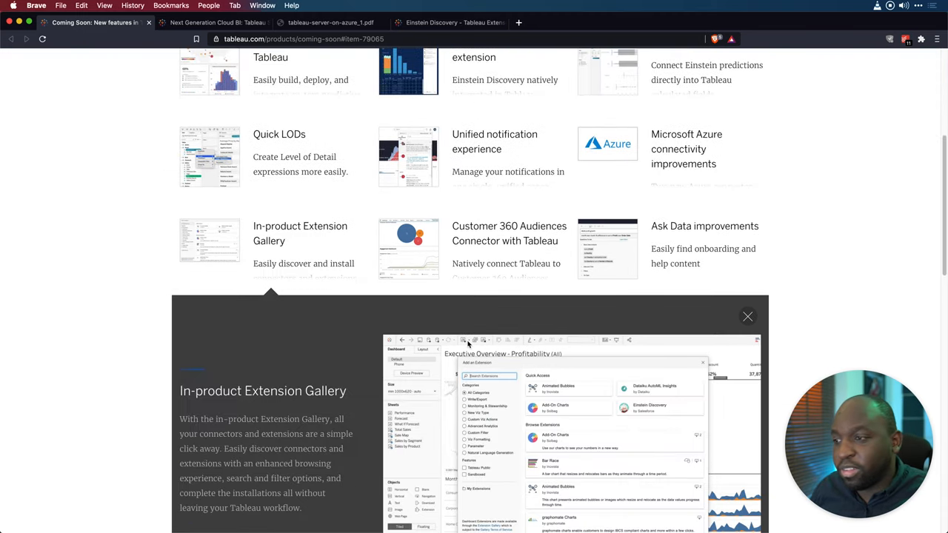
scroll("down", 3)
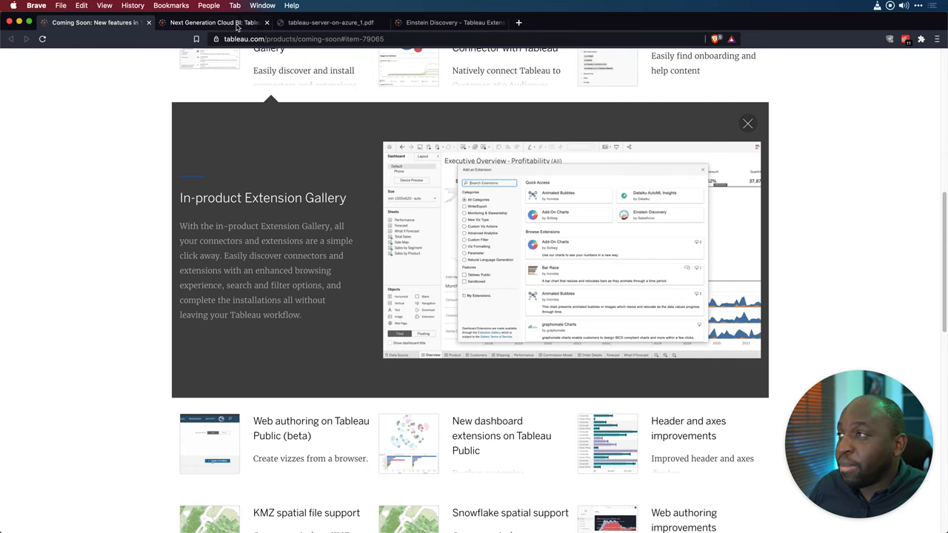
left_click(215, 24)
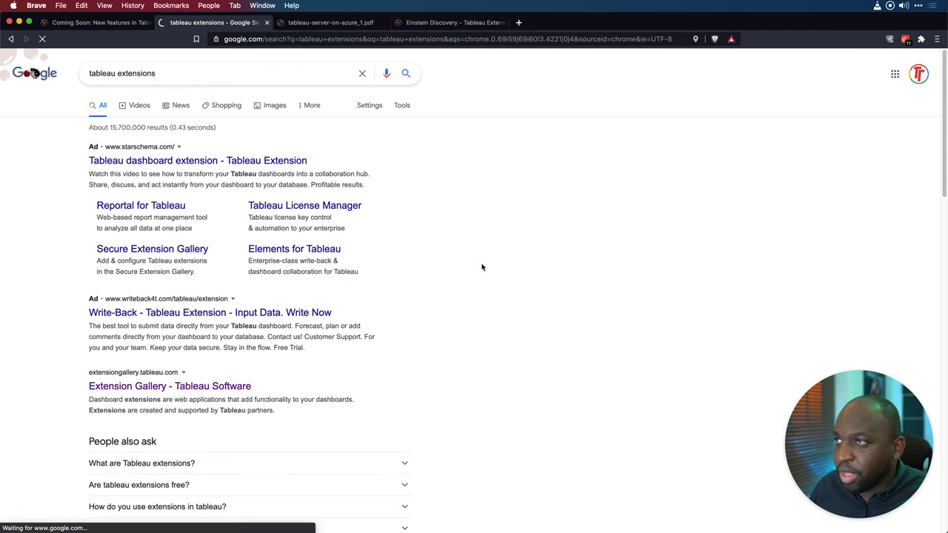
Open the 'Extension Gallery - Tableau Software' result from the 'tableau extensions' Google search.
left_click(169, 386)
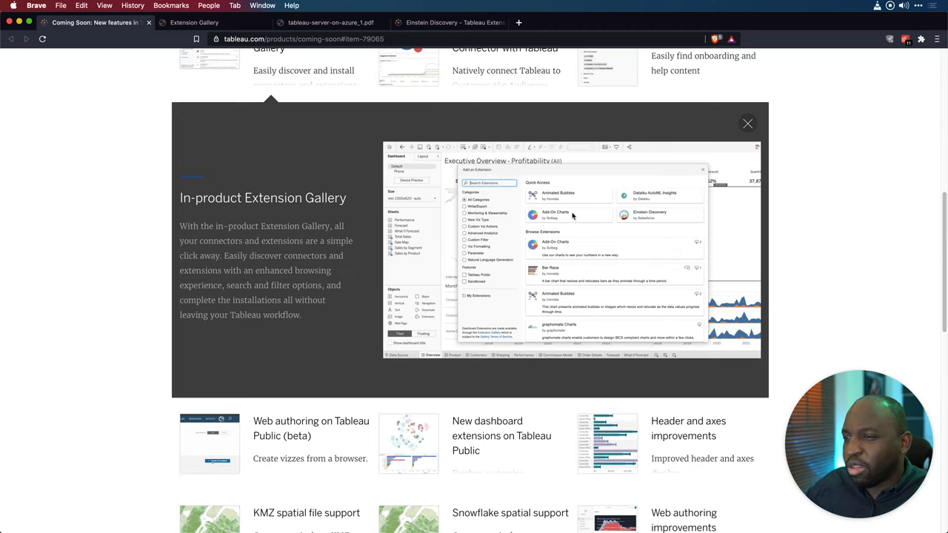
mouse_move(535, 282)
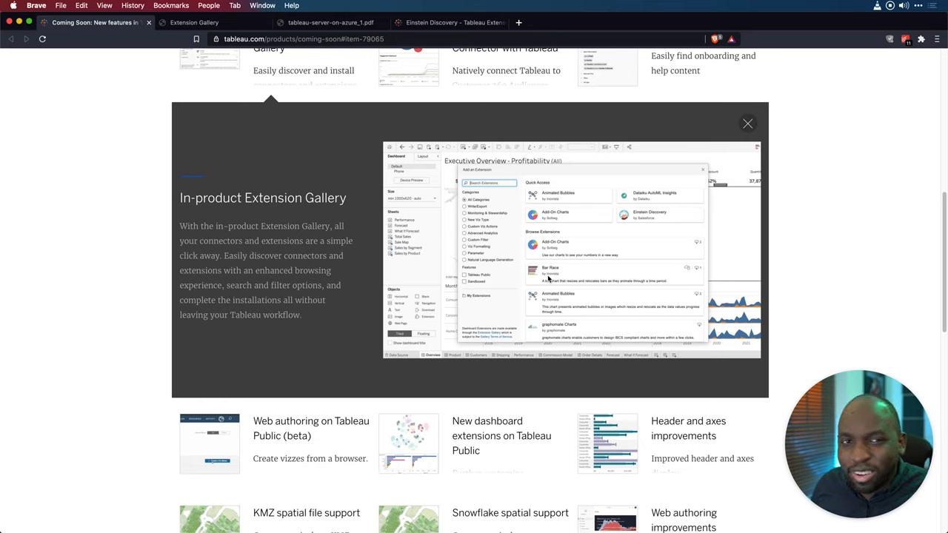
mouse_move(380, 109)
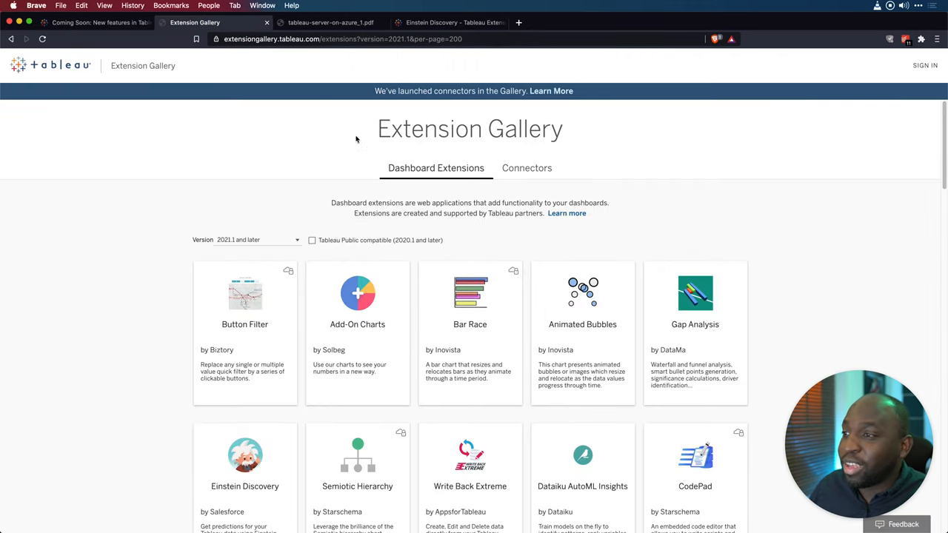
mouse_move(357, 306)
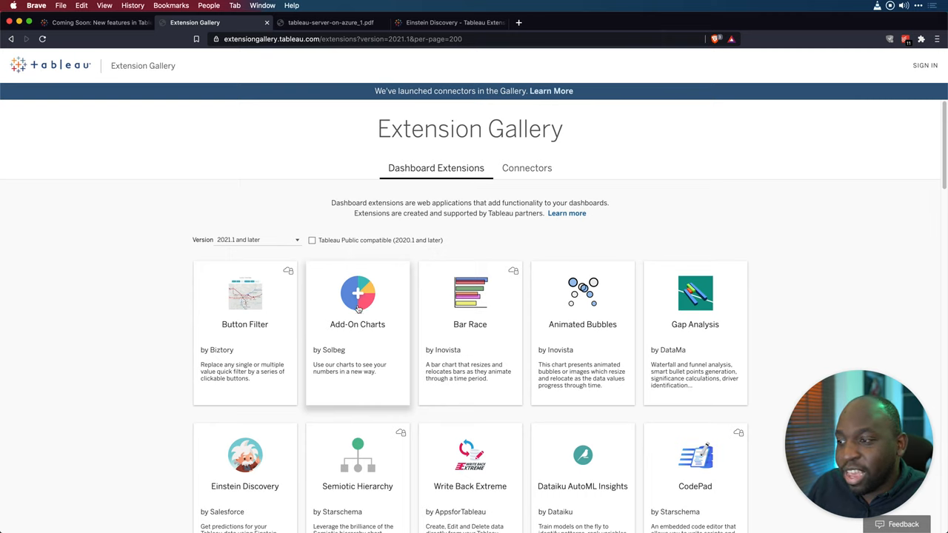
Sign in to the Extension Gallery and download the Add-On Charts by Solbeg .trex file.
left_click(357, 295)
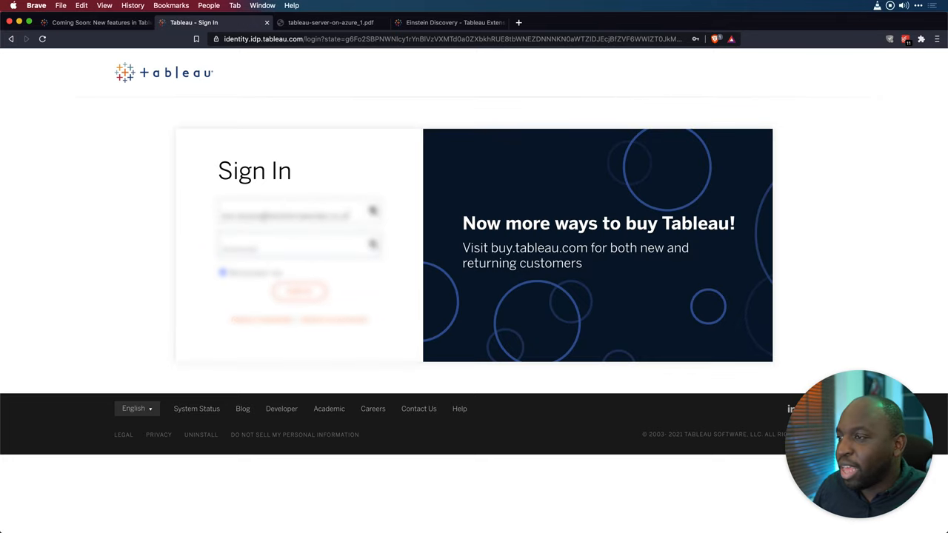
left_click(299, 215)
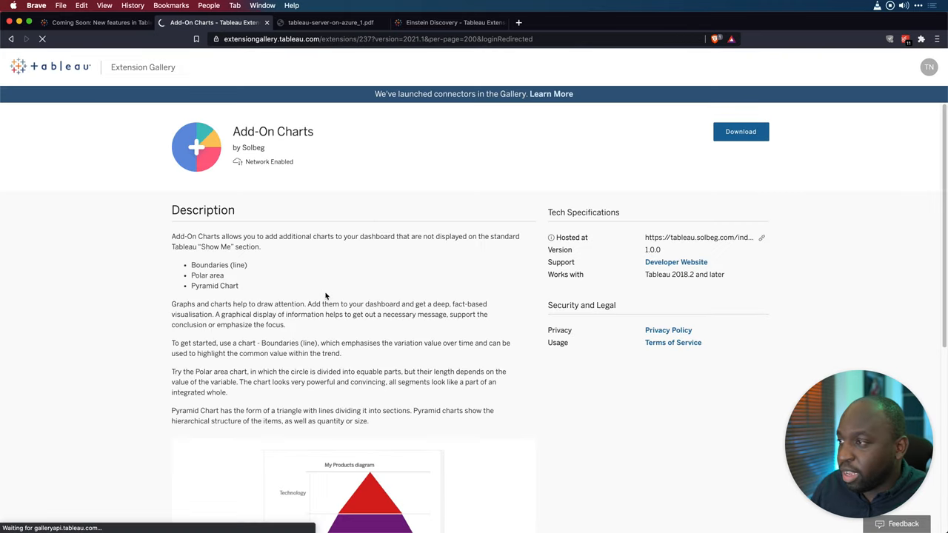
left_click(740, 131)
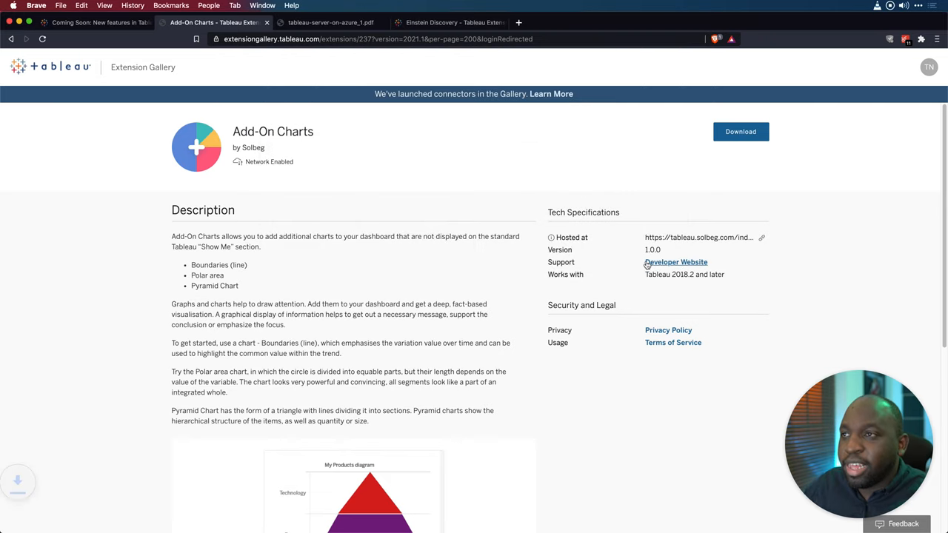
left_click(741, 131)
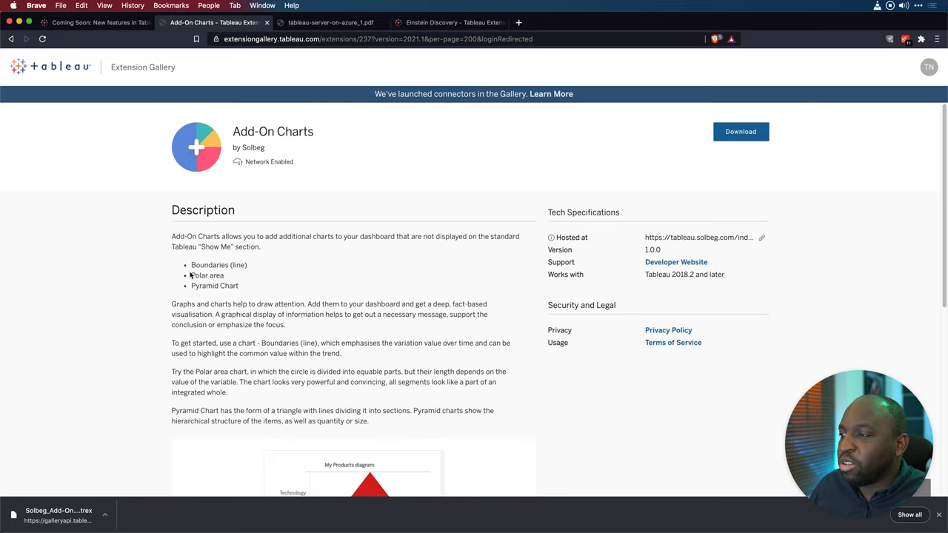
Go back in the browser history and return to the Coming Soon features tab.
left_click(96, 24)
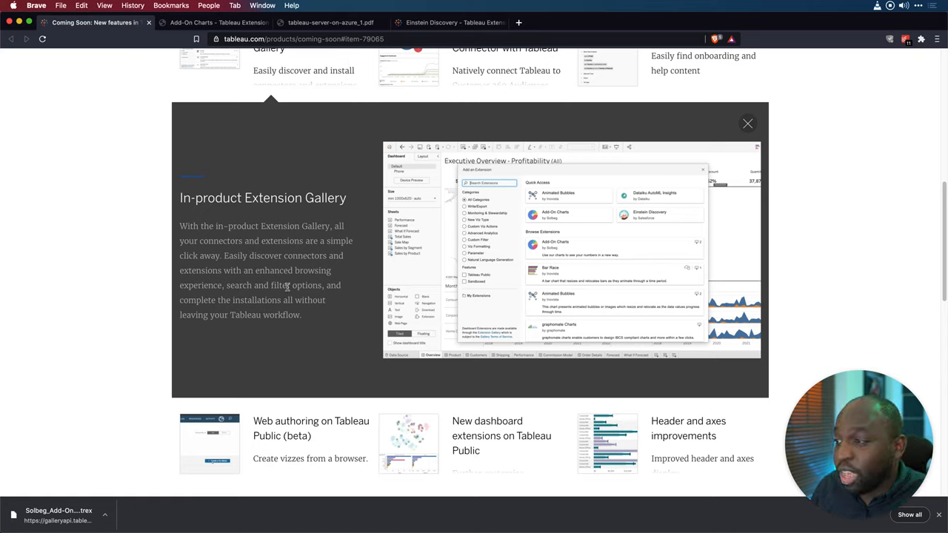
mouse_move(292, 287)
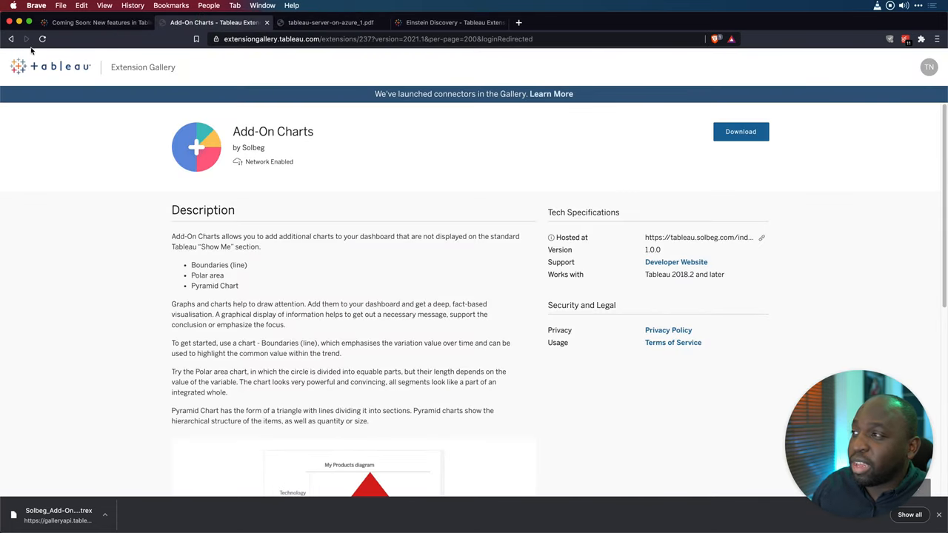
left_click(741, 131)
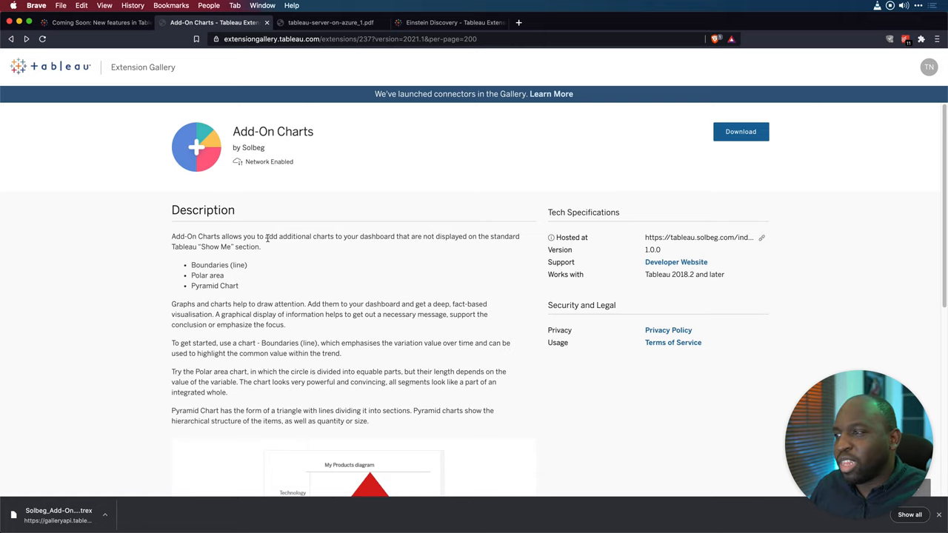
mouse_move(249, 212)
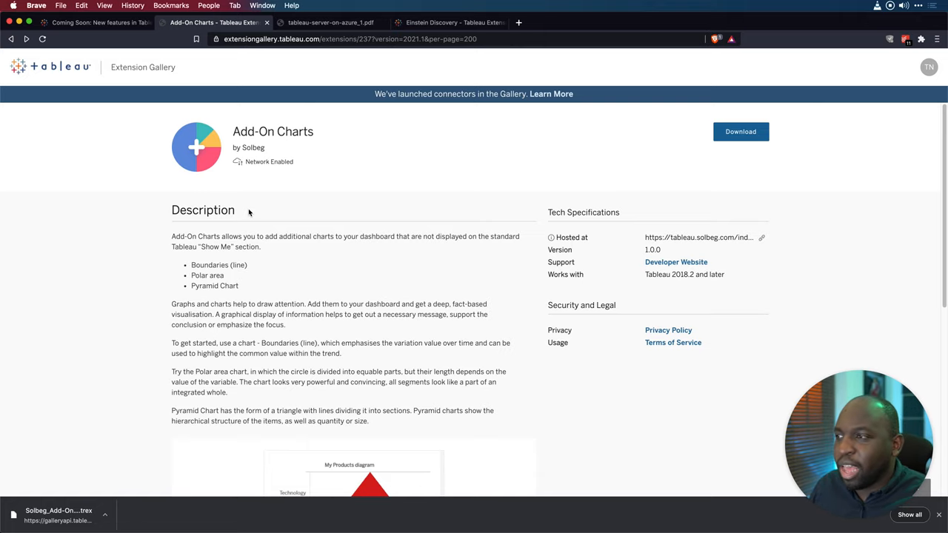
left_click(96, 28)
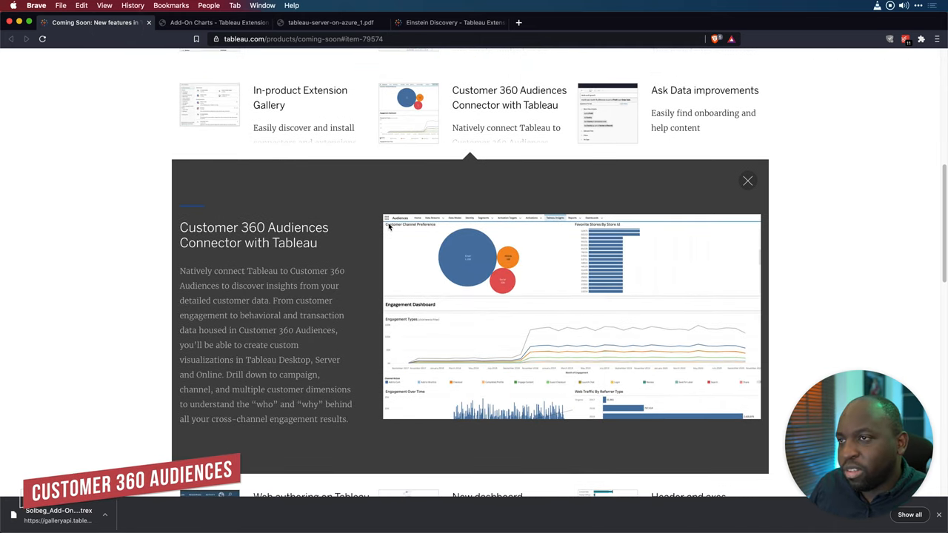
mouse_move(475, 227)
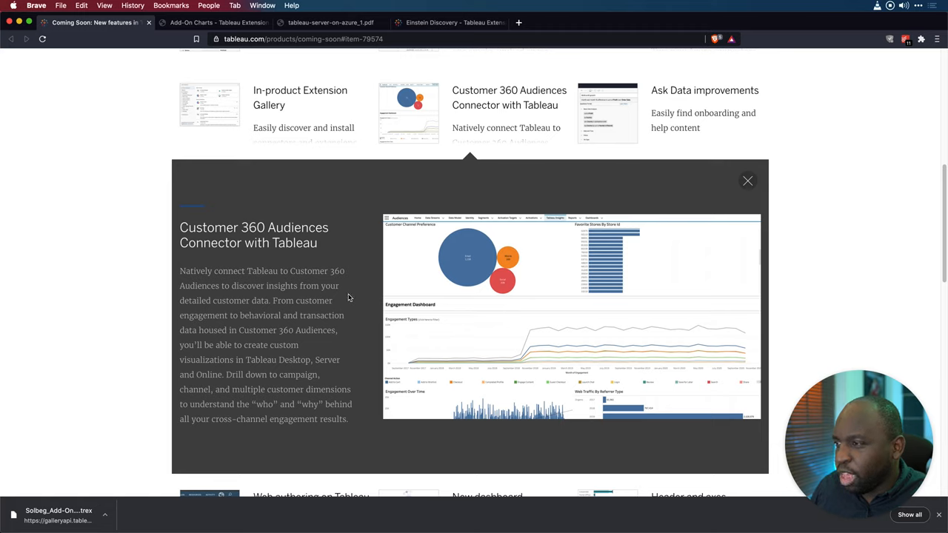
mouse_move(351, 297)
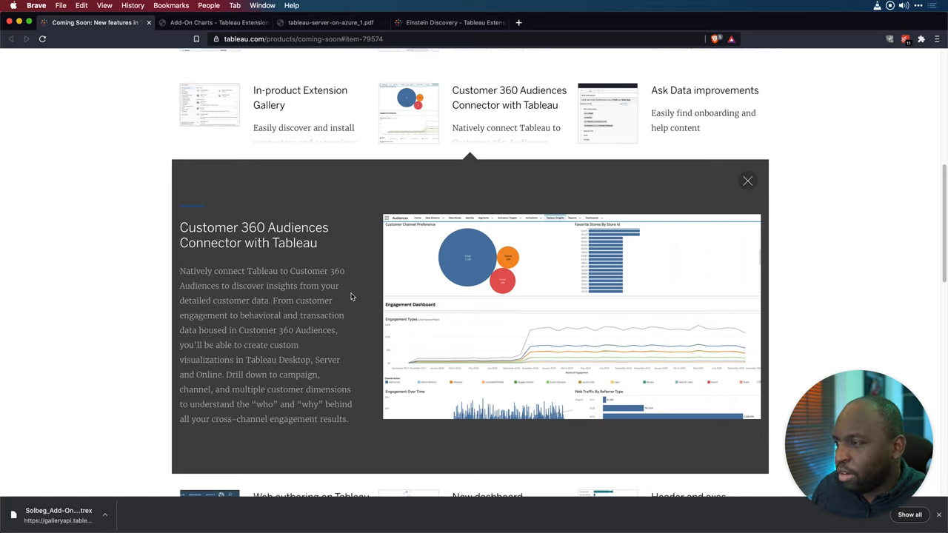
mouse_move(356, 296)
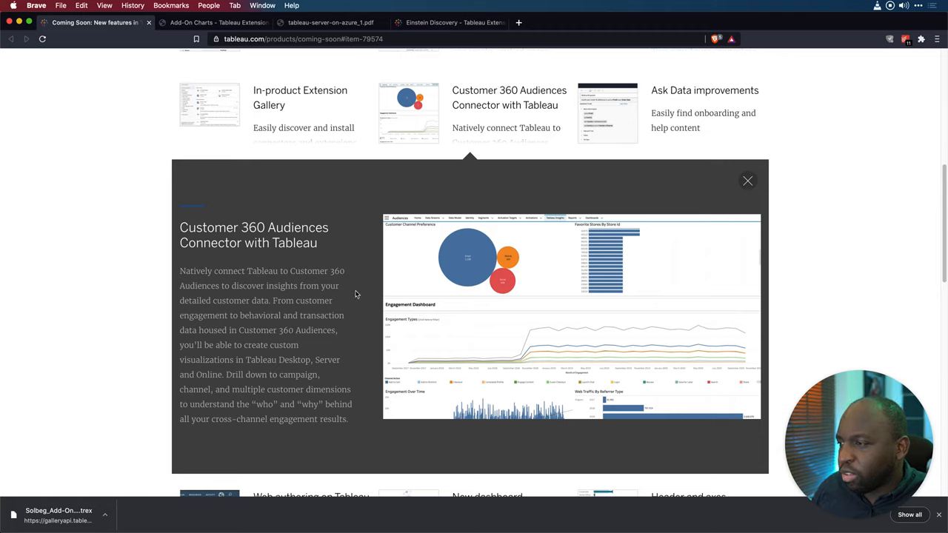
mouse_move(359, 297)
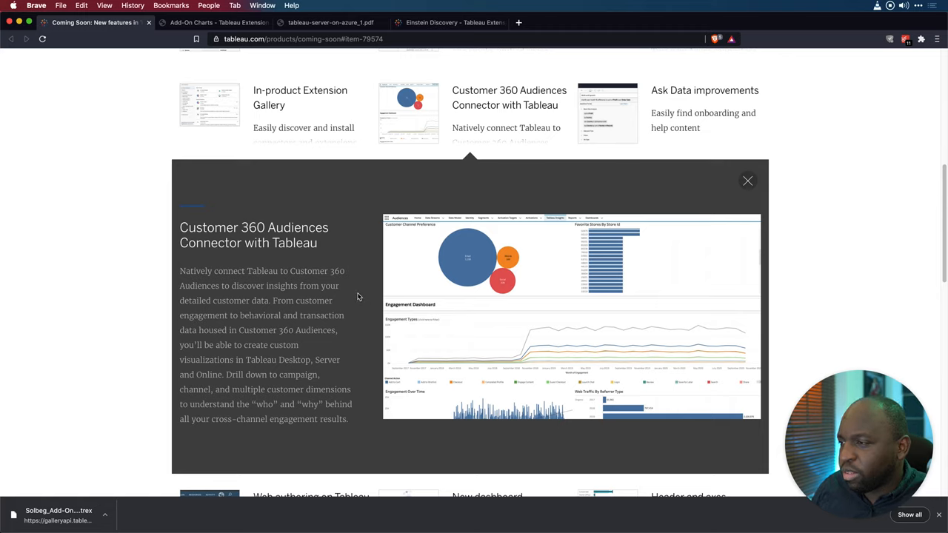
mouse_move(284, 327)
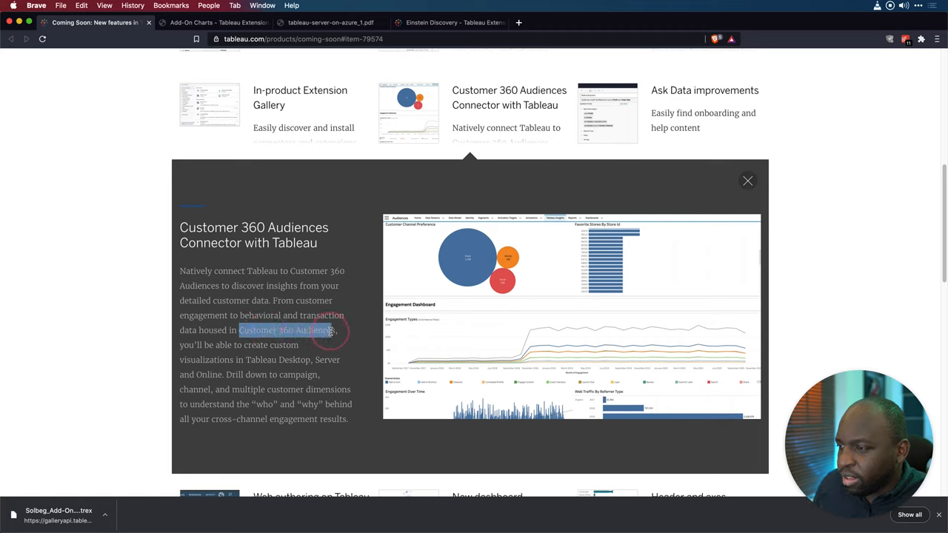
Copy the 'Customer 360 Audiences' product name from the connector's description.
key("cmd+c")
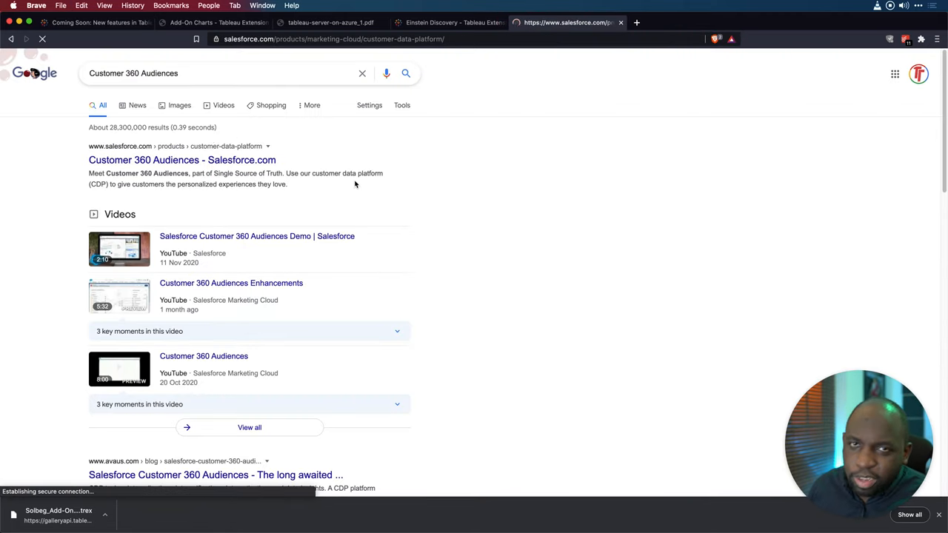
Browse Salesforce's Customer 360 Audiences product page, then go back to the Coming Soon tab.
left_click(181, 160)
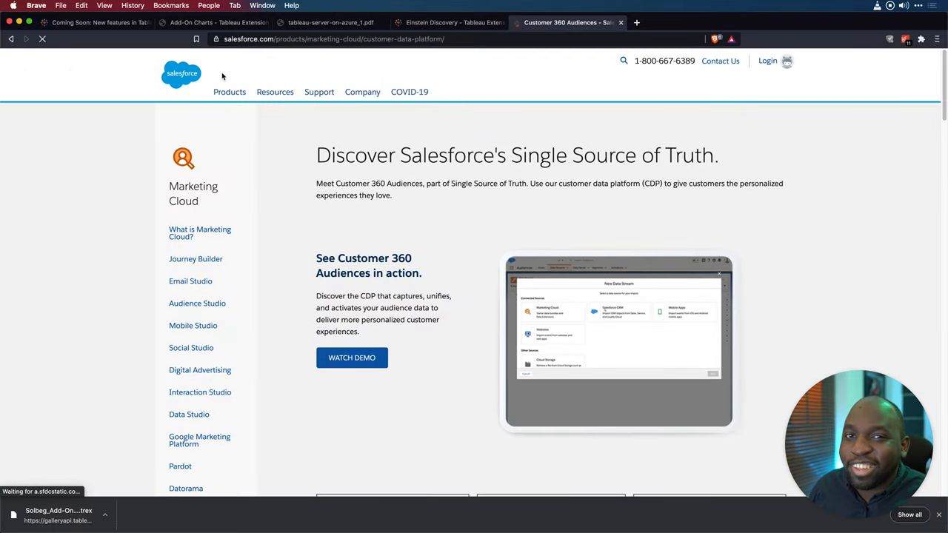
scroll("down", 3)
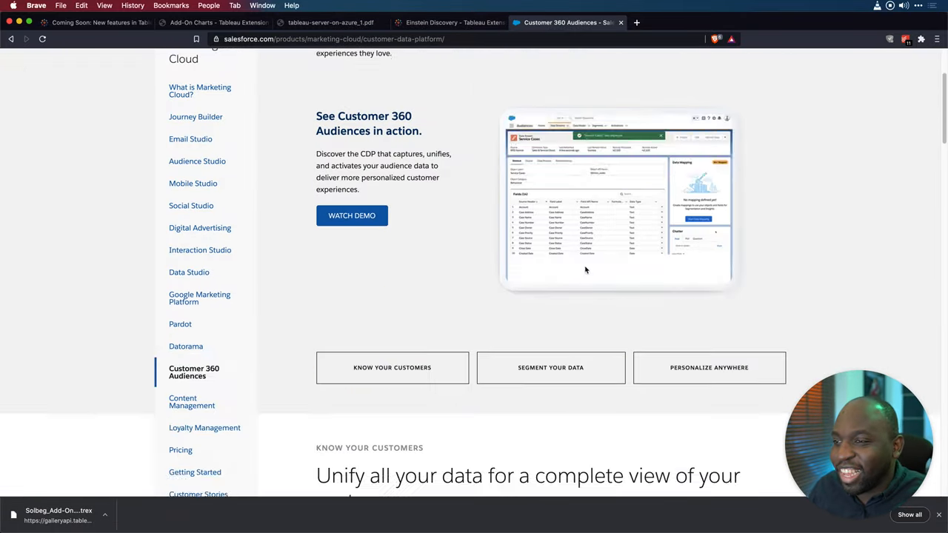
scroll("down", 3)
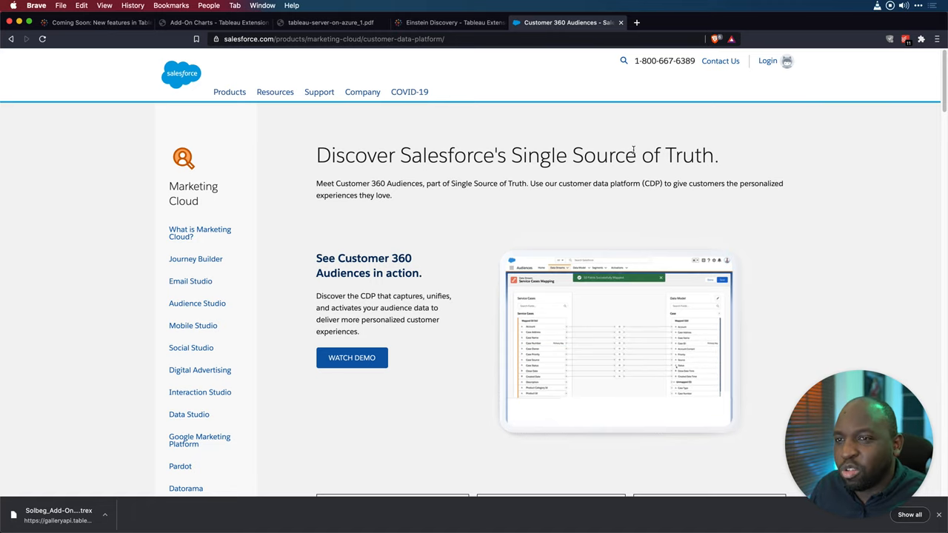
left_click(96, 28)
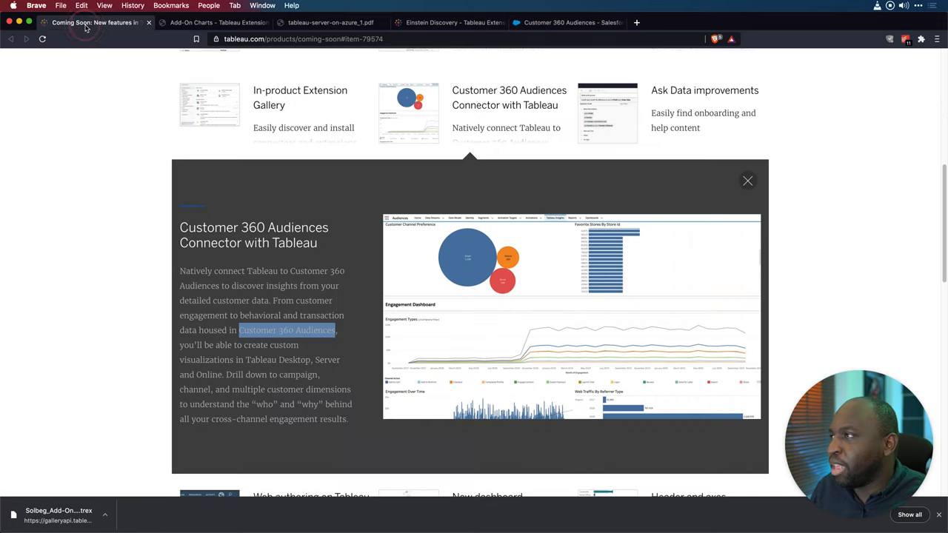
Close the Customer 360 Audiences Connector panel and scroll through the Coming Soon feature grid.
scroll("down", 3)
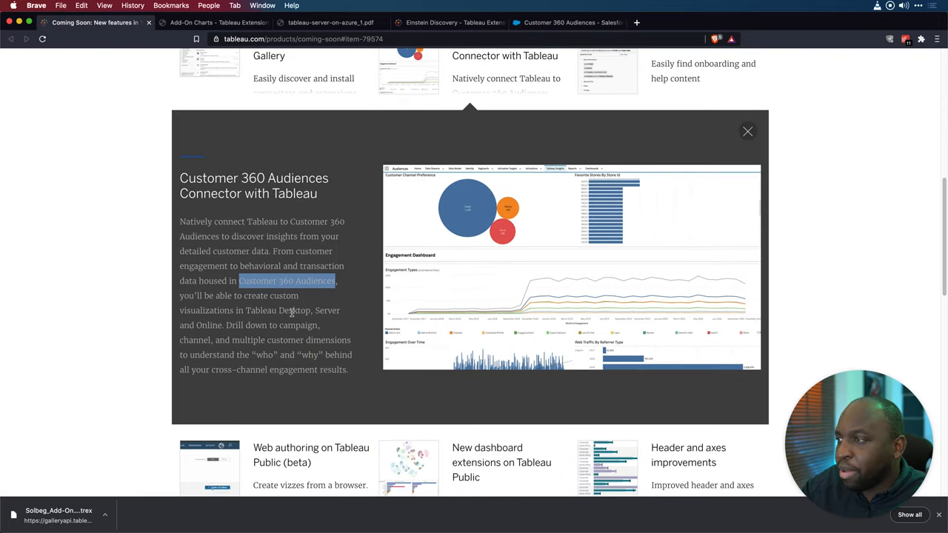
scroll("down", 3)
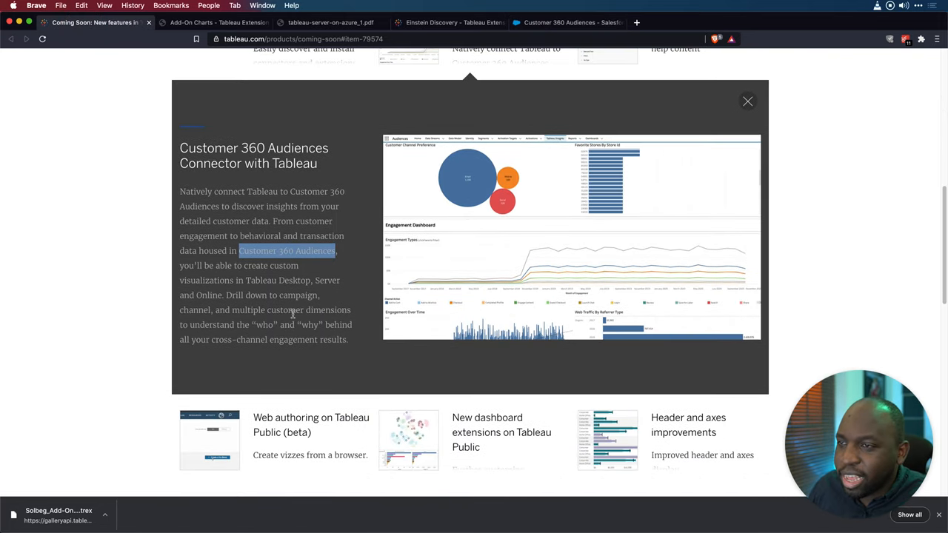
mouse_move(624, 196)
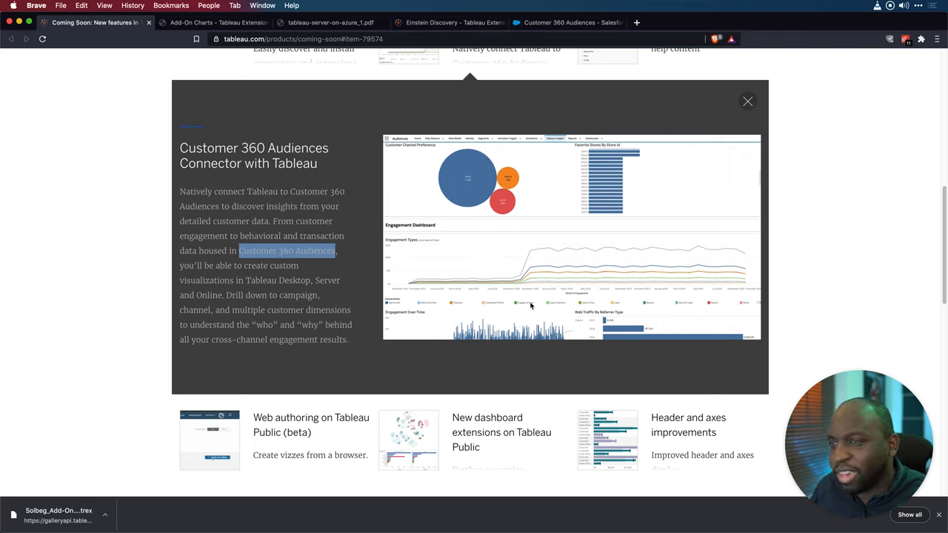
mouse_move(297, 373)
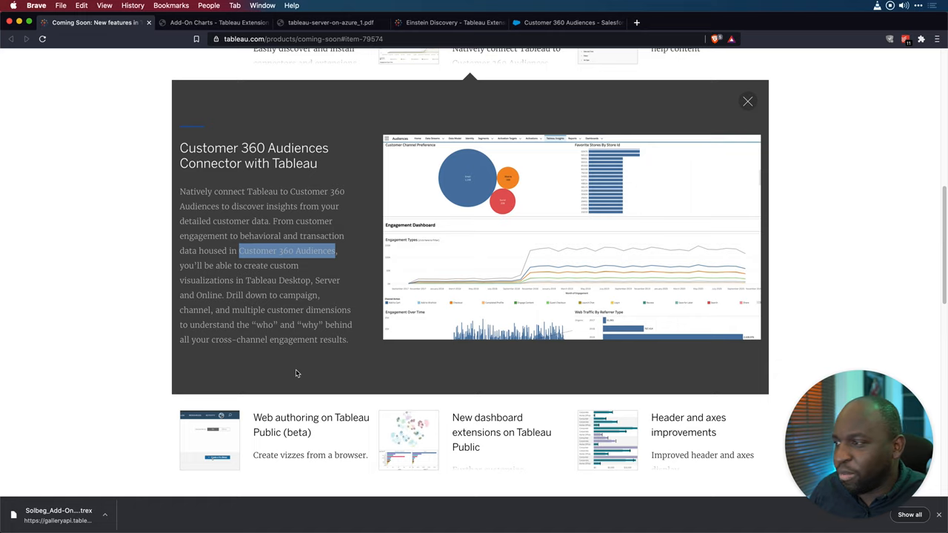
mouse_move(286, 366)
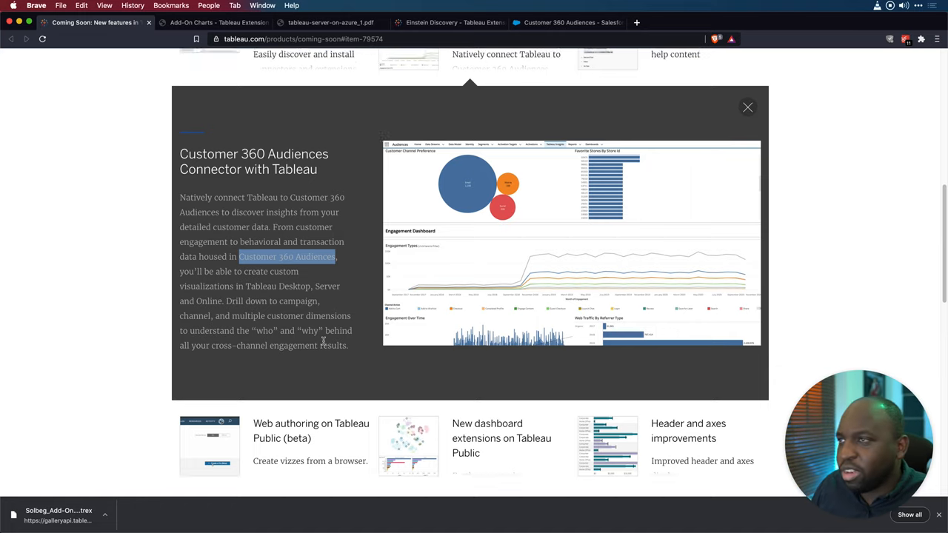
left_click(748, 107)
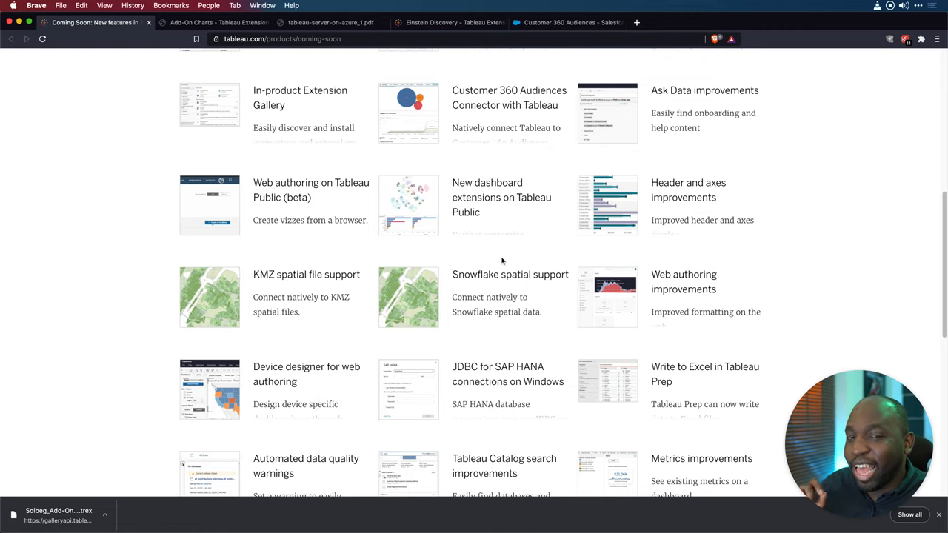
mouse_move(512, 223)
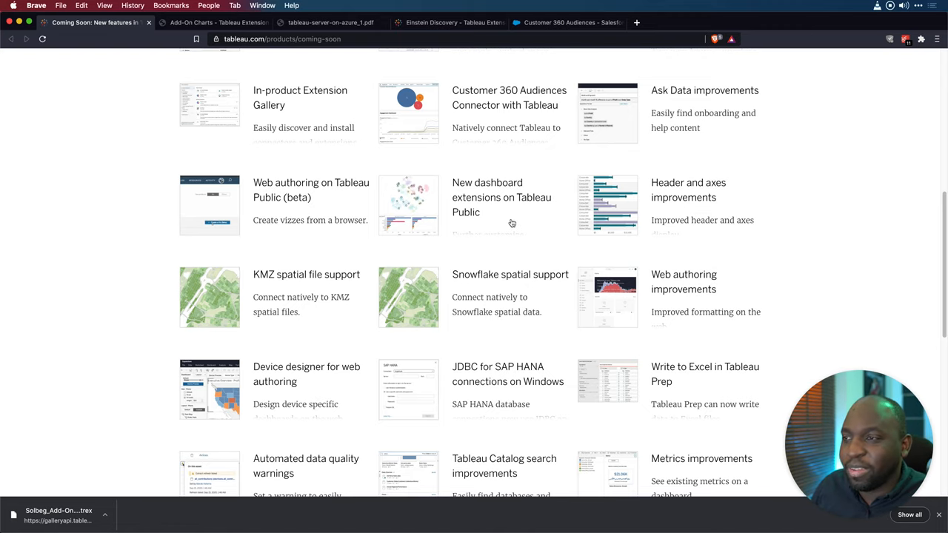
scroll("down", 3)
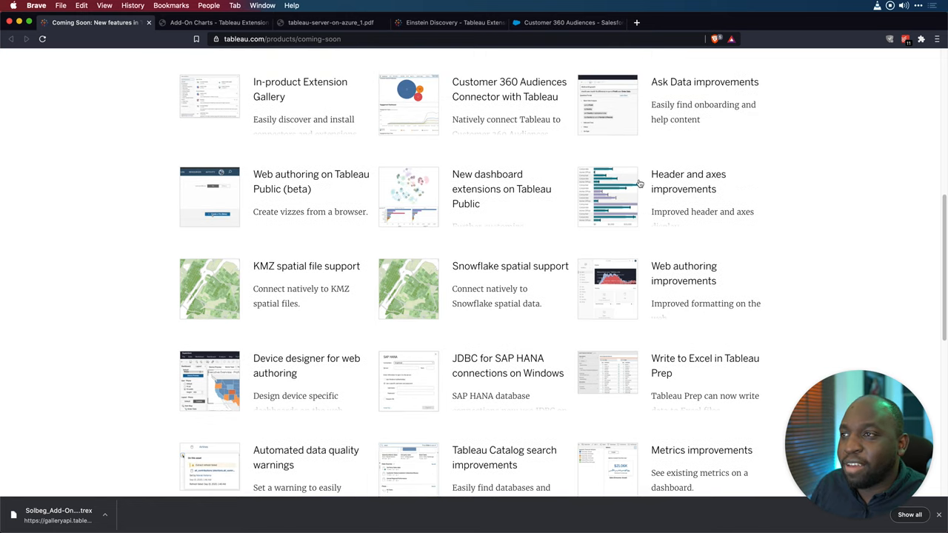
scroll("up", 3)
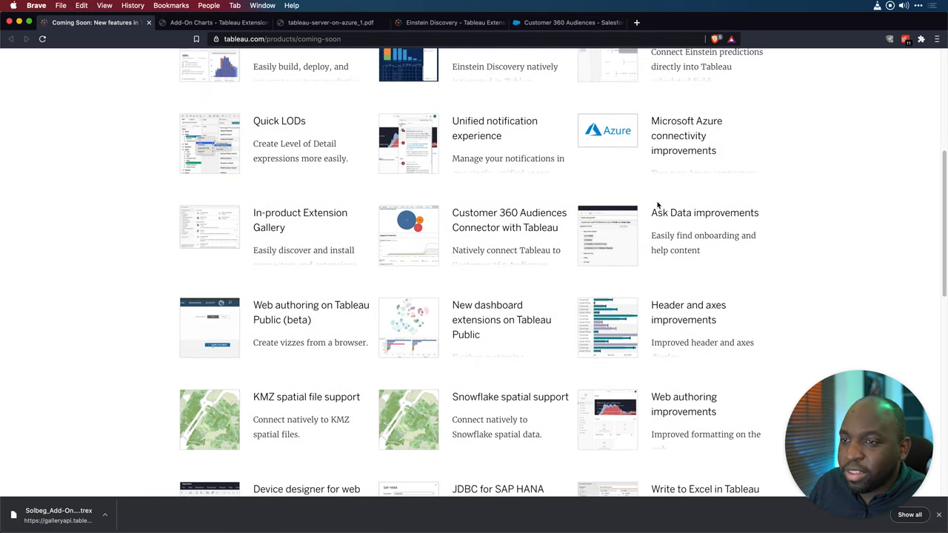
Open and close the Ask Data improvements details, then pick the Web authoring on Tableau Public tile.
left_click(705, 213)
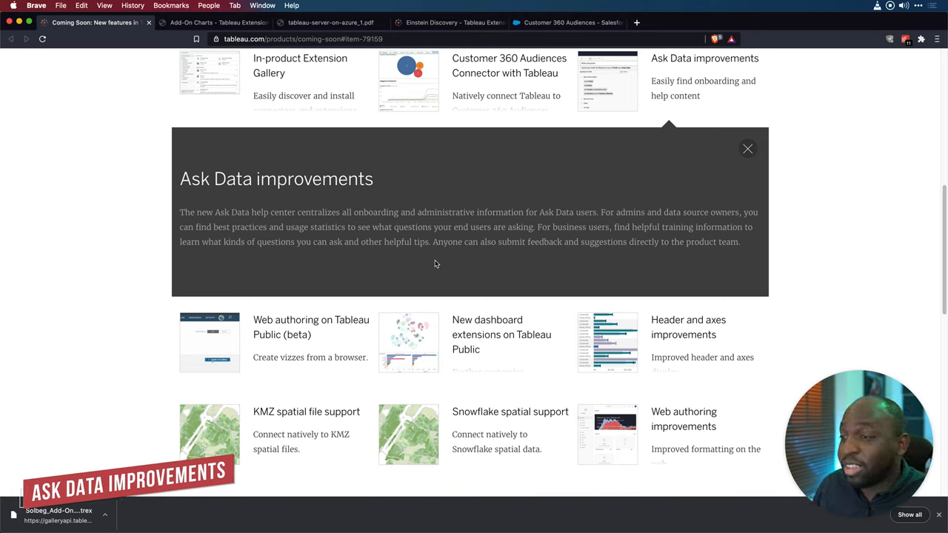
mouse_move(442, 264)
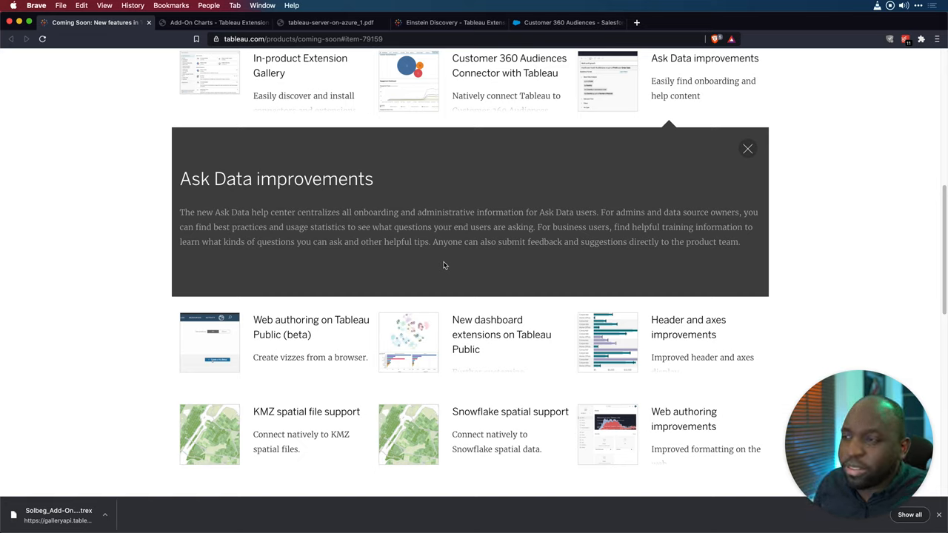
mouse_move(759, 154)
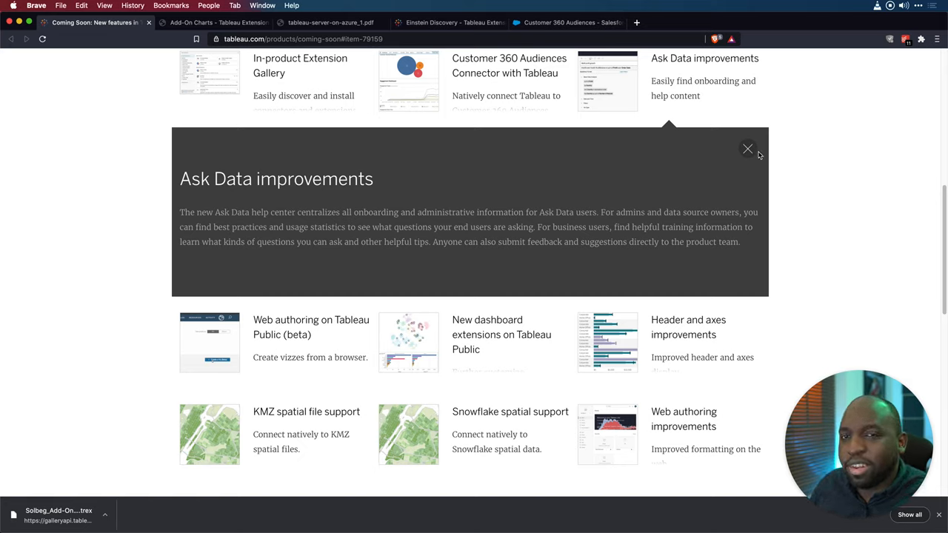
left_click(748, 149)
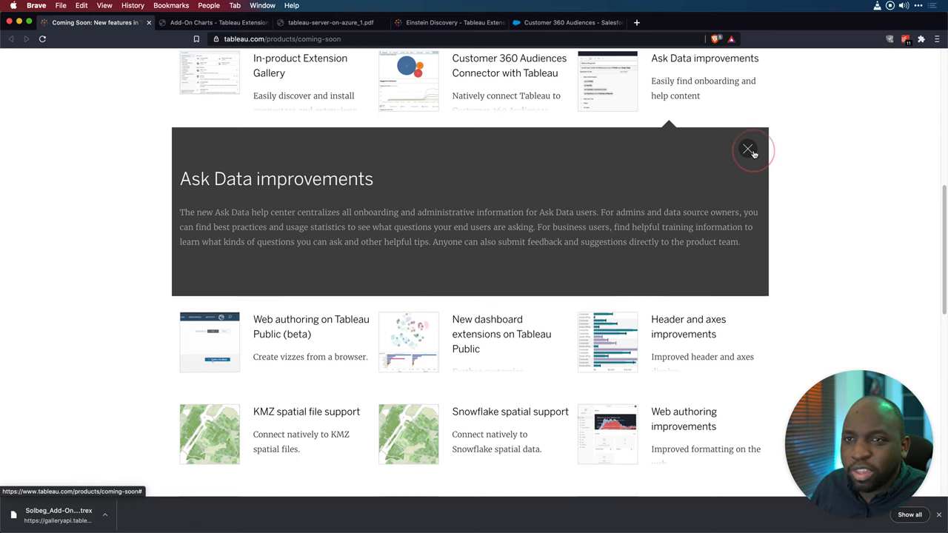
left_click(749, 149)
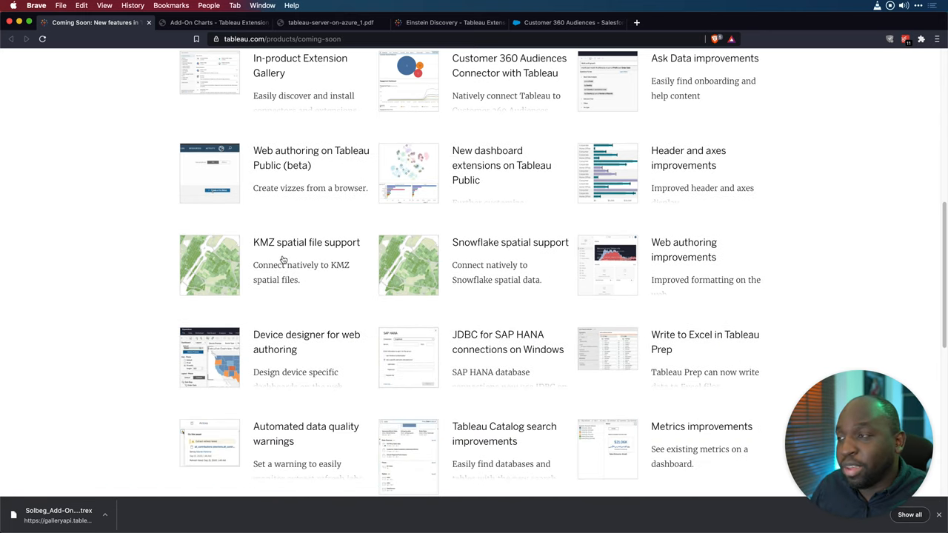
left_click(289, 158)
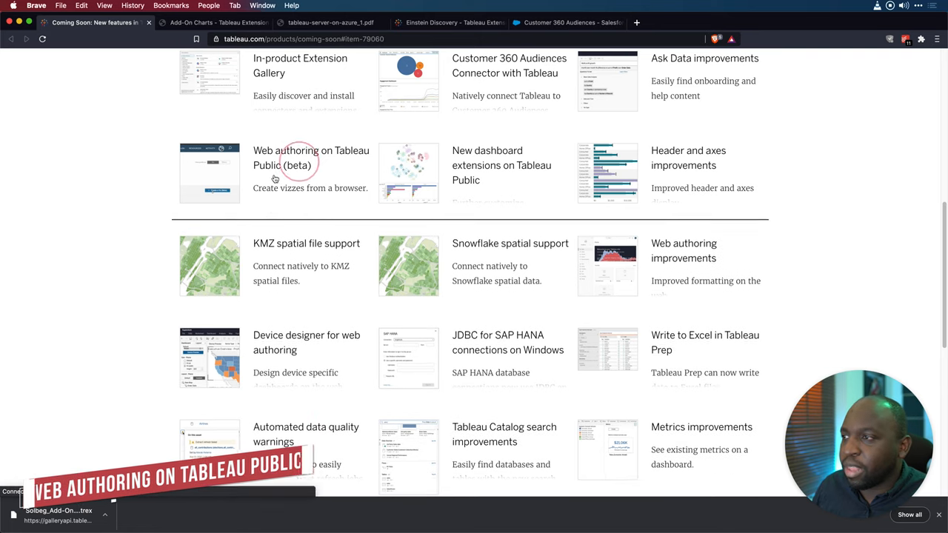
Open the Web authoring on Tableau Public (beta) panel and play through its preview demo.
left_click(289, 157)
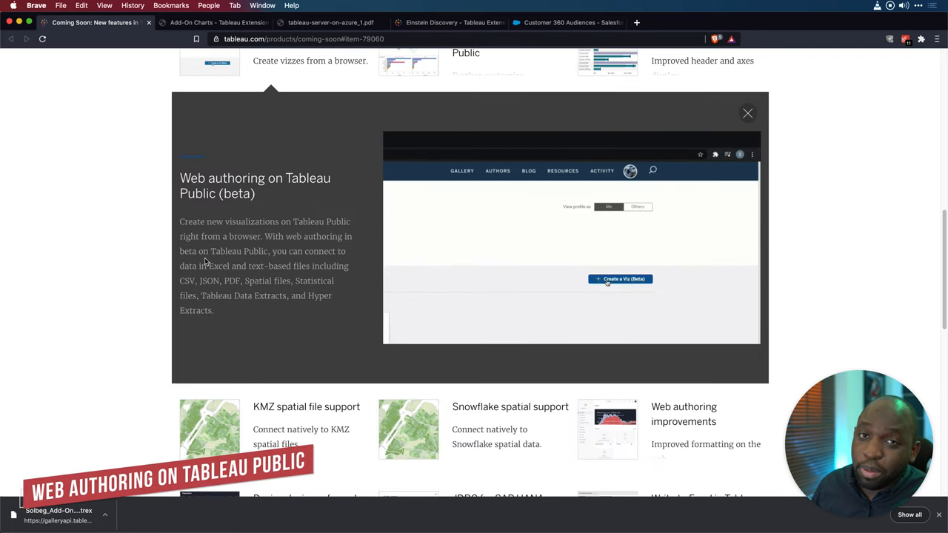
left_click(621, 279)
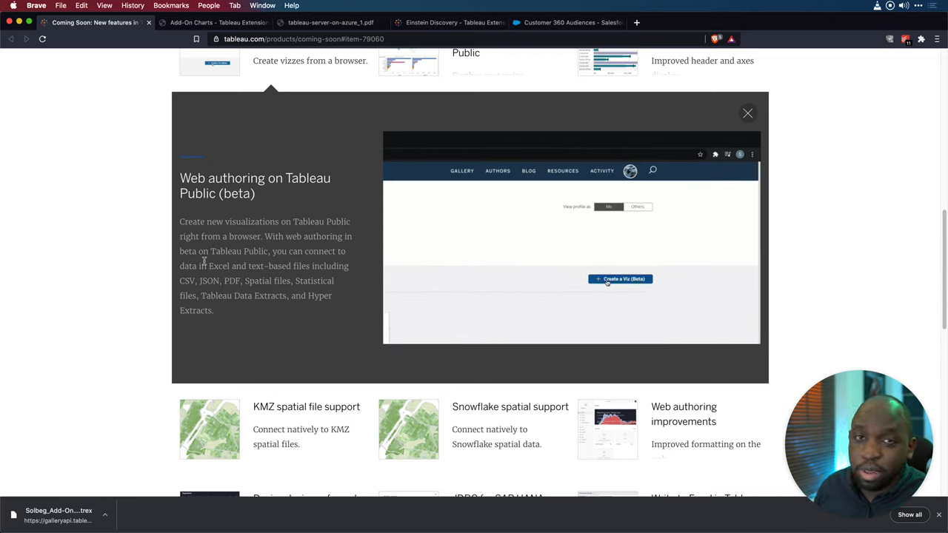
left_click(620, 279)
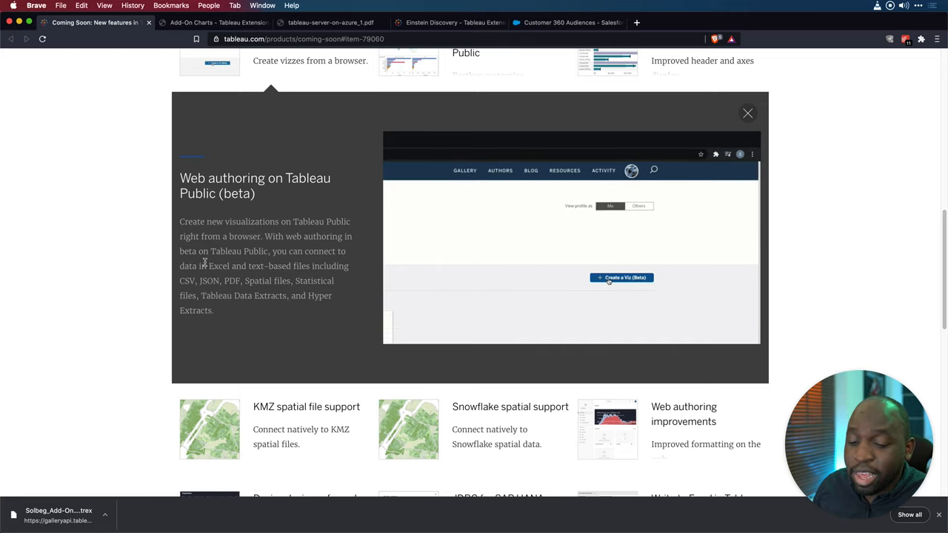
left_click(620, 278)
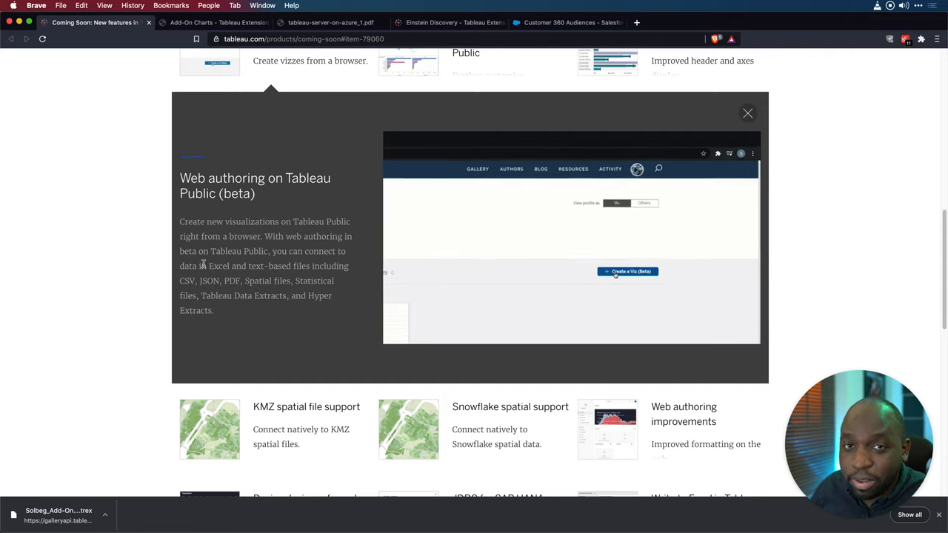
left_click(627, 271)
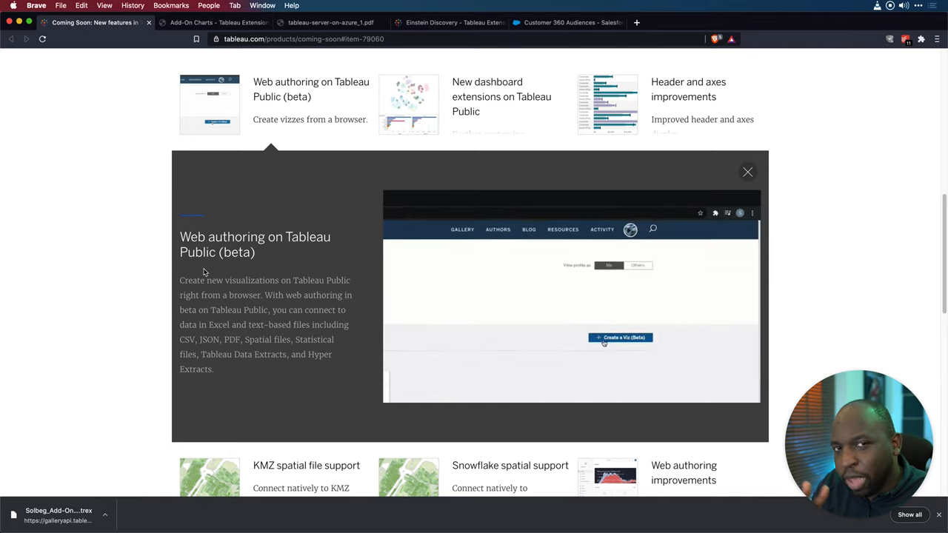
left_click(621, 337)
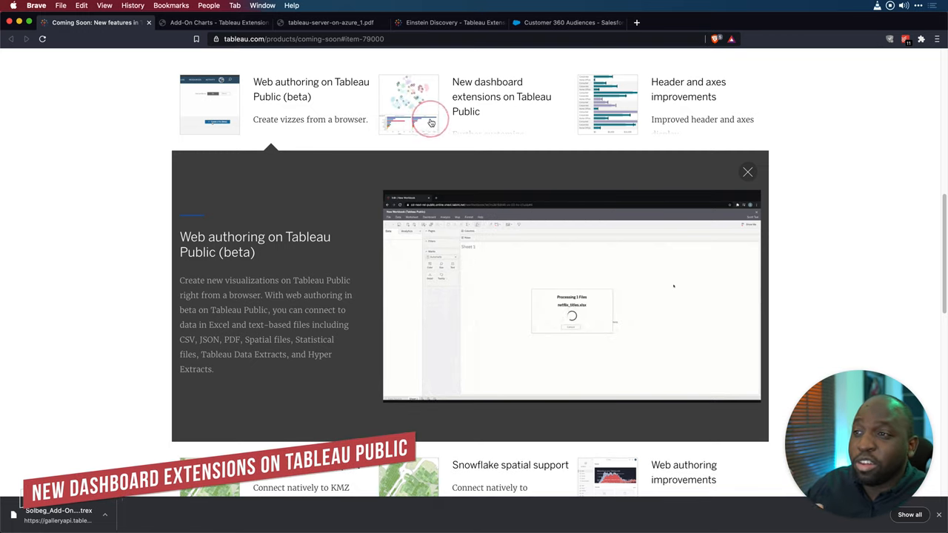
Expand the New dashboard extensions on Tableau Public details and read the four extensions listed.
left_click(431, 121)
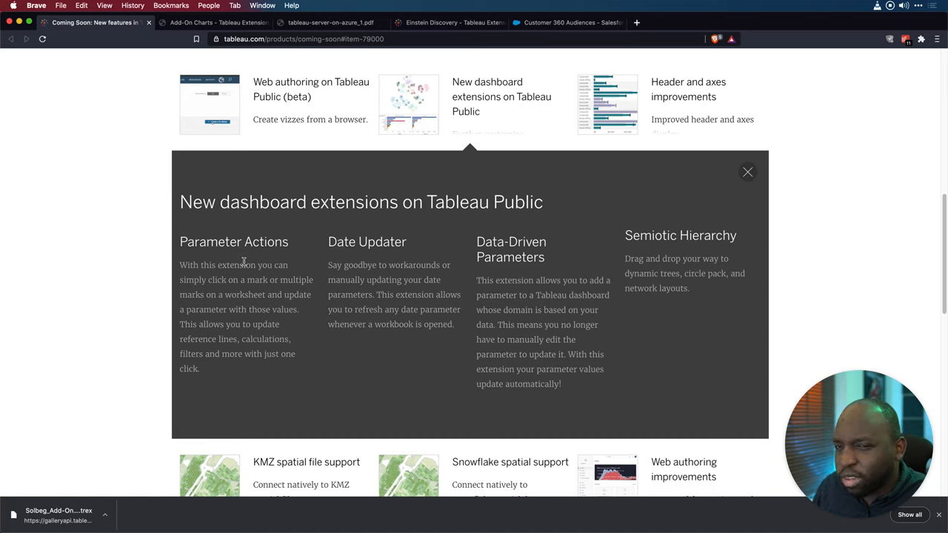
mouse_move(445, 199)
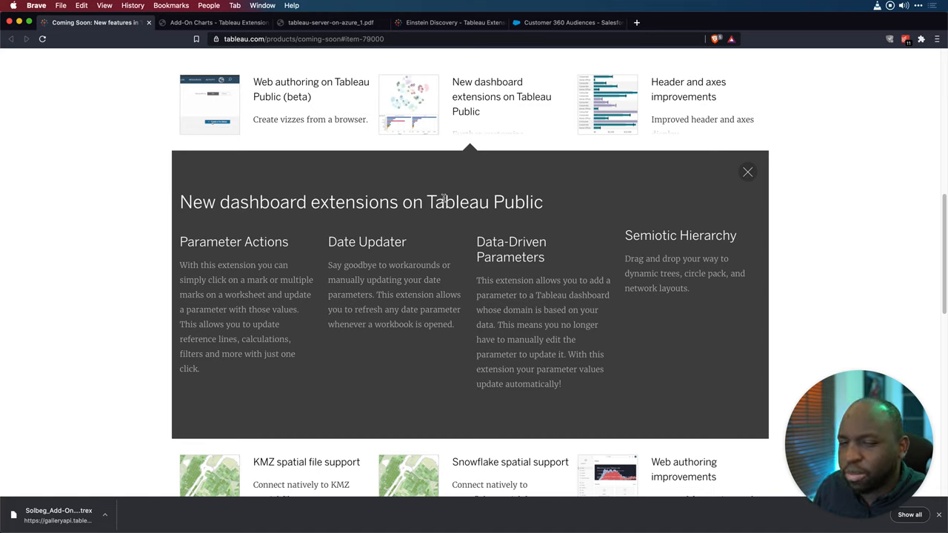
mouse_move(326, 248)
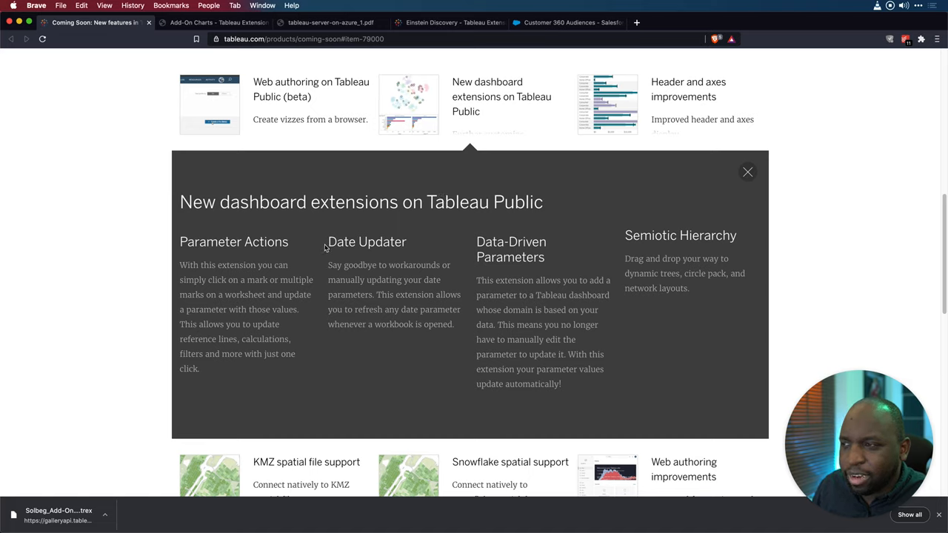
mouse_move(309, 346)
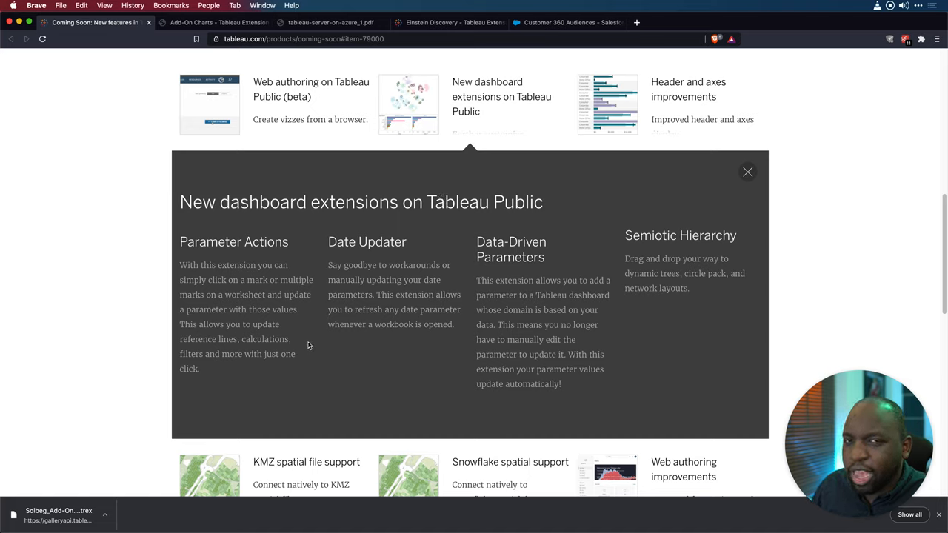
mouse_move(307, 342)
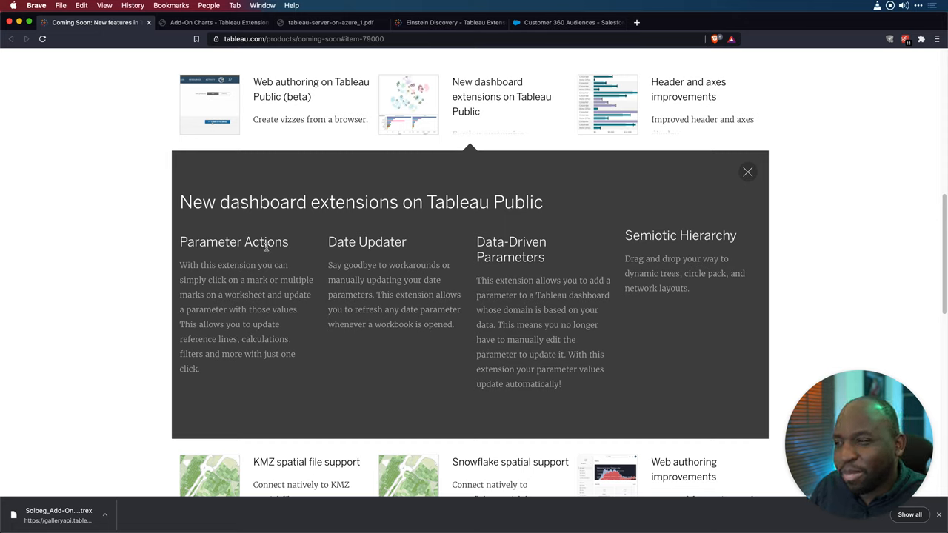
double_click(354, 202)
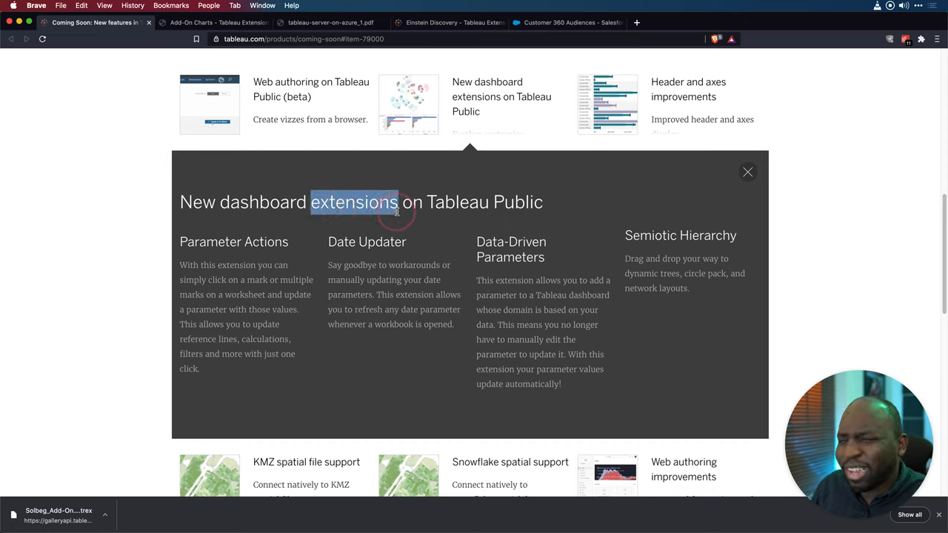
mouse_move(272, 254)
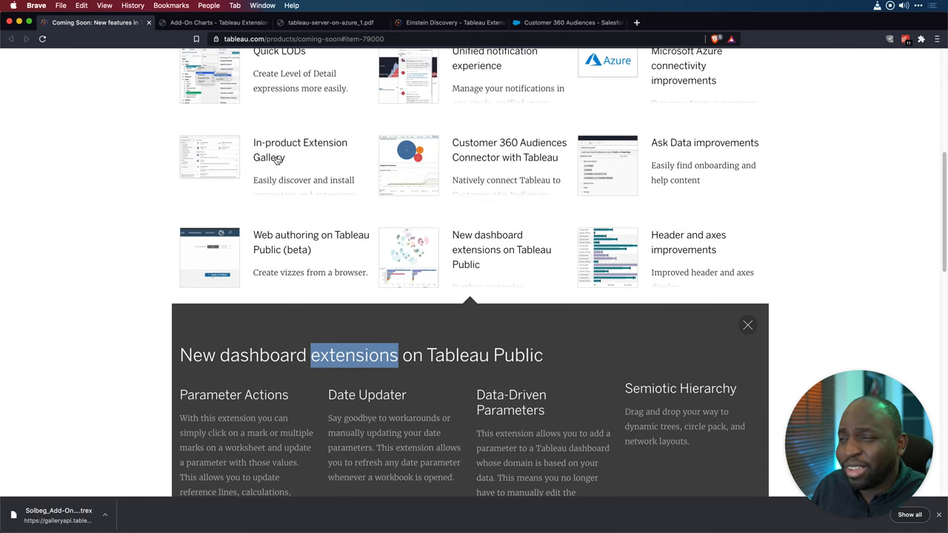
scroll("down", 3)
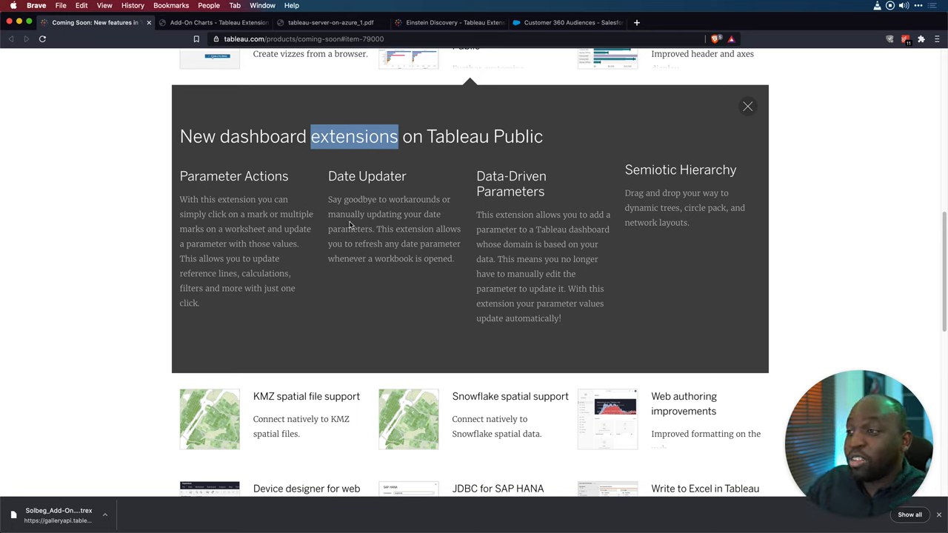
mouse_move(371, 245)
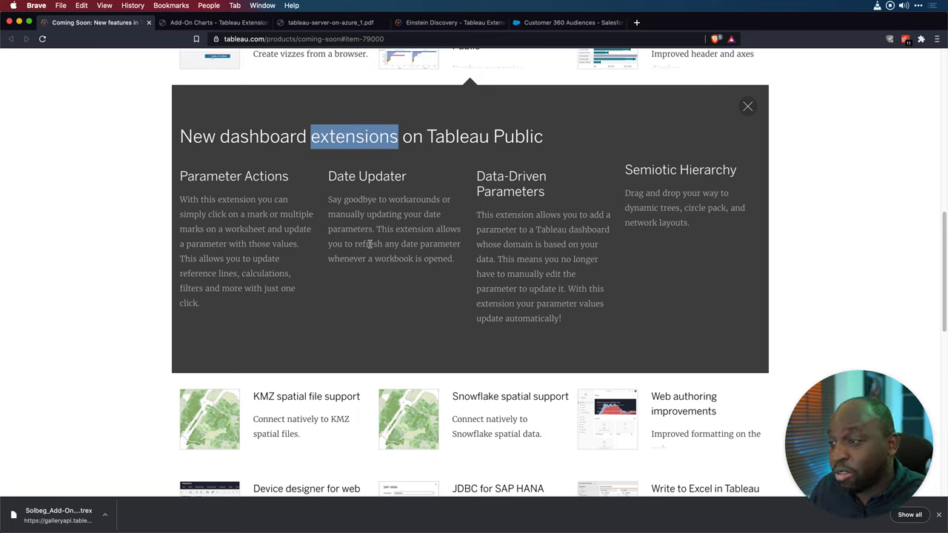
mouse_move(382, 248)
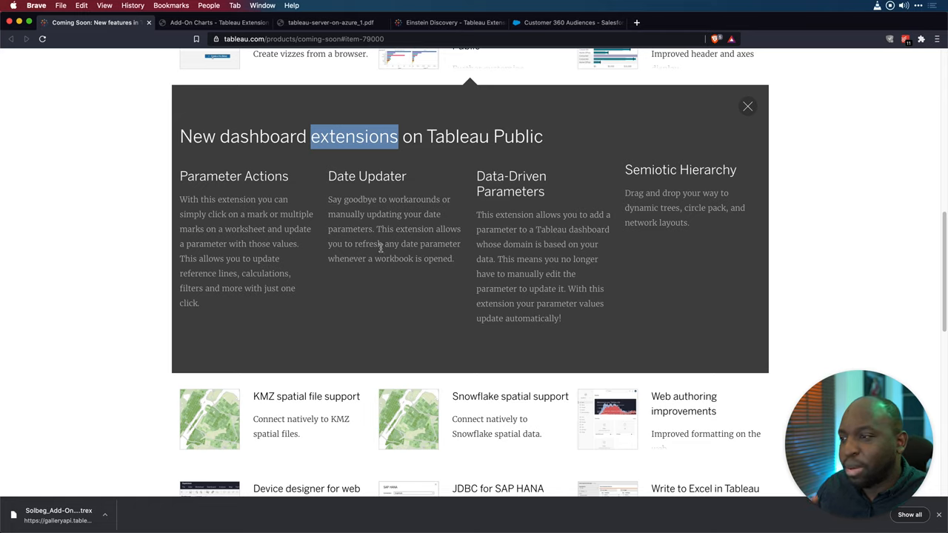
mouse_move(502, 271)
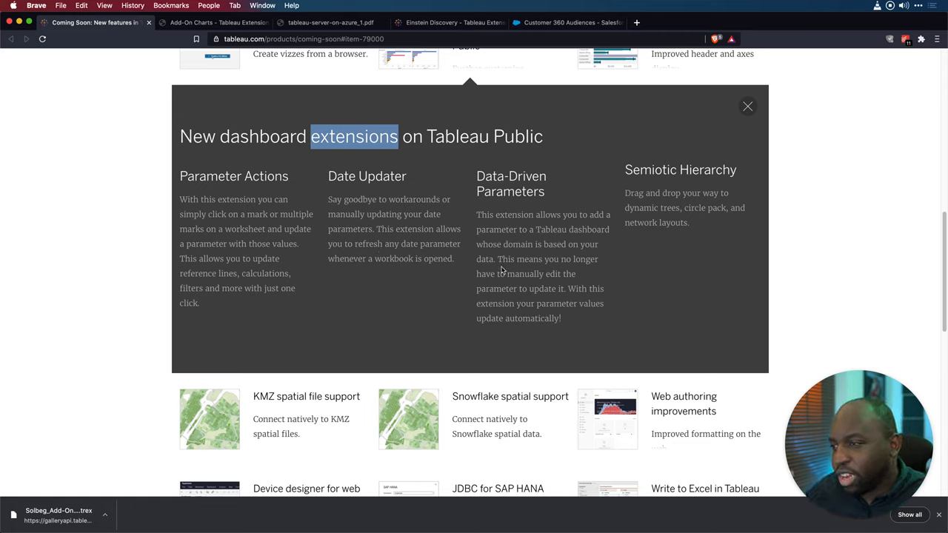
mouse_move(494, 284)
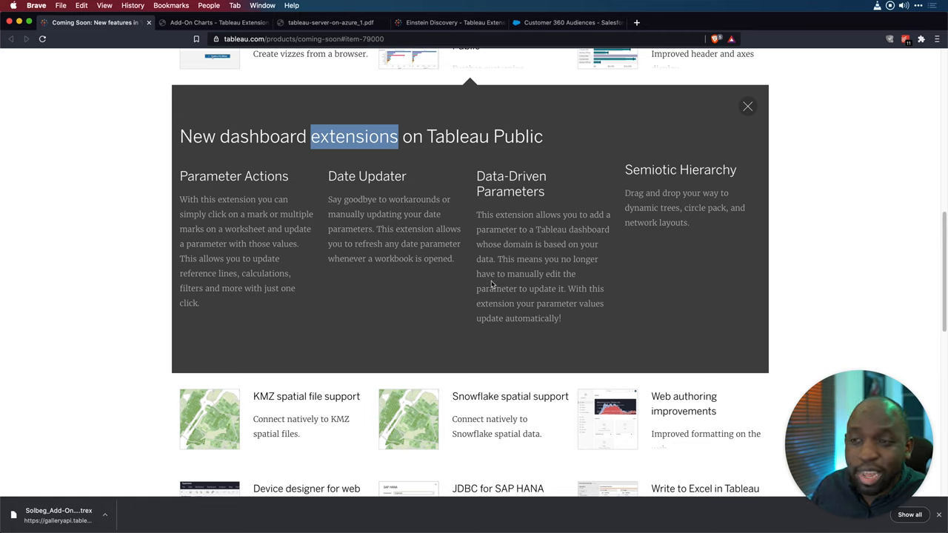
mouse_move(462, 280)
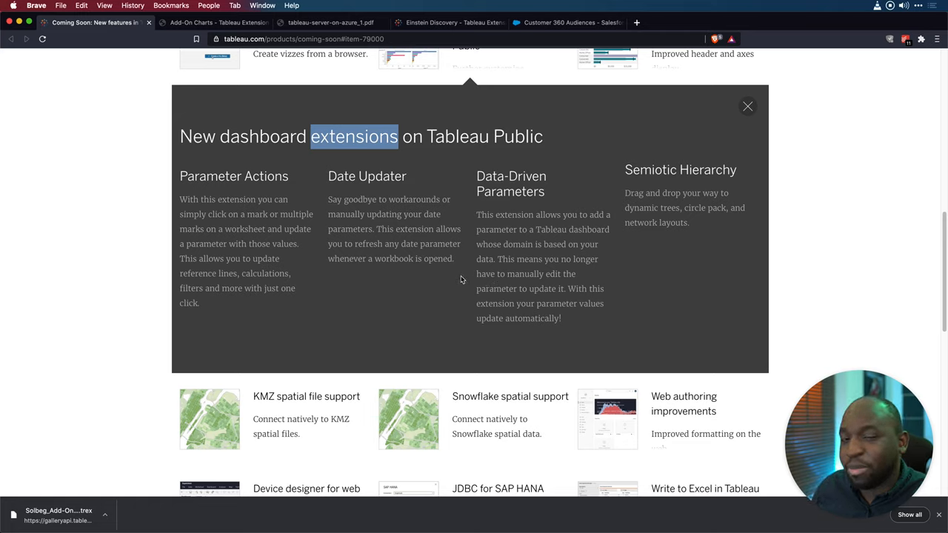
mouse_move(457, 275)
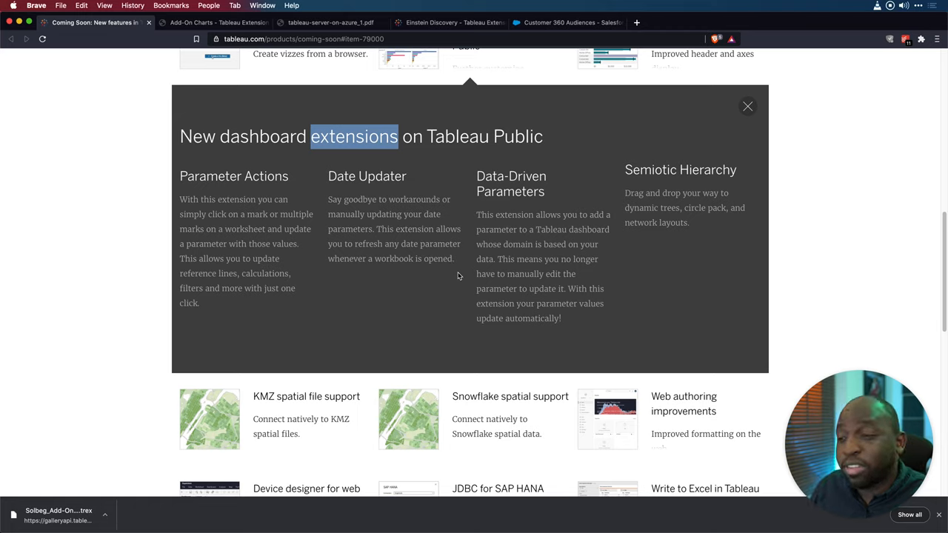
mouse_move(461, 271)
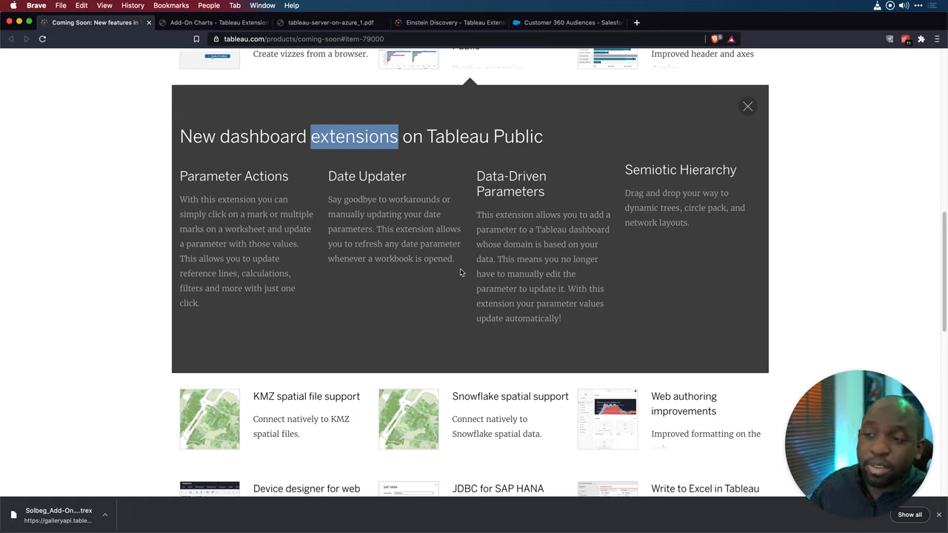
mouse_move(464, 273)
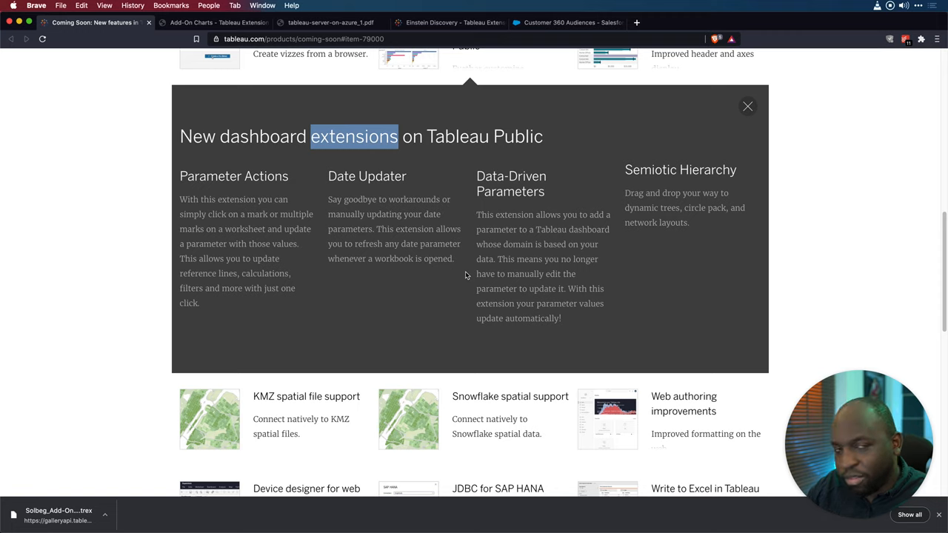
mouse_move(527, 208)
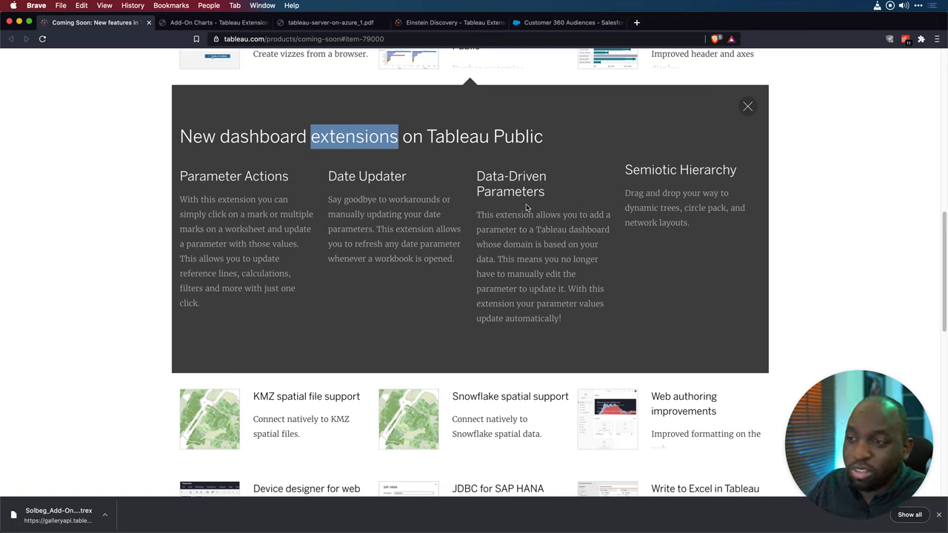
mouse_move(521, 237)
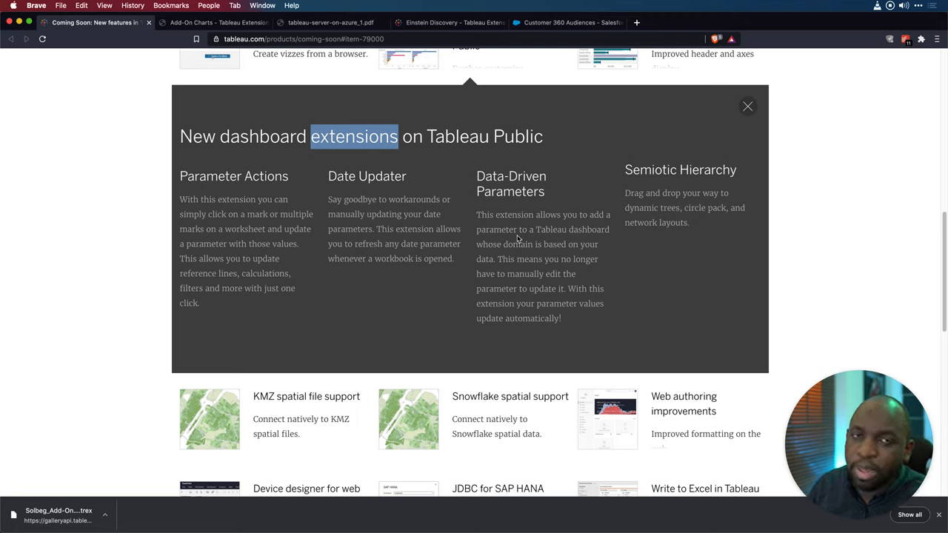
mouse_move(517, 244)
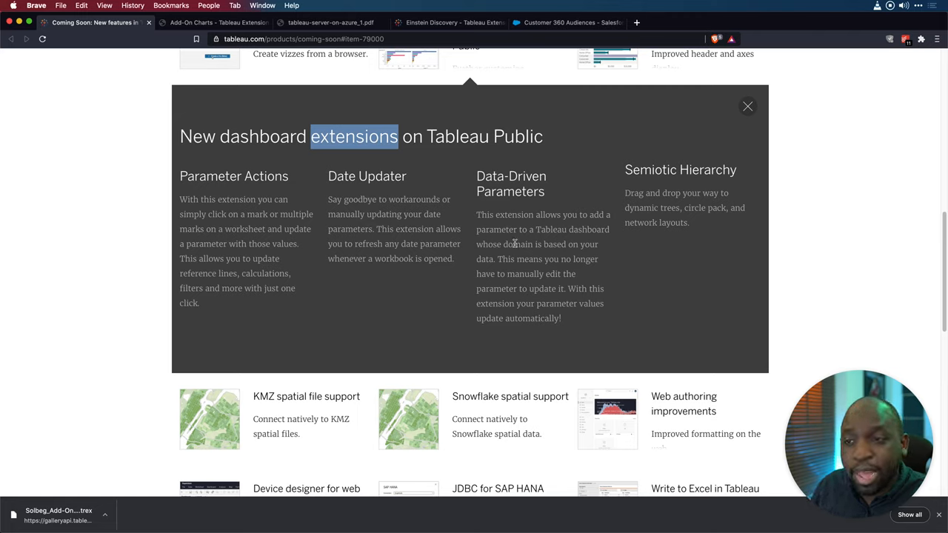
mouse_move(634, 172)
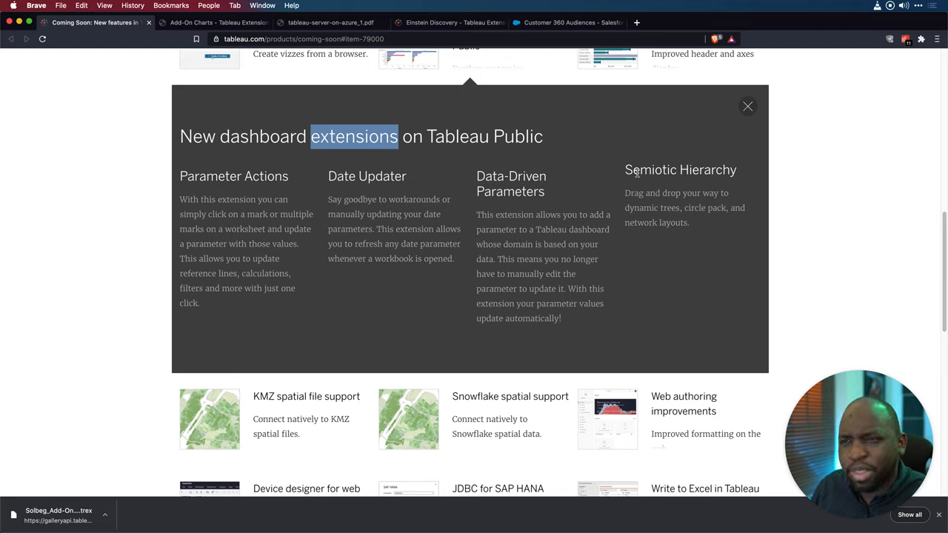
right_click(649, 170)
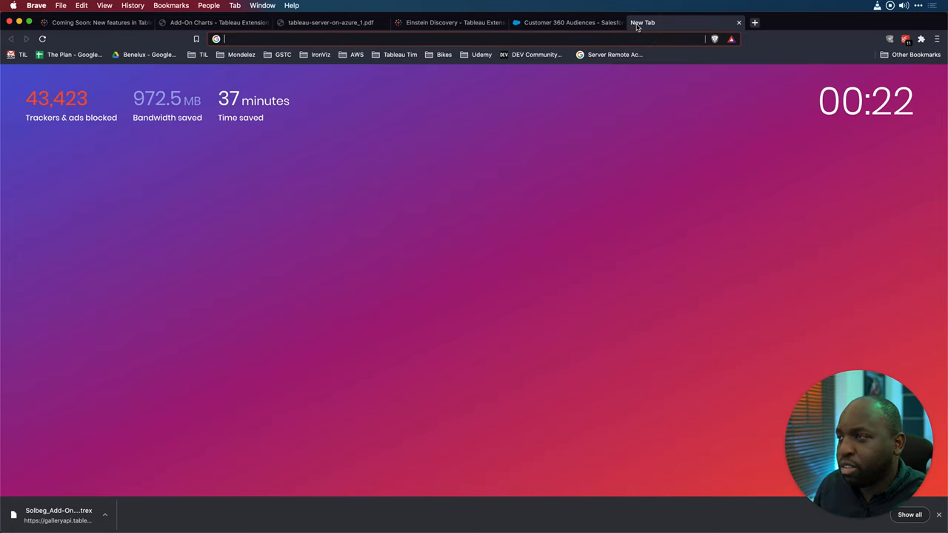
Search Google for 'Semiotic' and open the nteract/semiotic GitHub repository.
type("Semiotic d3")
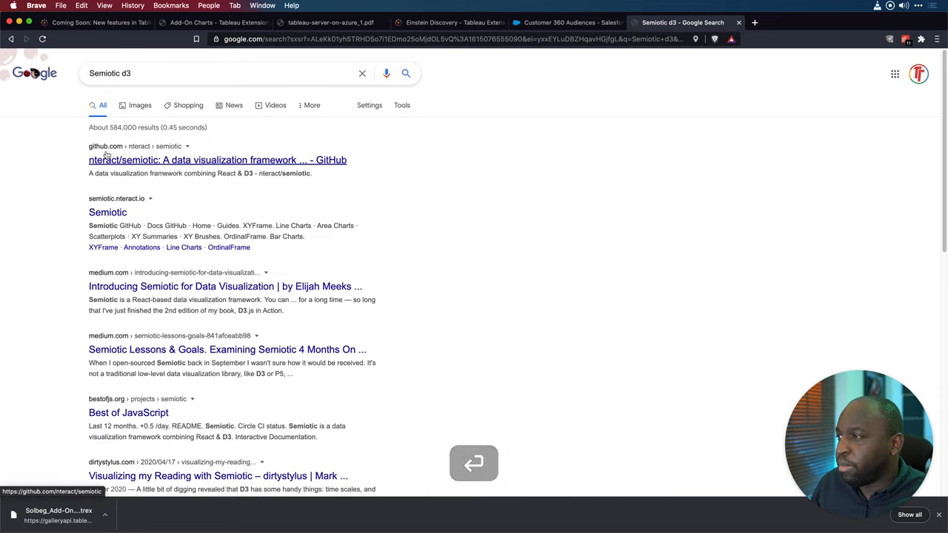
left_click(217, 160)
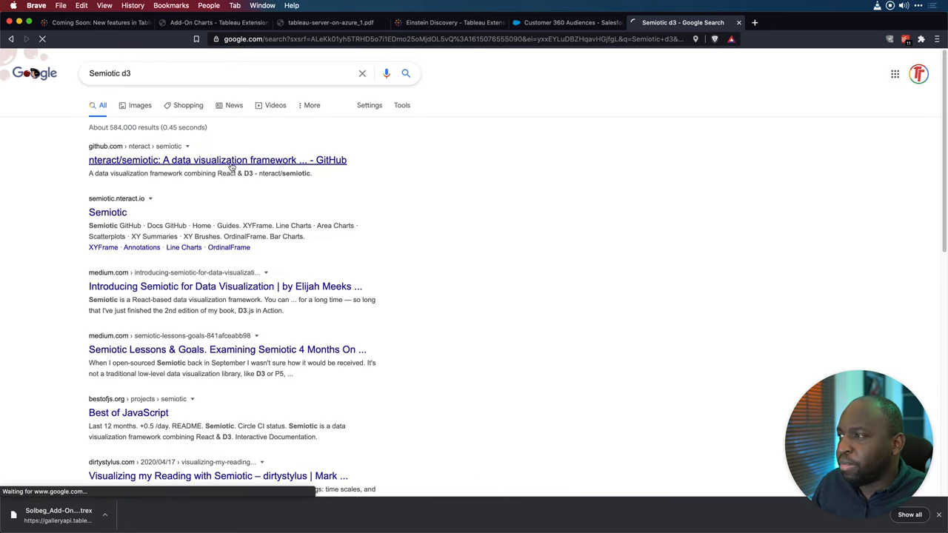
left_click(213, 160)
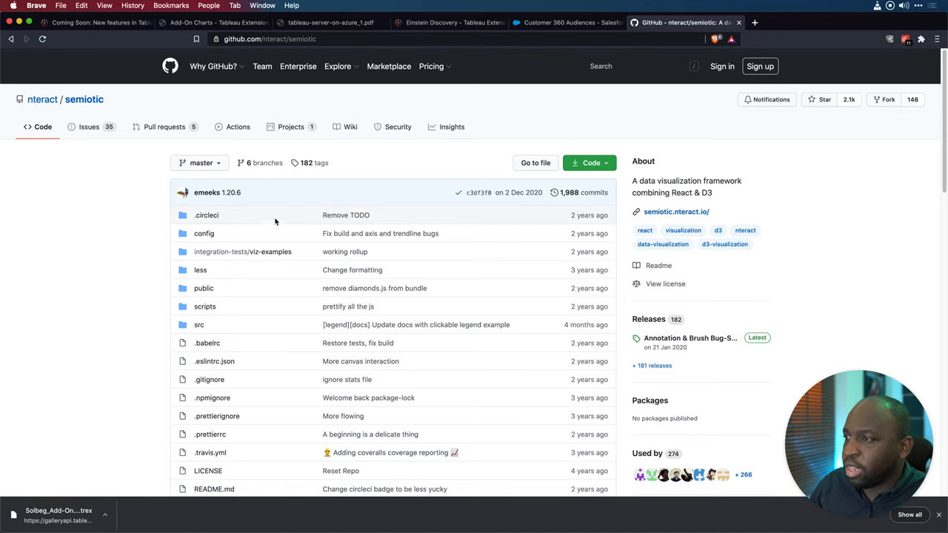
Scroll the nteract/semiotic README and follow its Examples link to the chart gallery.
scroll("down", 3)
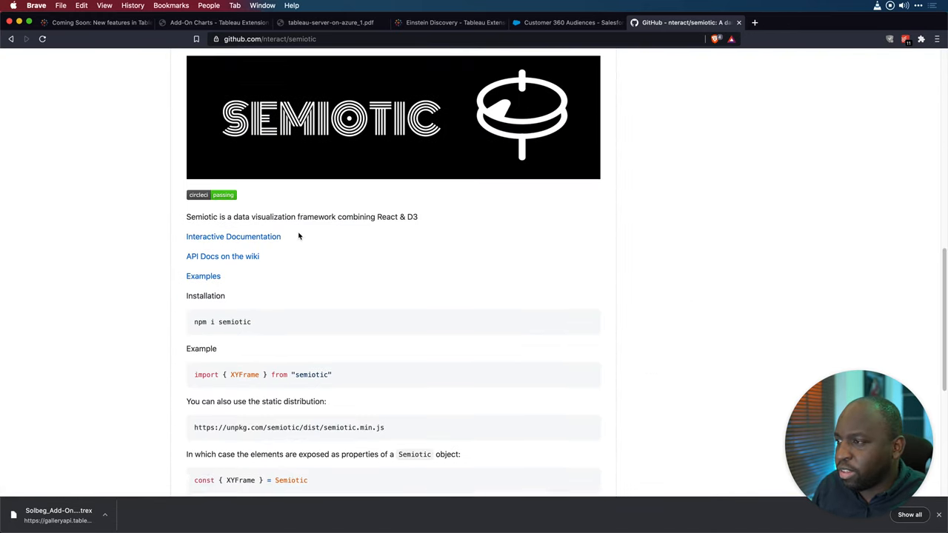
scroll("down", 3)
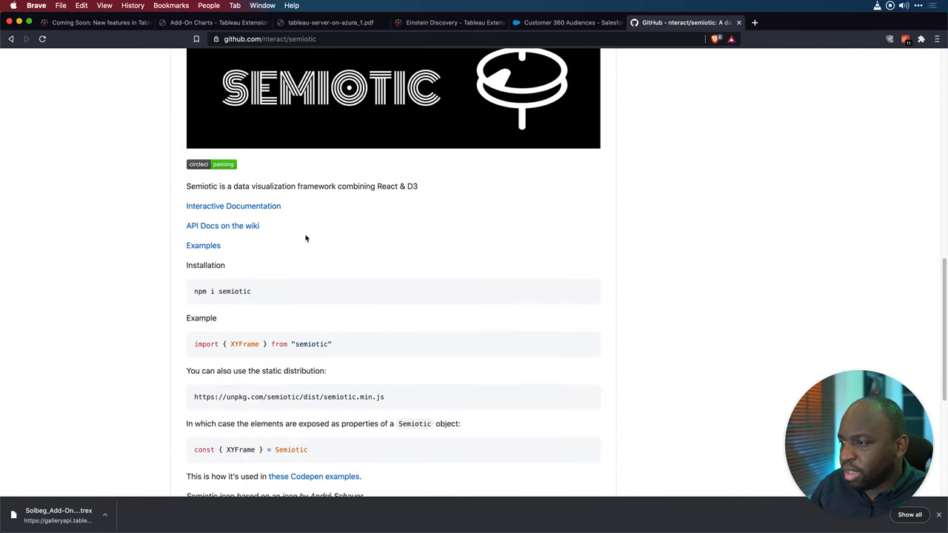
scroll("down", 3)
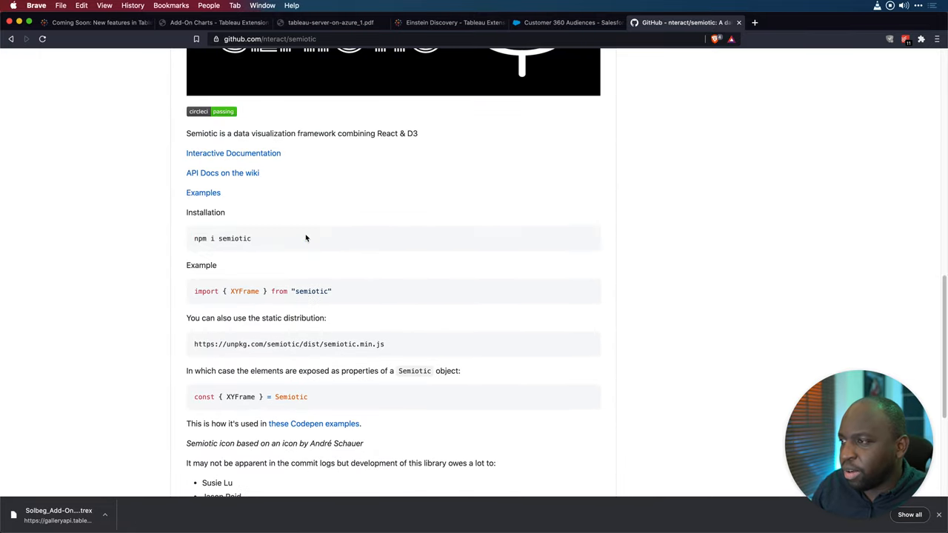
mouse_move(189, 192)
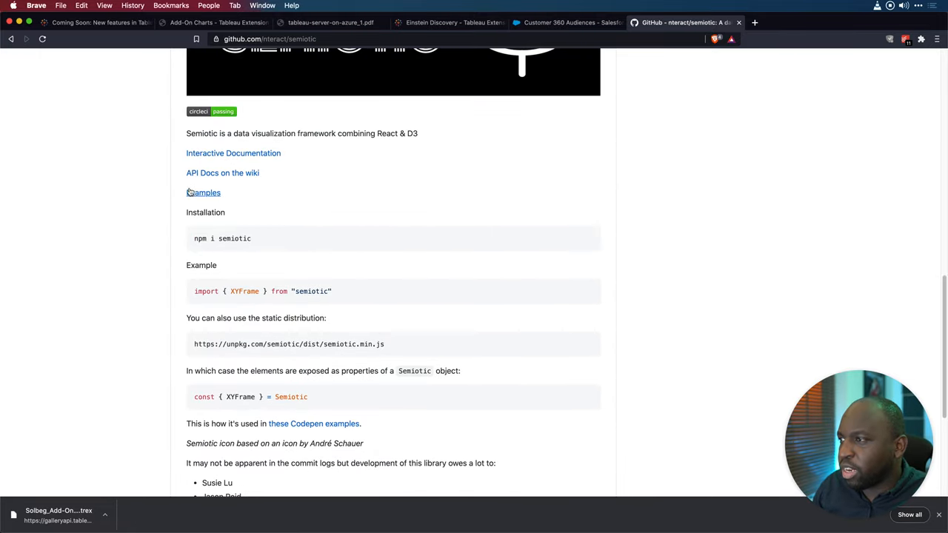
left_click(203, 192)
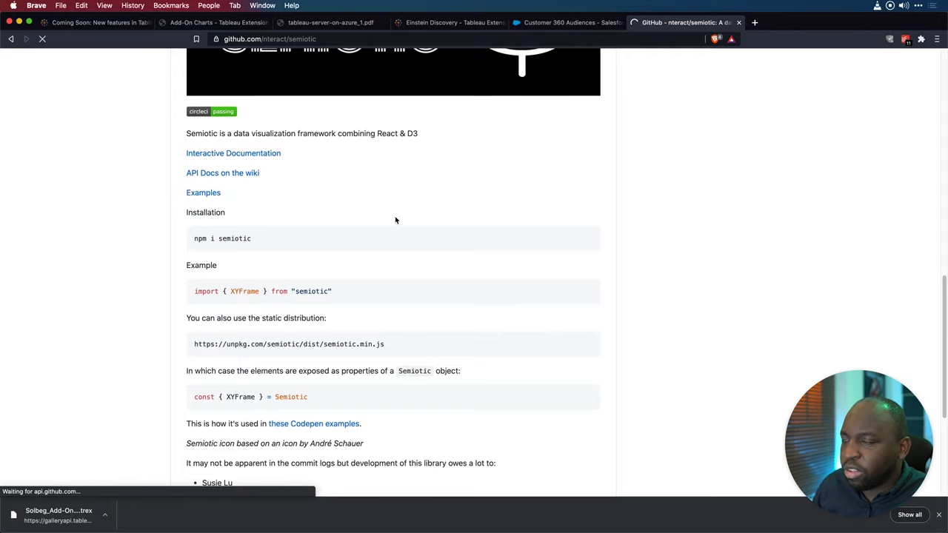
left_click(203, 193)
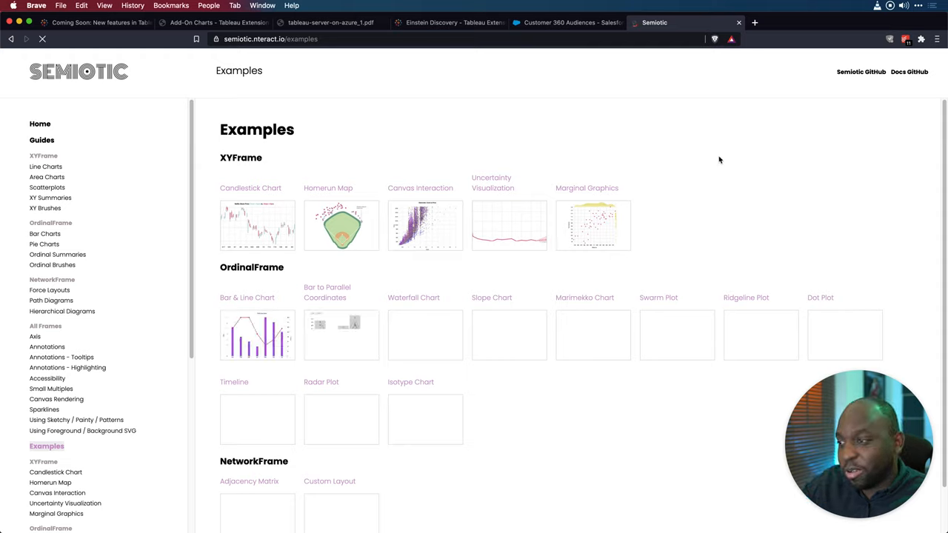
mouse_move(738, 195)
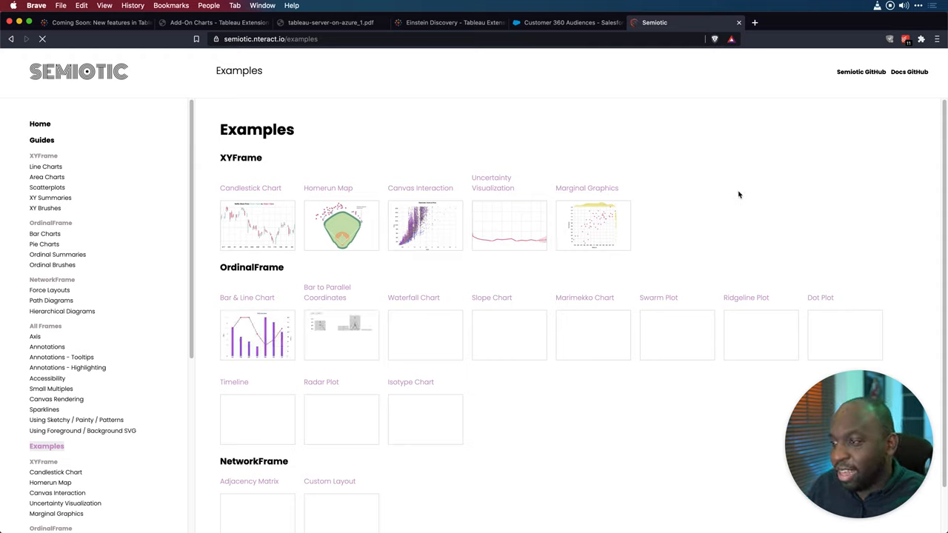
mouse_move(63, 312)
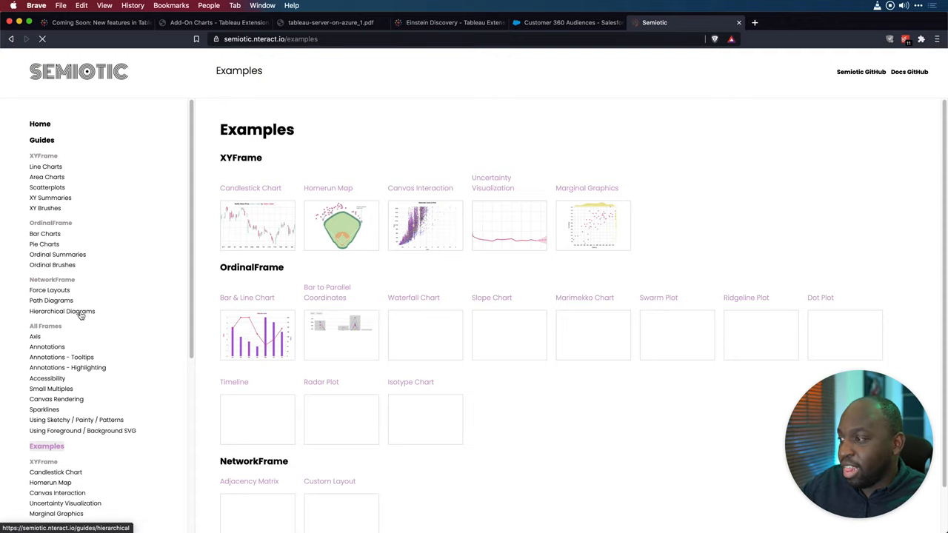
Open Semiotic's Hierarchical Diagrams guide under NetworkFrame, then return to the Semiotic tab.
left_click(61, 311)
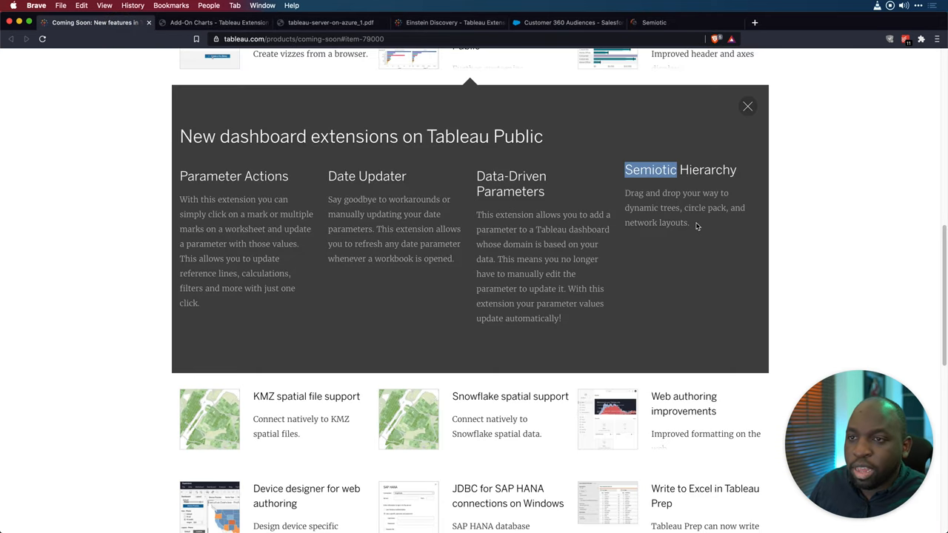
mouse_move(682, 232)
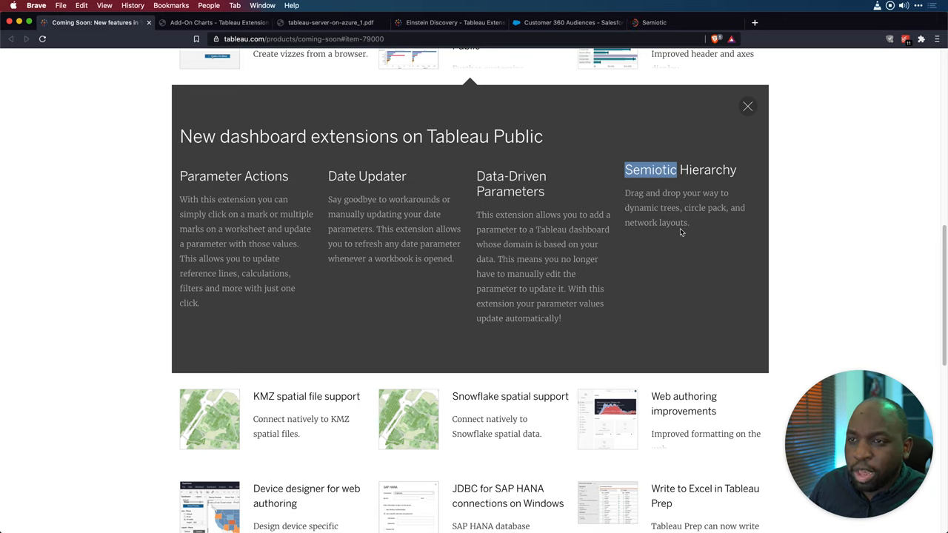
mouse_move(682, 217)
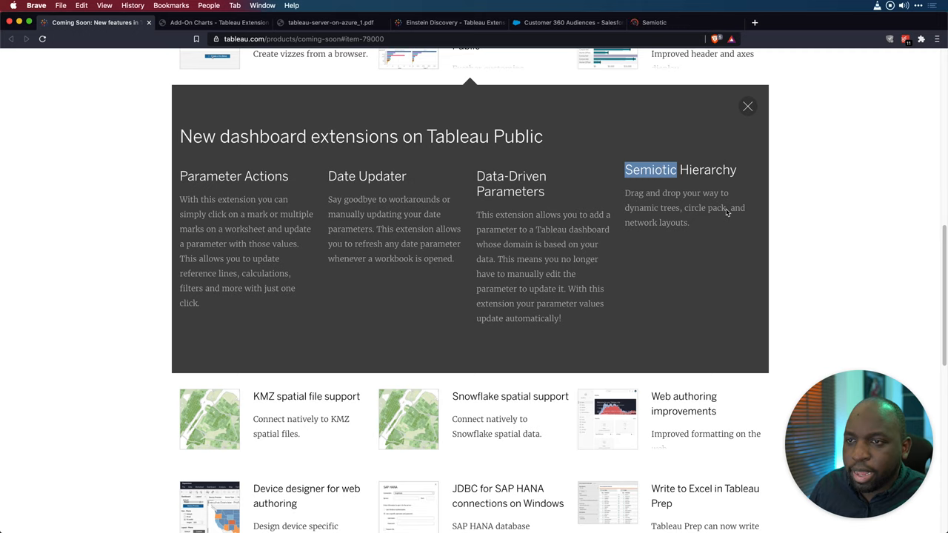
left_click(651, 169)
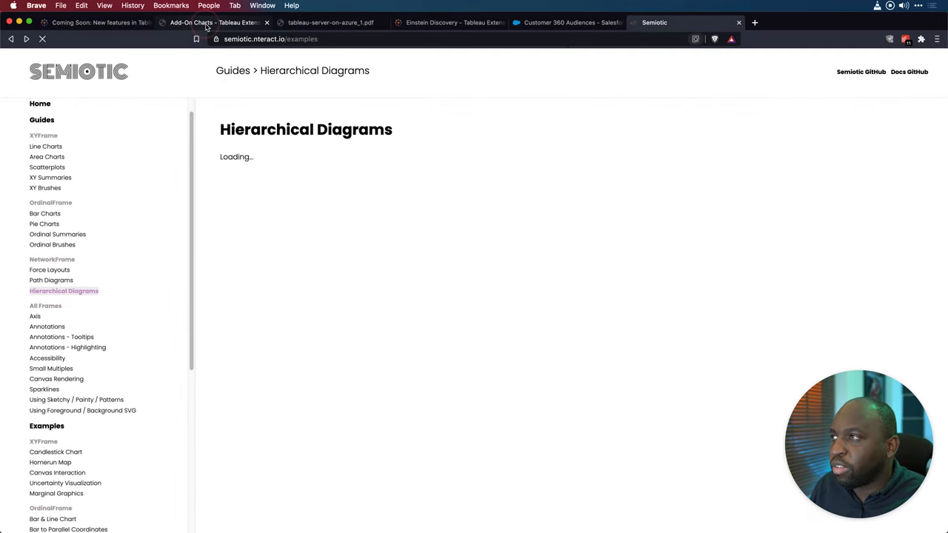
In the Extension Gallery, find and open the Semiotic Hierarchy extension's details.
left_click(211, 22)
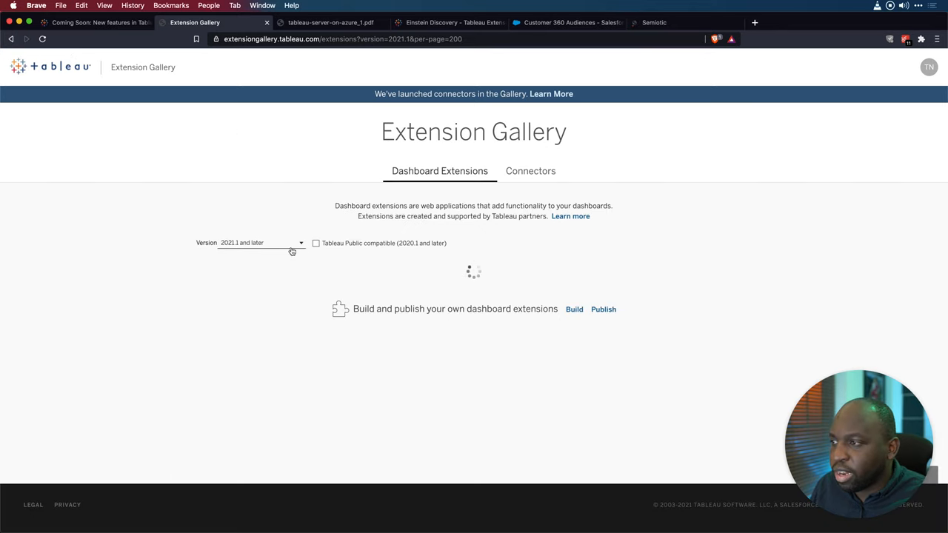
left_click(252, 243)
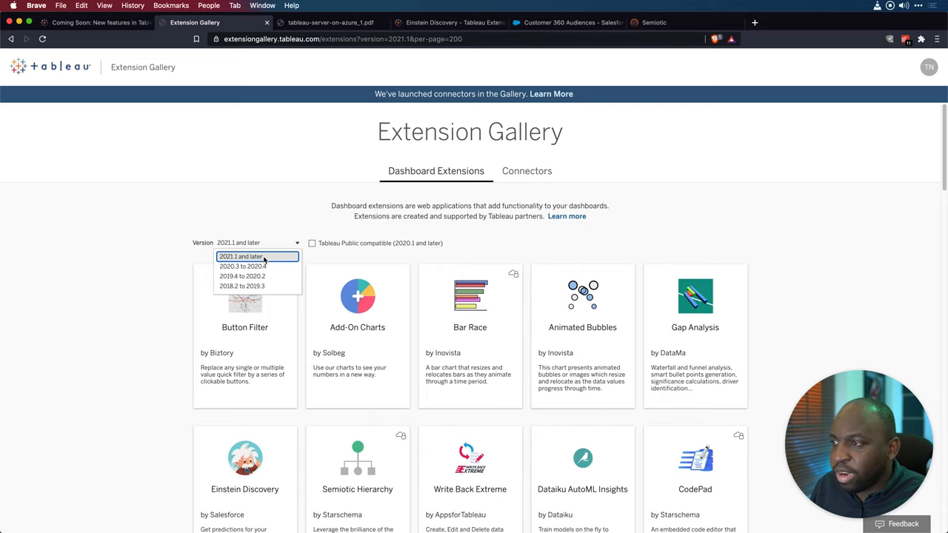
mouse_move(246, 258)
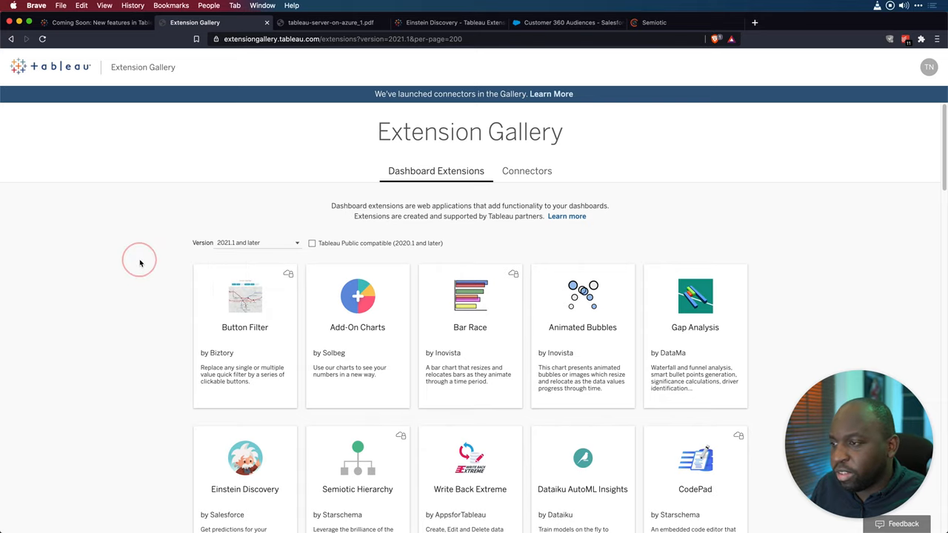
scroll("down", 3)
type("semi")
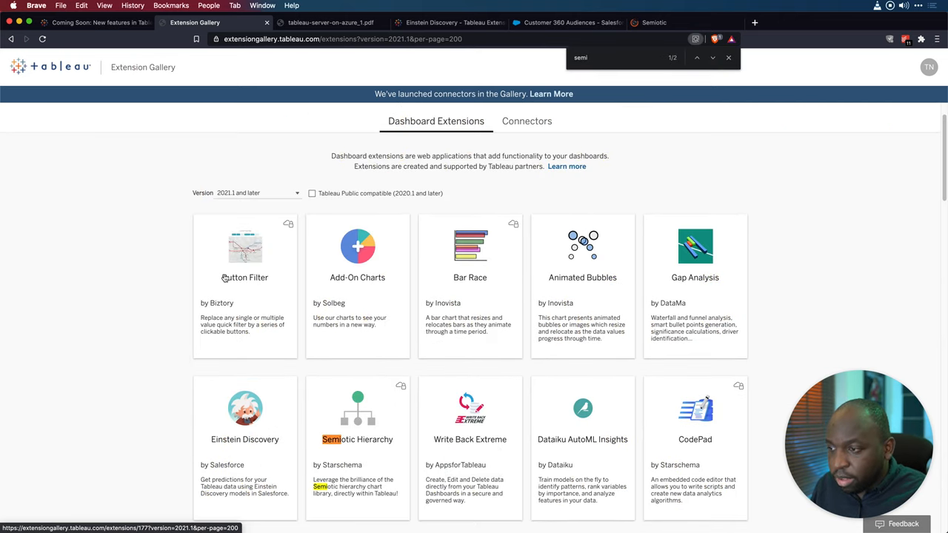
left_click(357, 439)
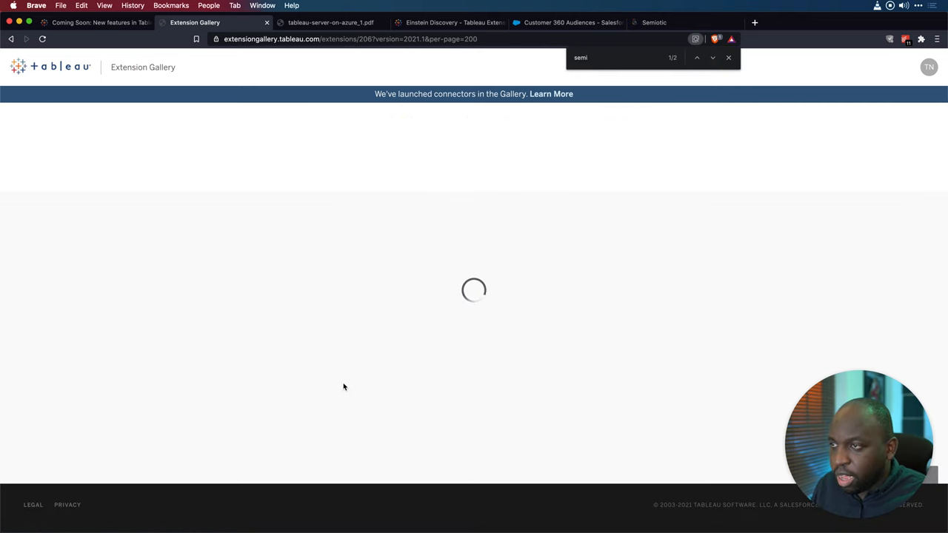
mouse_move(534, 284)
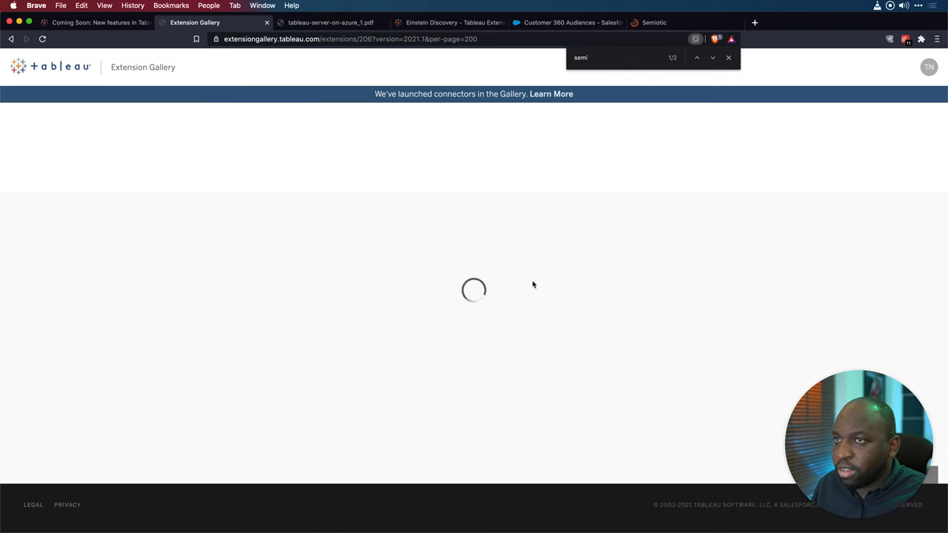
Check the Coming Soon page for 'semi' and the Semiotic tab, then return to the gallery.
left_click(104, 22)
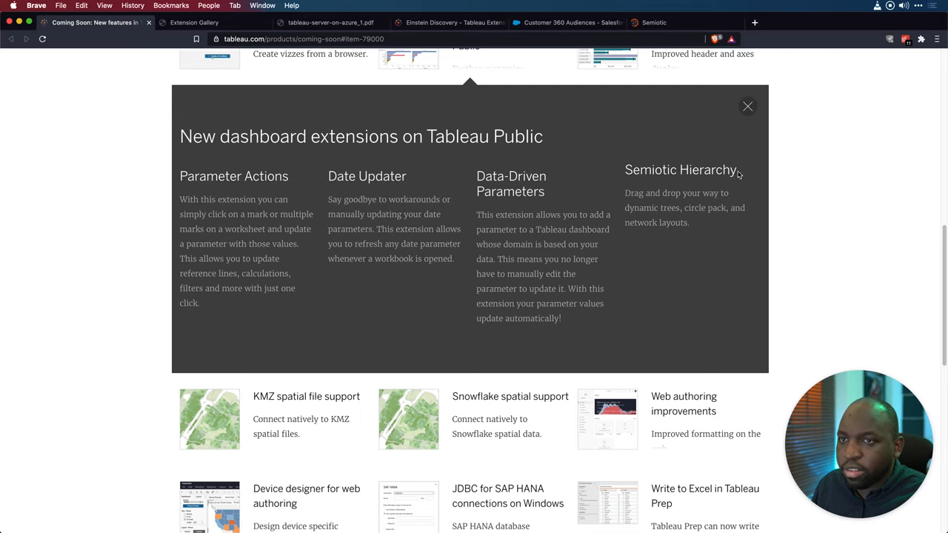
type("semi")
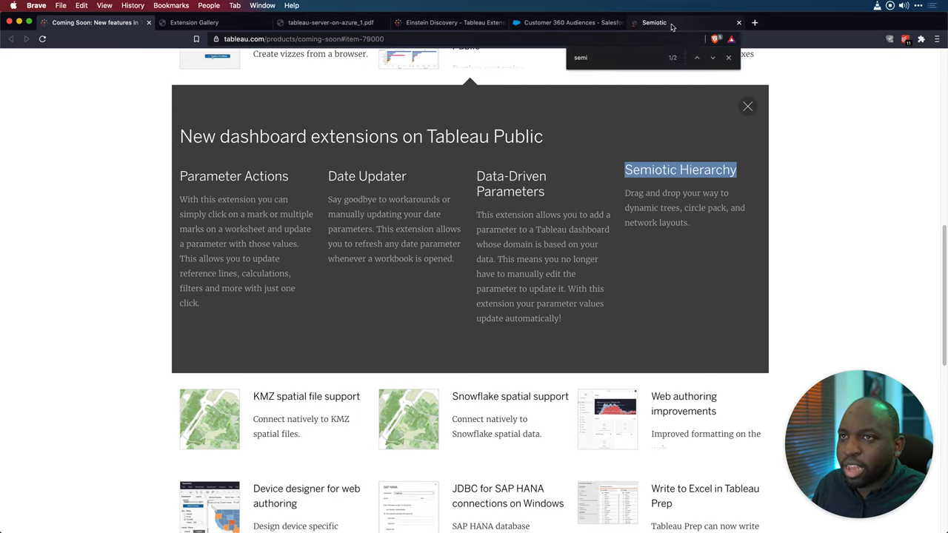
left_click(668, 22)
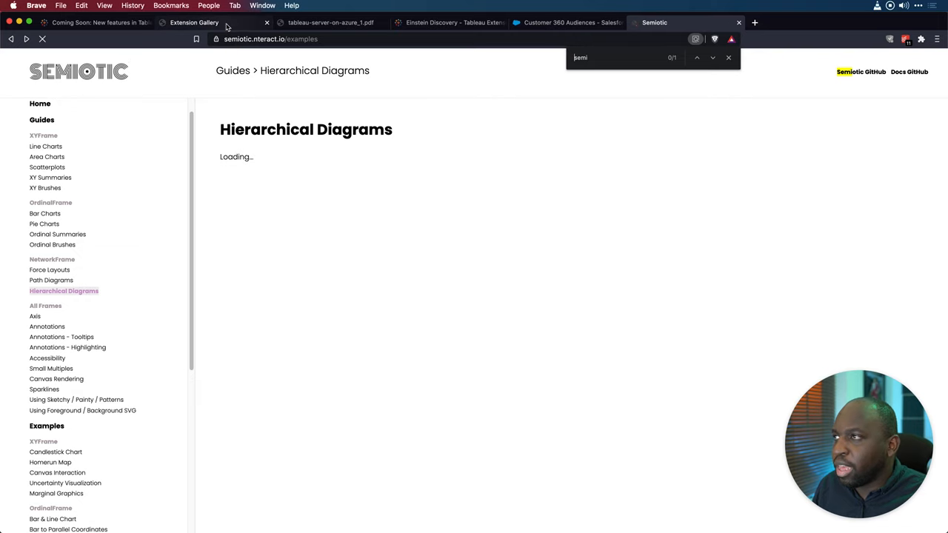
left_click(197, 22)
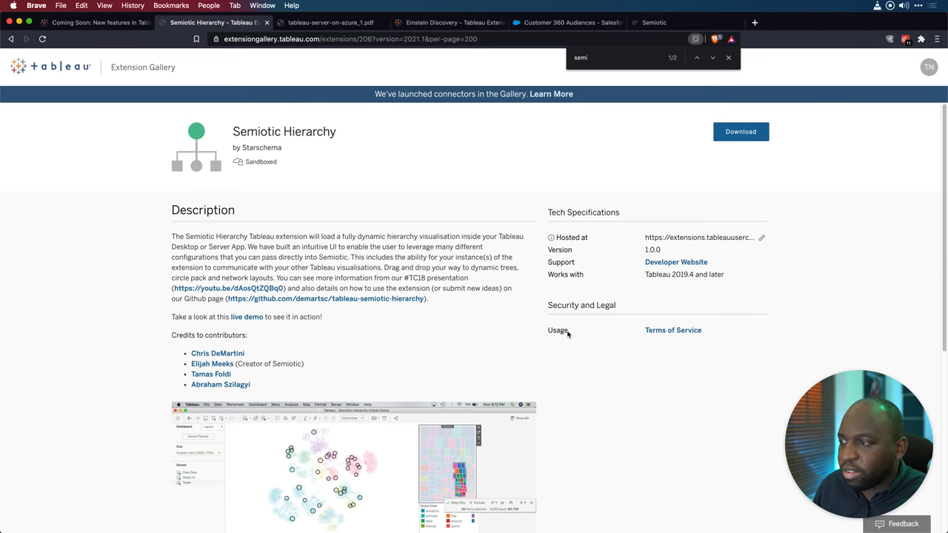
Open Semiotic Hierarchy's GitHub developer website in a new tab, then switch to Coming Soon.
scroll("down", 3)
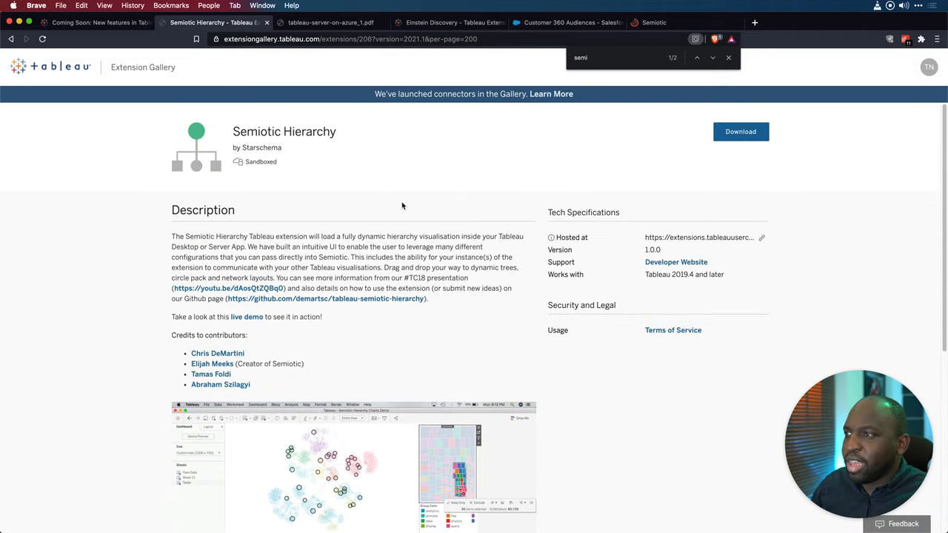
mouse_move(328, 142)
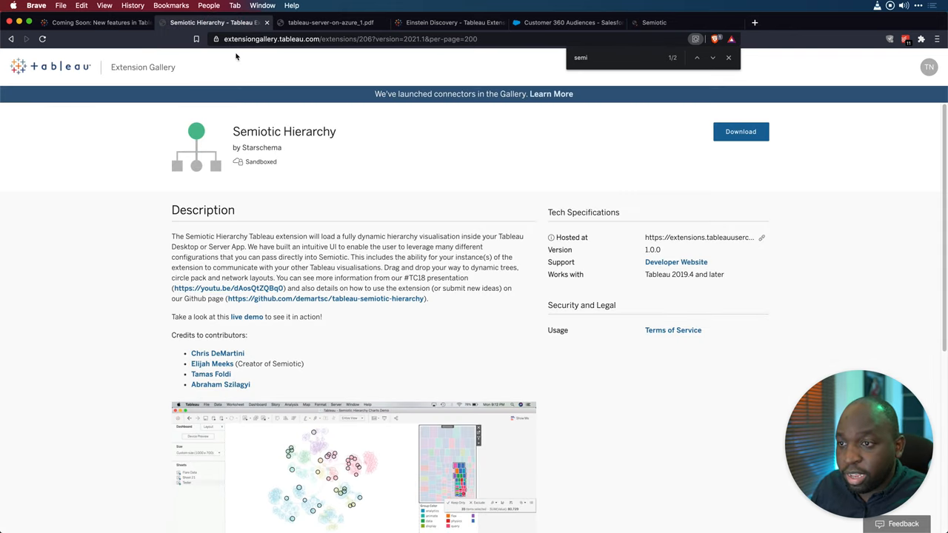
scroll("down", 3)
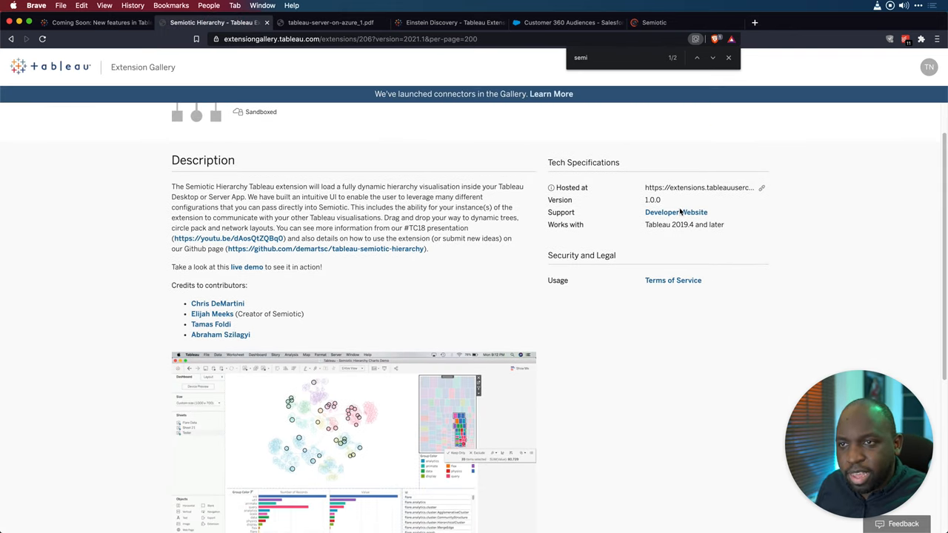
scroll("down", 3)
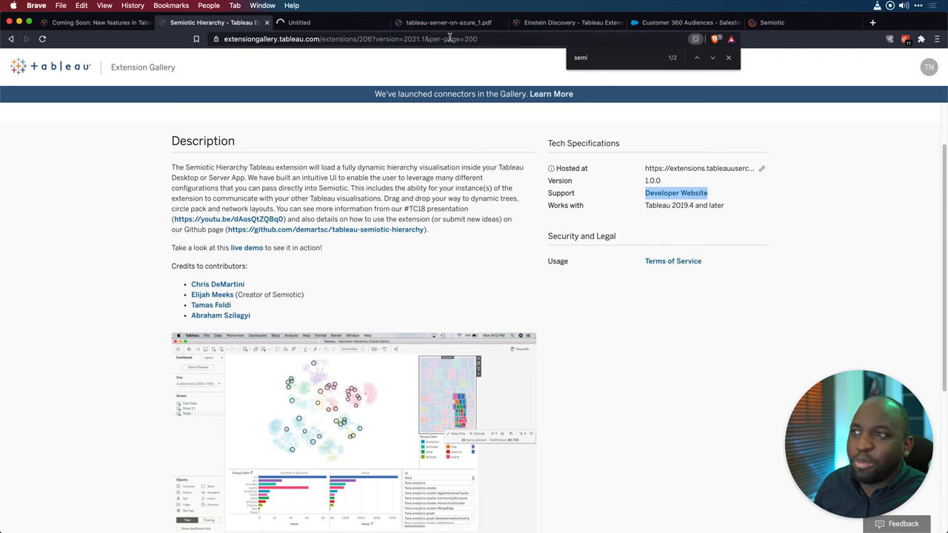
left_click(303, 229)
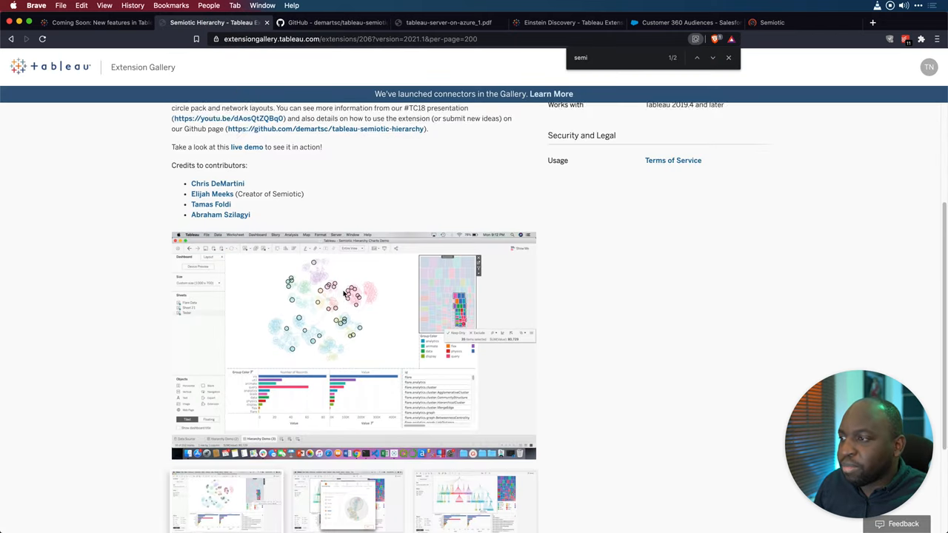
scroll("down", 3)
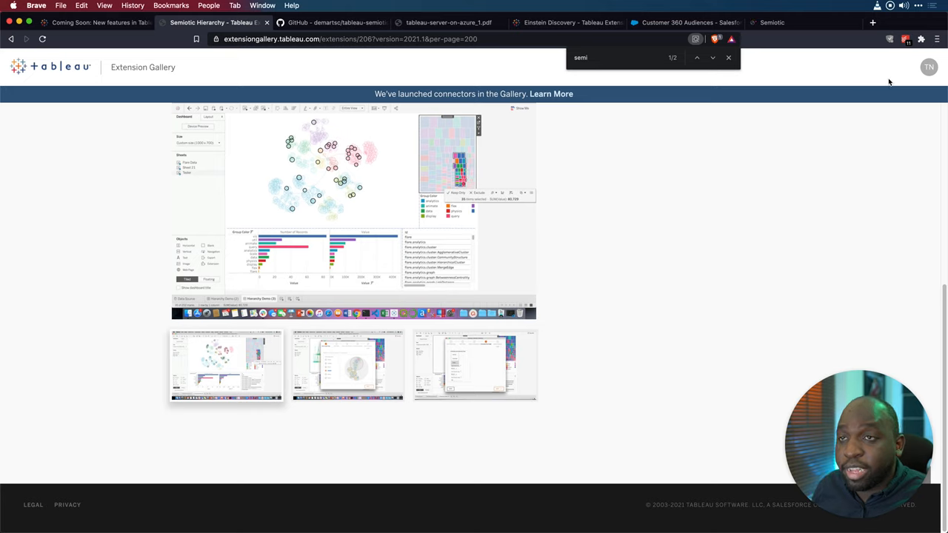
left_click(729, 58)
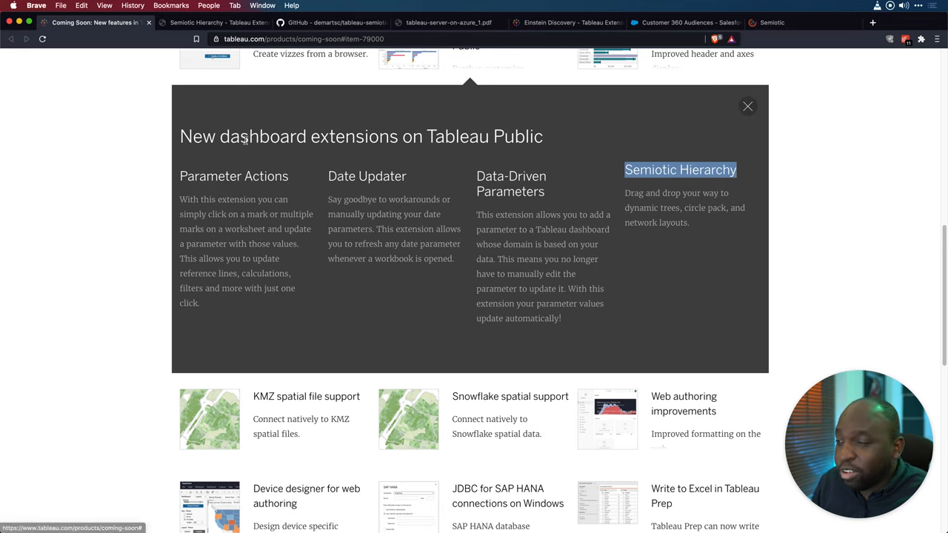
mouse_move(624, 172)
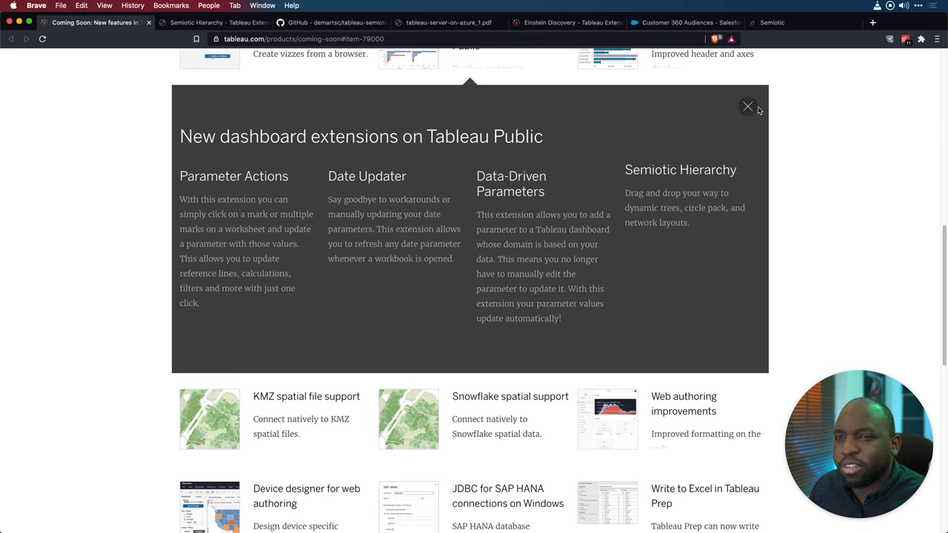
Close the New dashboard extensions panel and show KMZ spatial file support details.
left_click(748, 106)
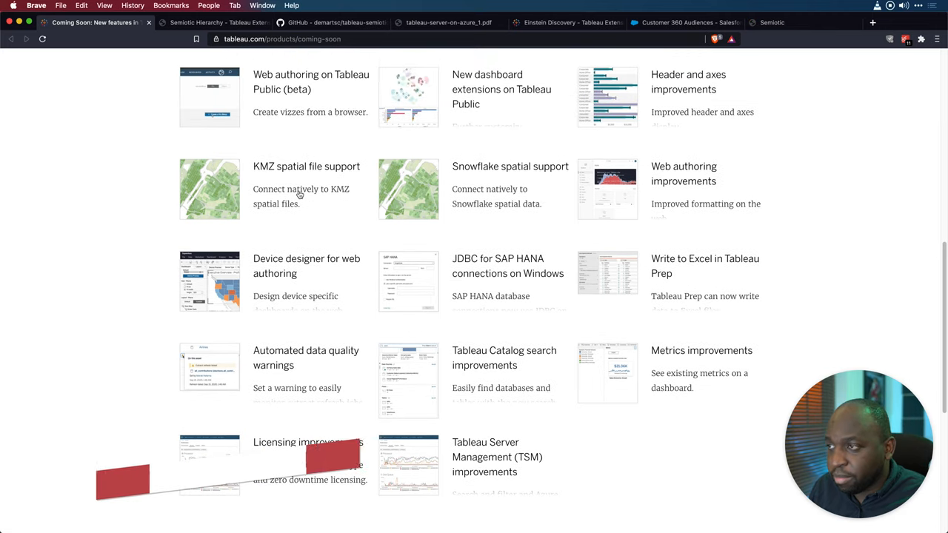
left_click(299, 196)
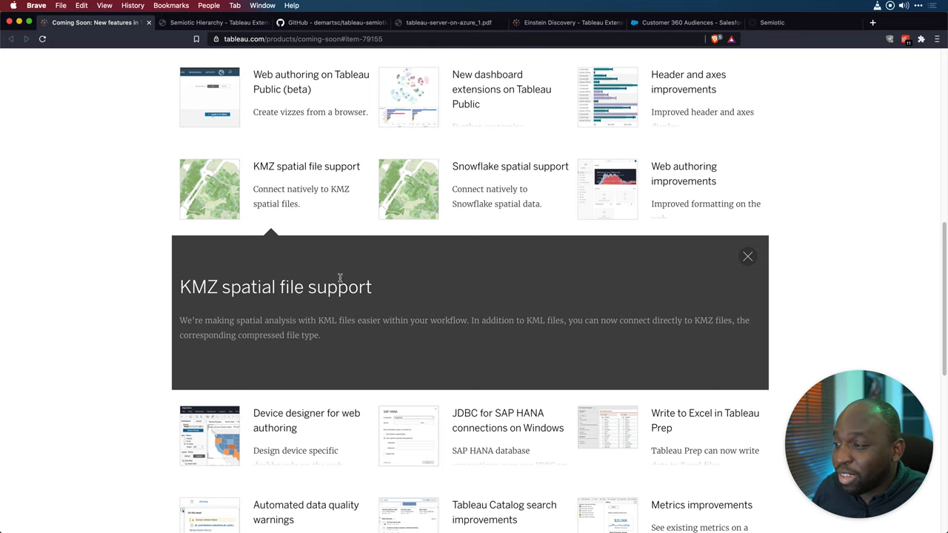
Expand the Web authoring improvements tile to show its description.
left_click(509, 166)
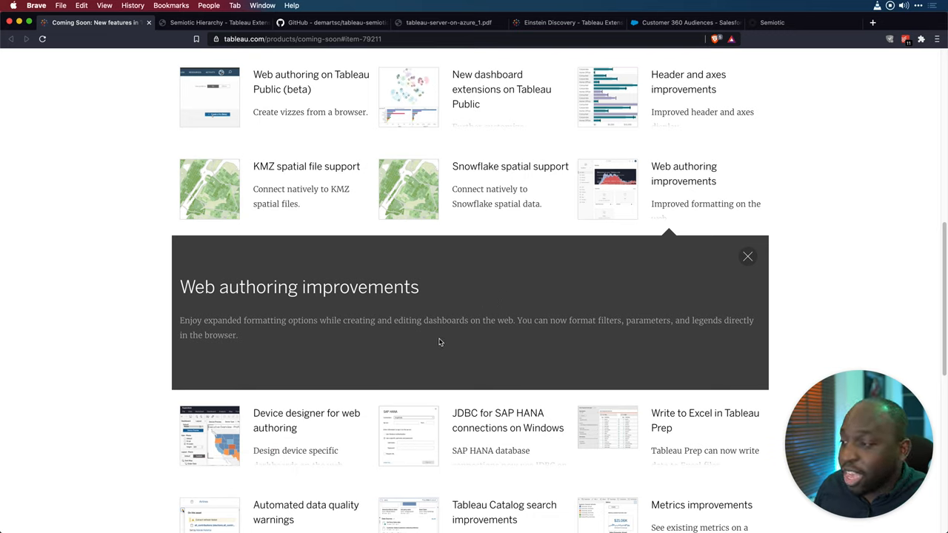
mouse_move(307, 353)
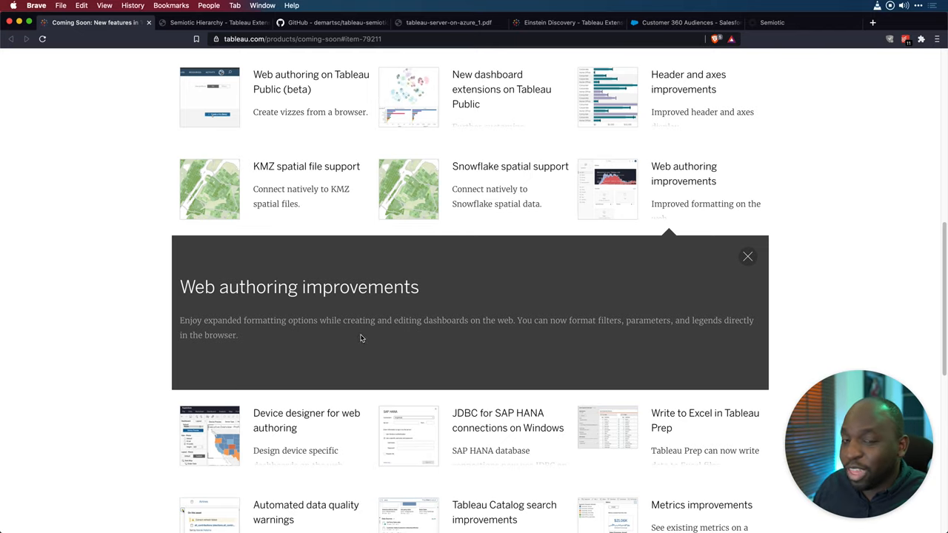
Close Web authoring improvements, view Device designer, then read the JDBC for SAP HANA details.
left_click(748, 256)
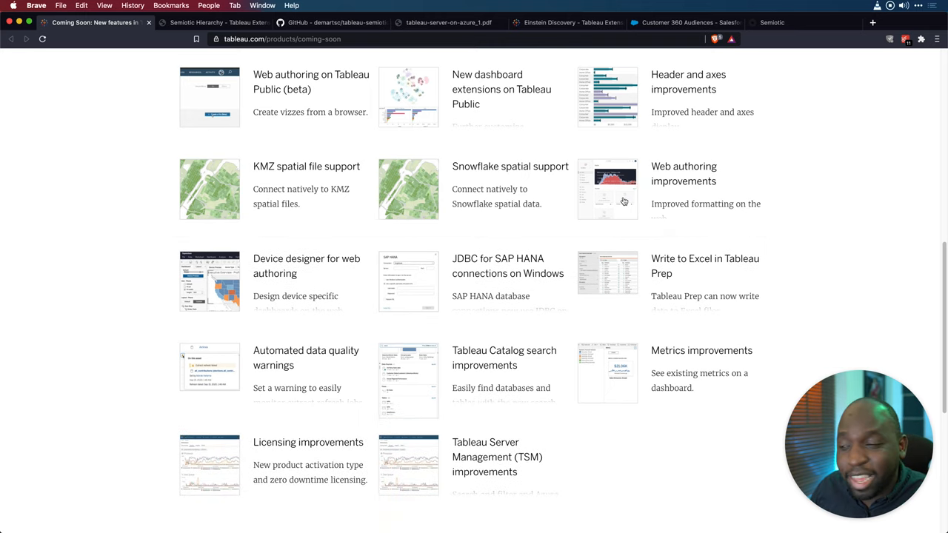
mouse_move(623, 203)
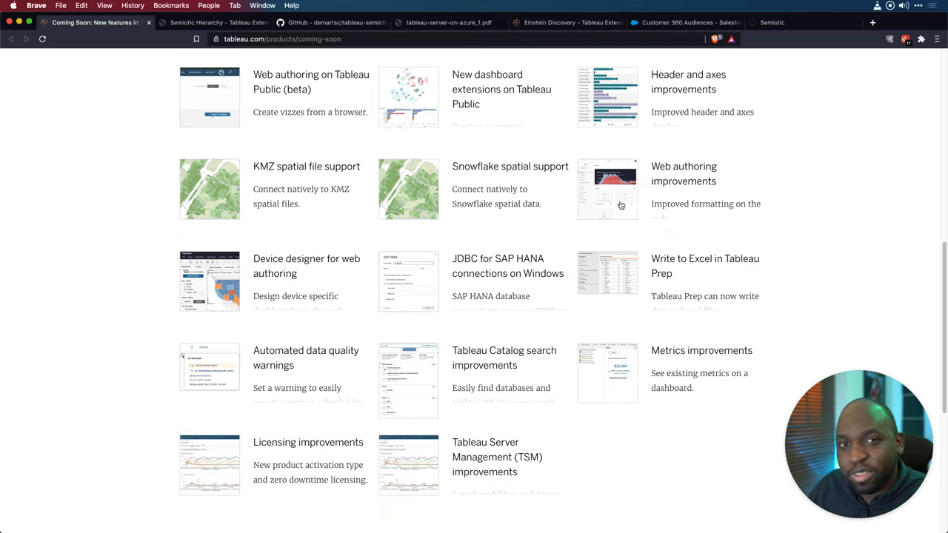
mouse_move(268, 300)
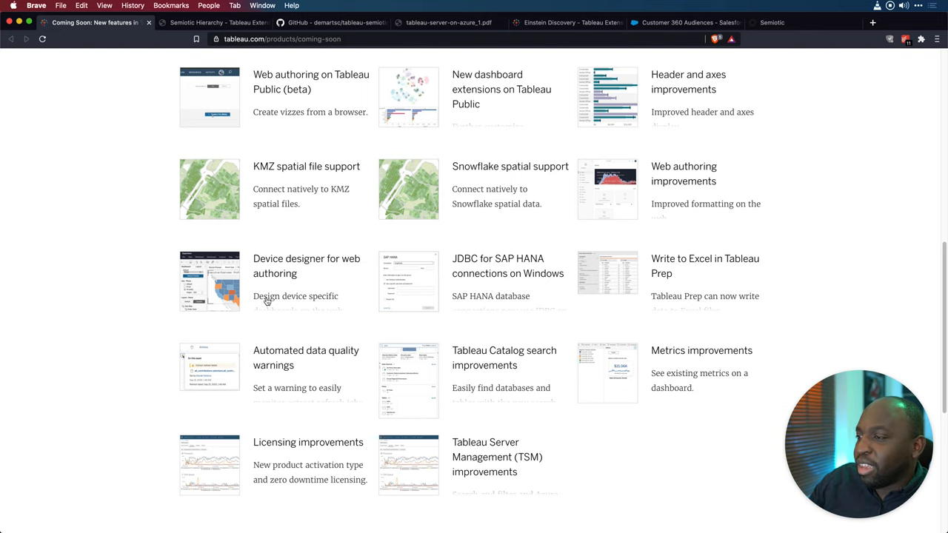
left_click(306, 266)
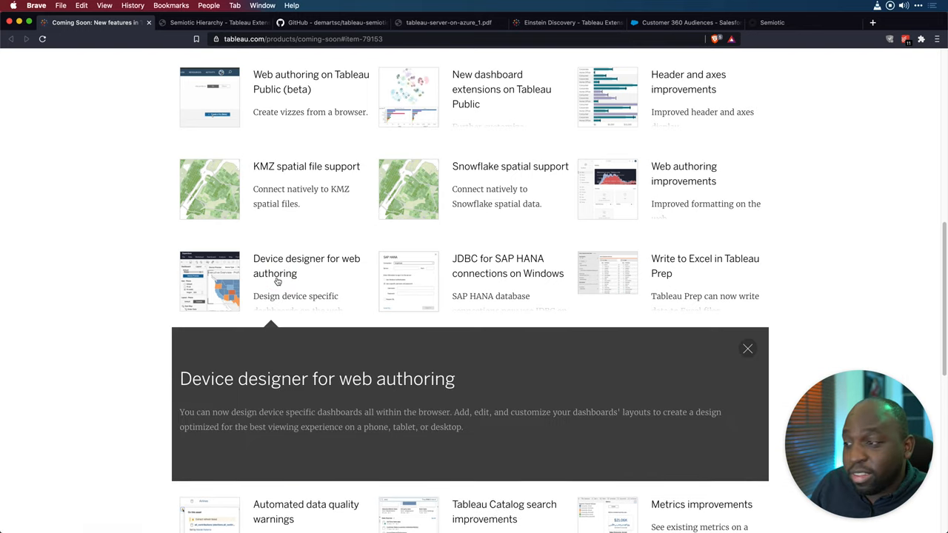
scroll("down", 3)
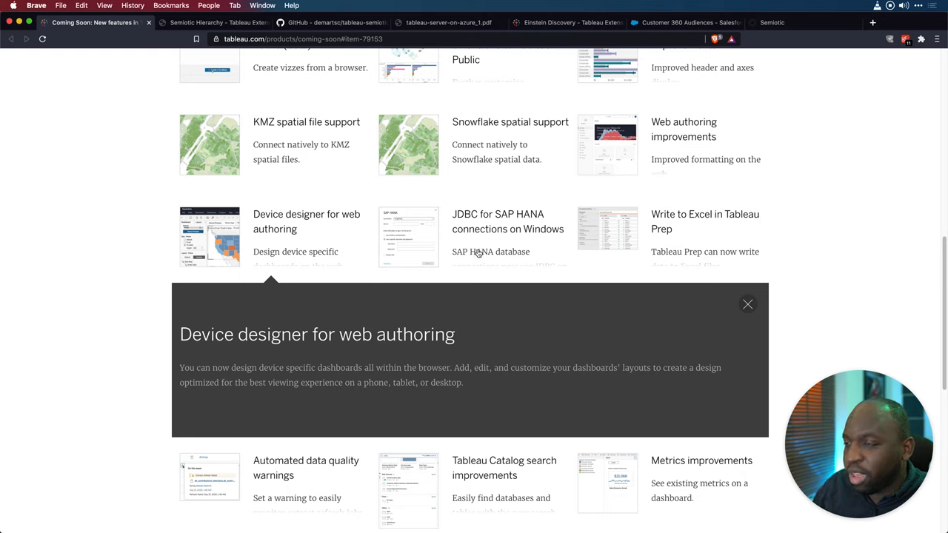
left_click(507, 221)
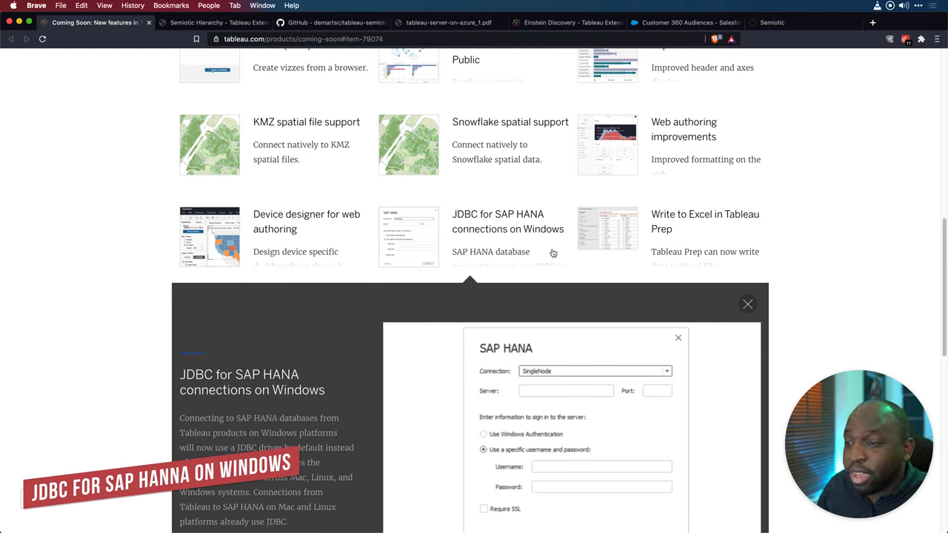
scroll("down", 3)
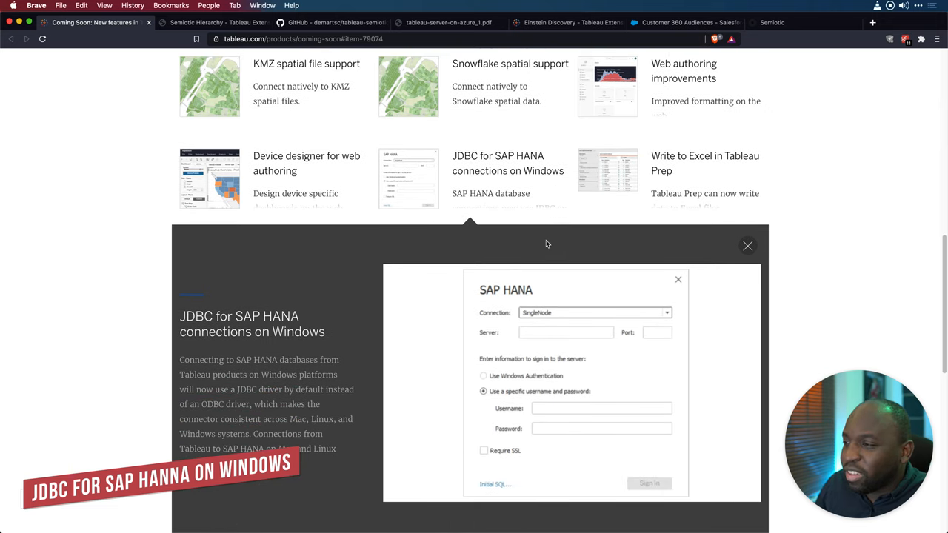
scroll("down", 3)
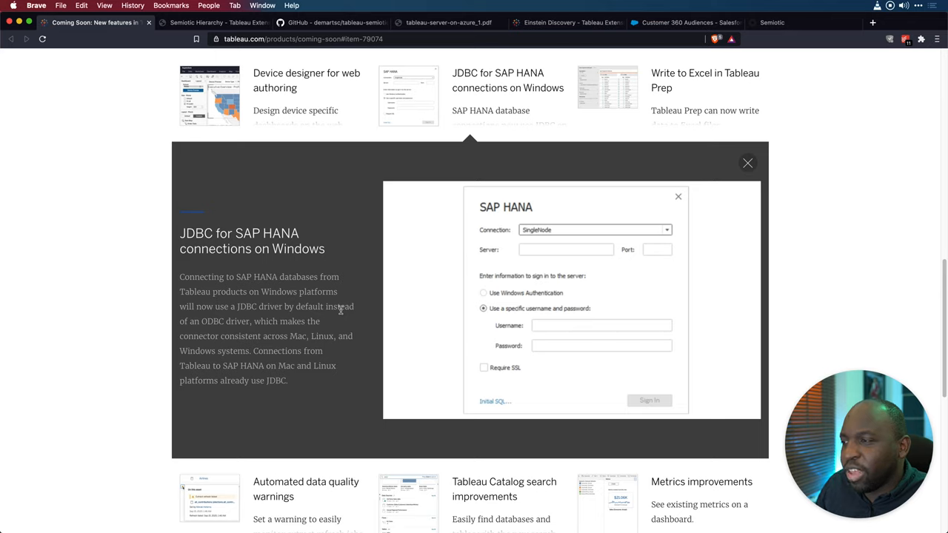
mouse_move(336, 331)
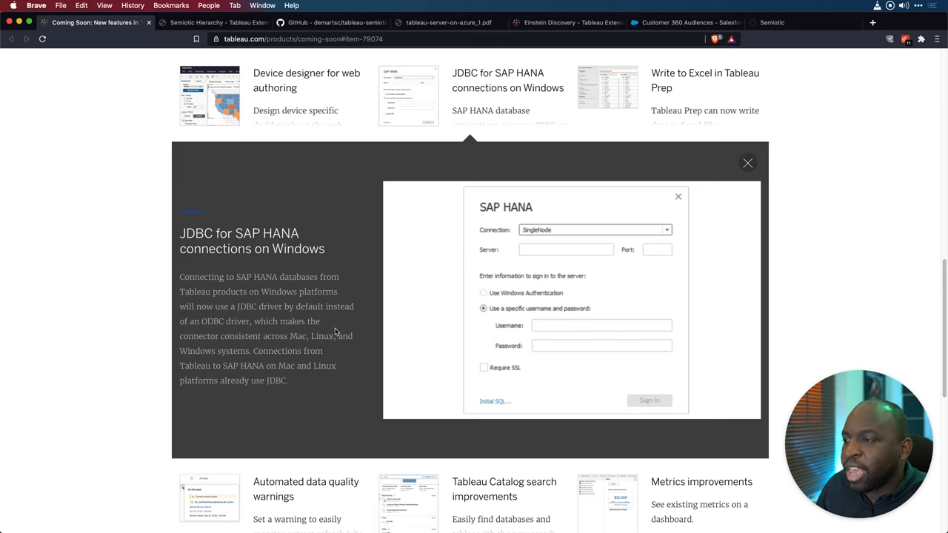
mouse_move(336, 331)
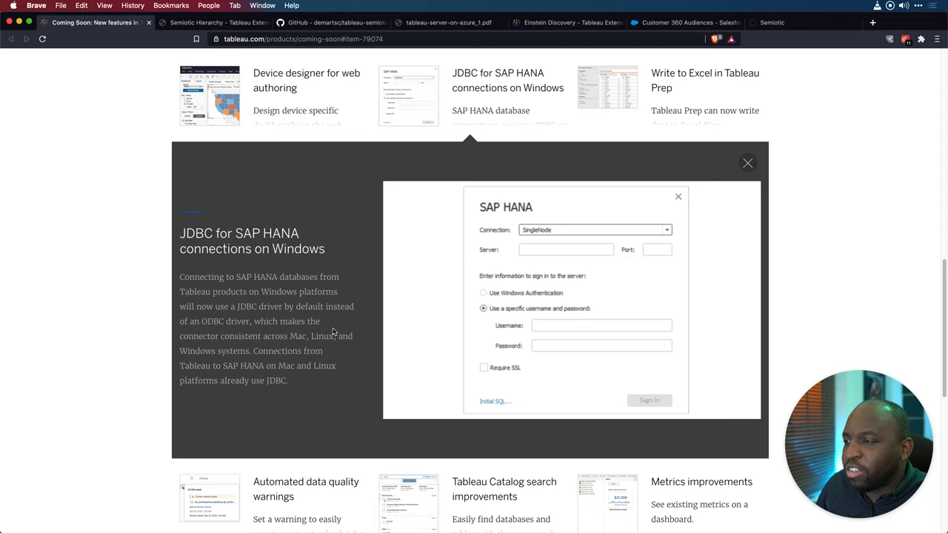
mouse_move(220, 319)
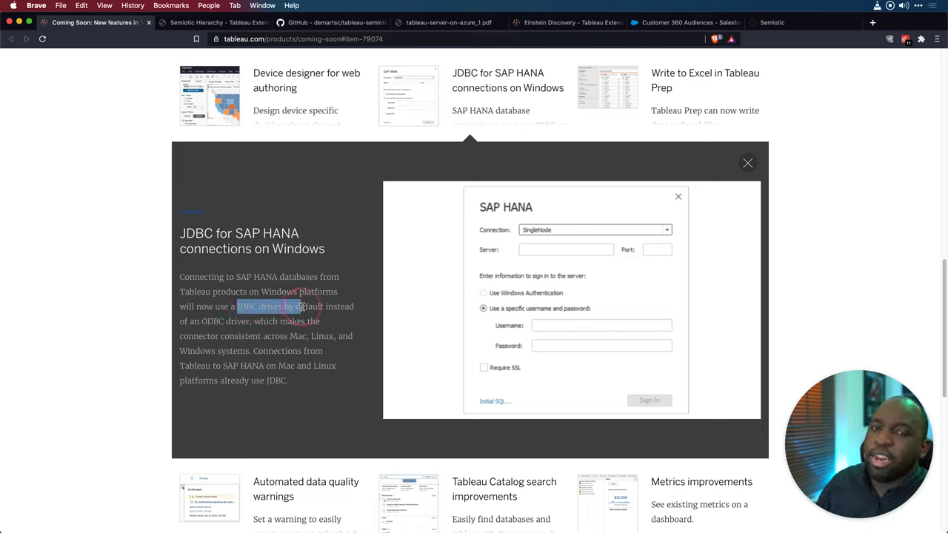
mouse_move(304, 307)
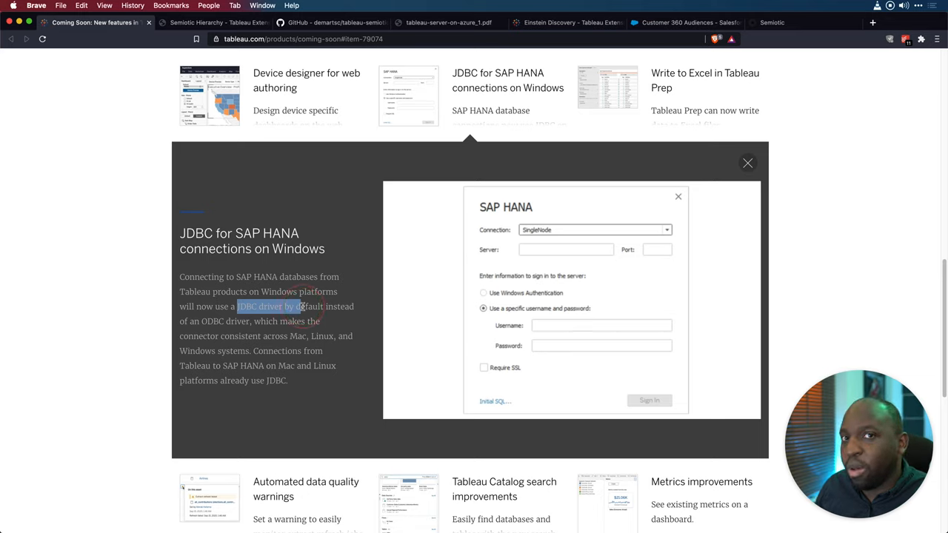
mouse_move(293, 386)
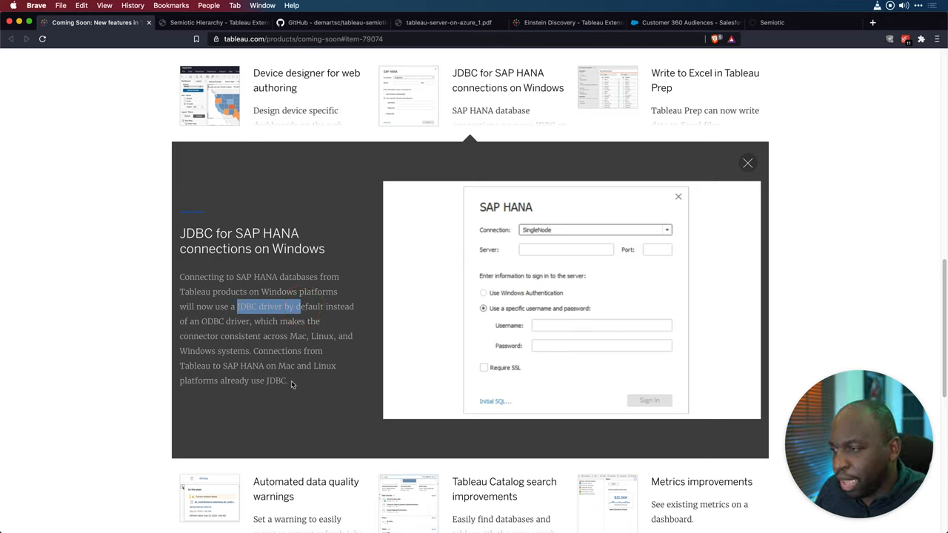
mouse_move(297, 389)
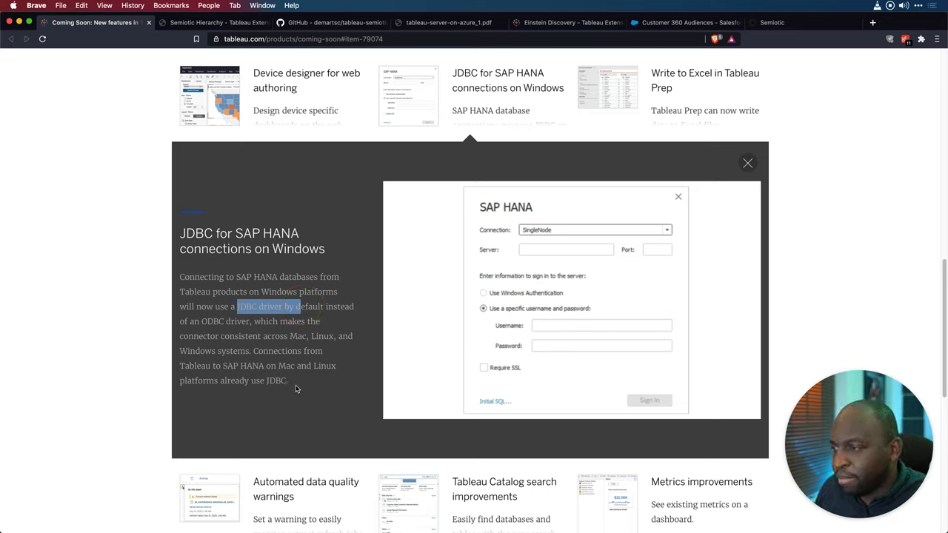
mouse_move(293, 337)
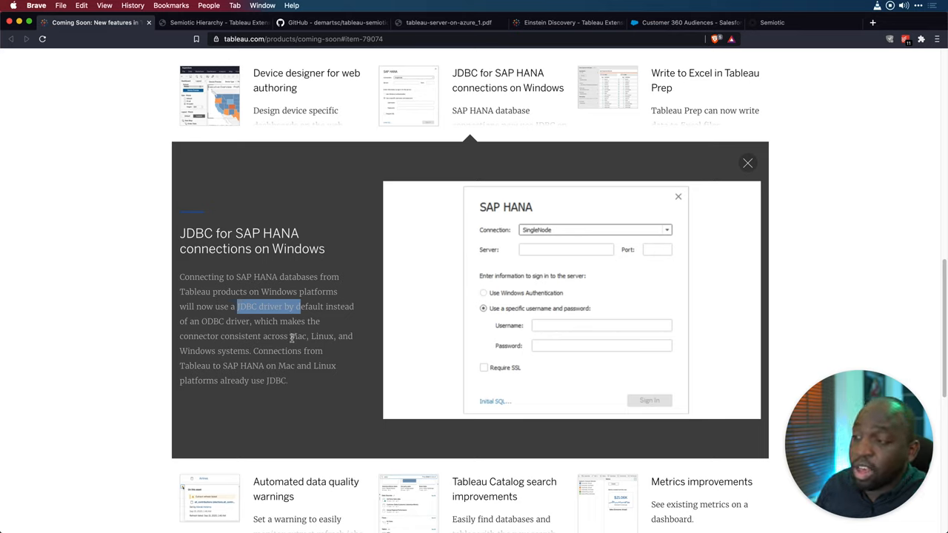
mouse_move(316, 362)
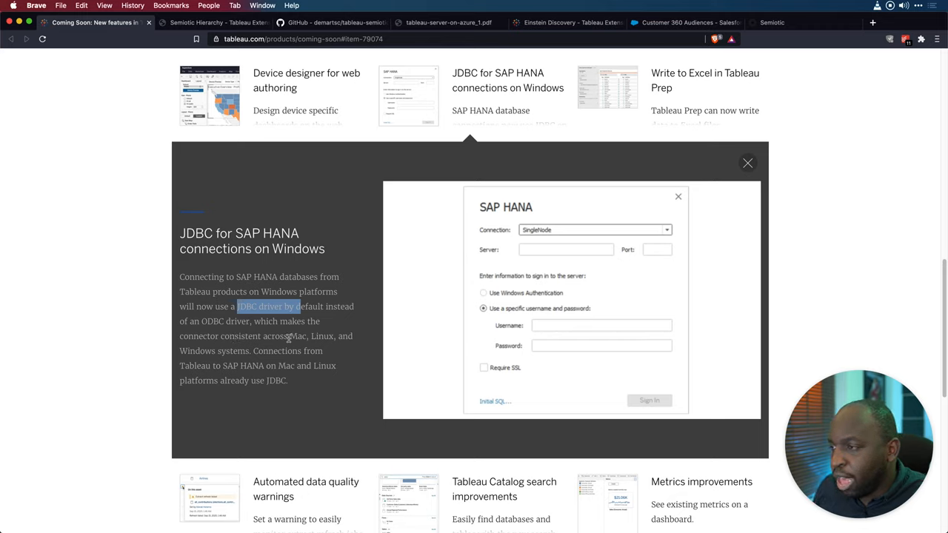
mouse_move(291, 335)
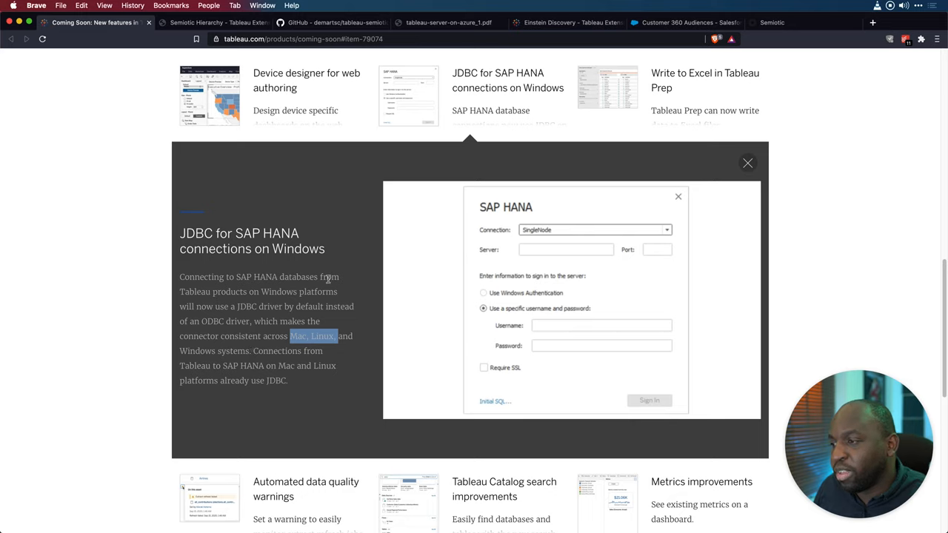
mouse_move(287, 382)
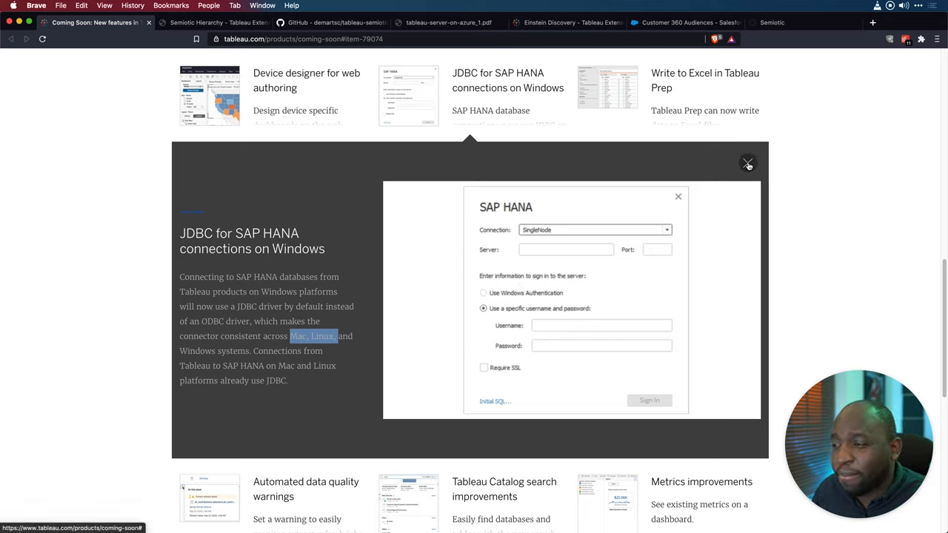
mouse_move(747, 164)
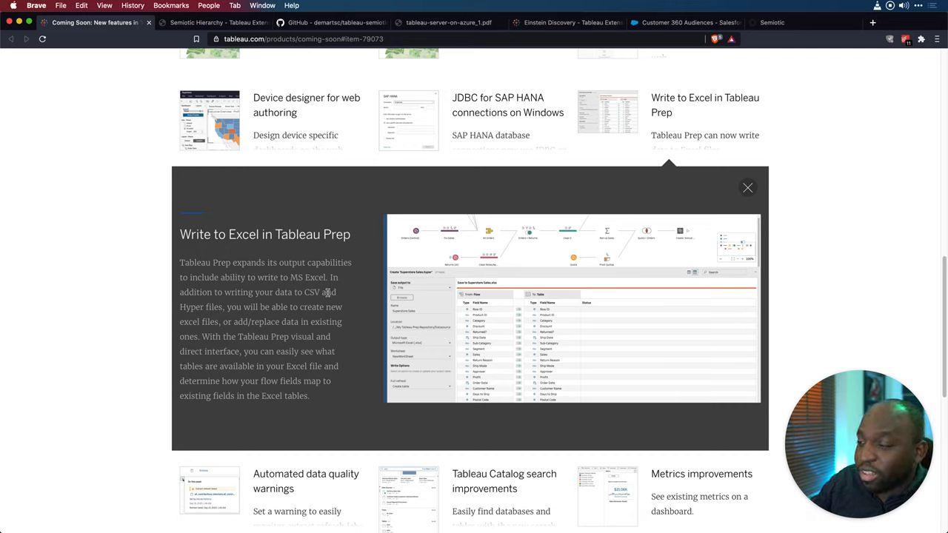
mouse_move(327, 393)
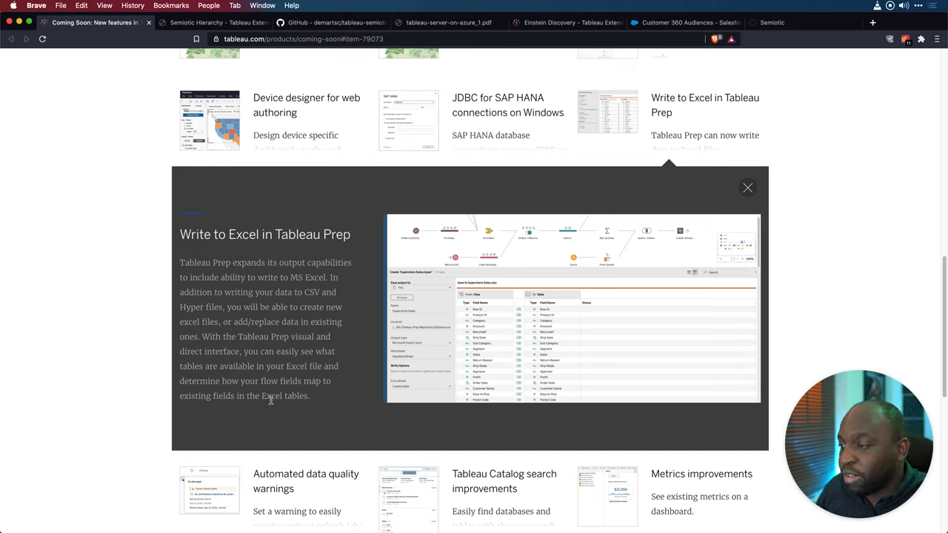
mouse_move(264, 410)
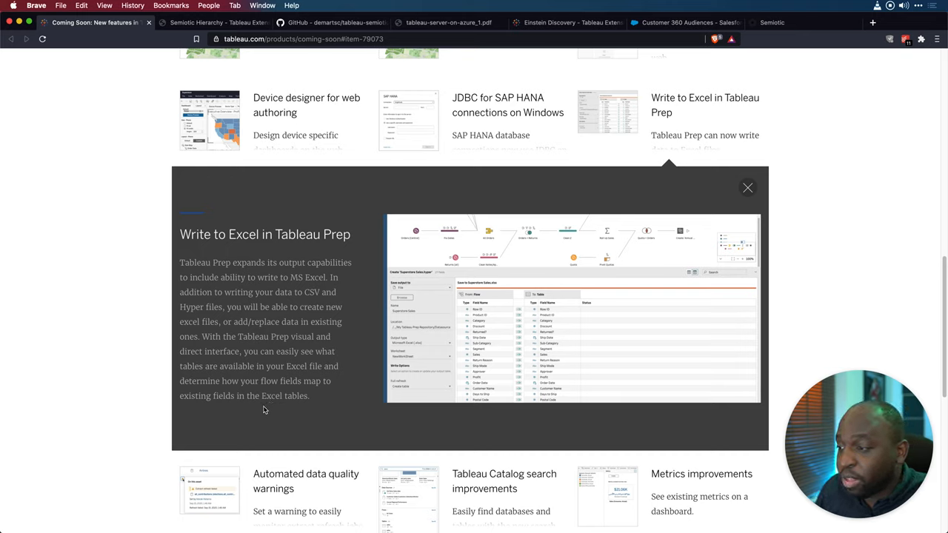
mouse_move(294, 410)
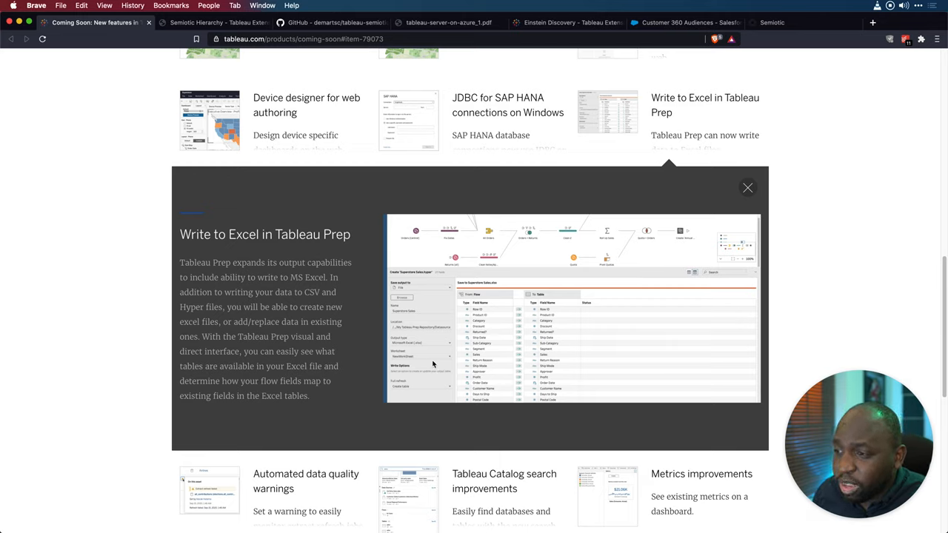
mouse_move(422, 362)
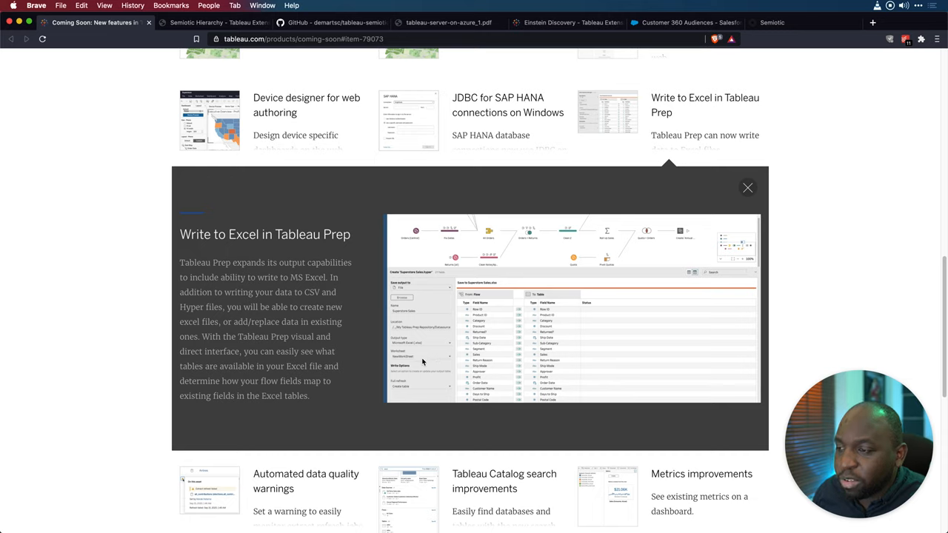
mouse_move(434, 363)
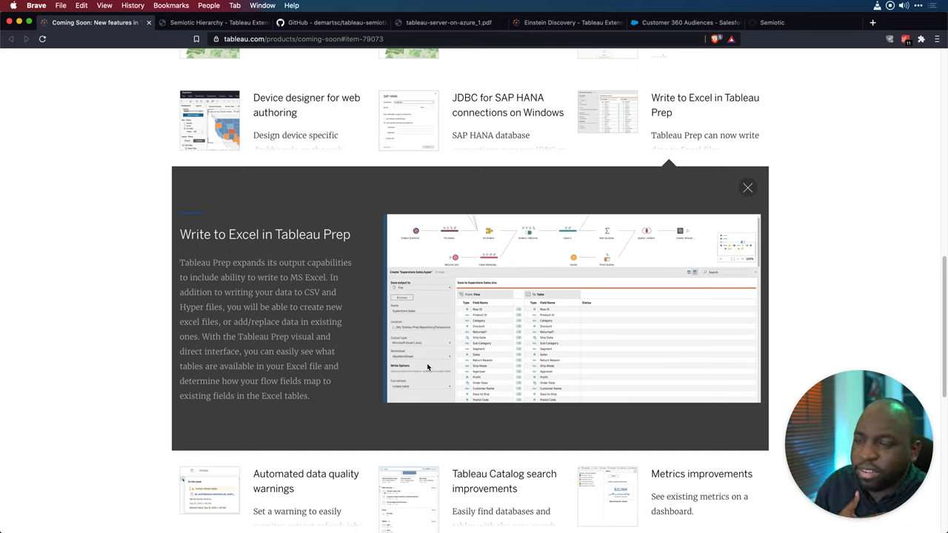
mouse_move(376, 345)
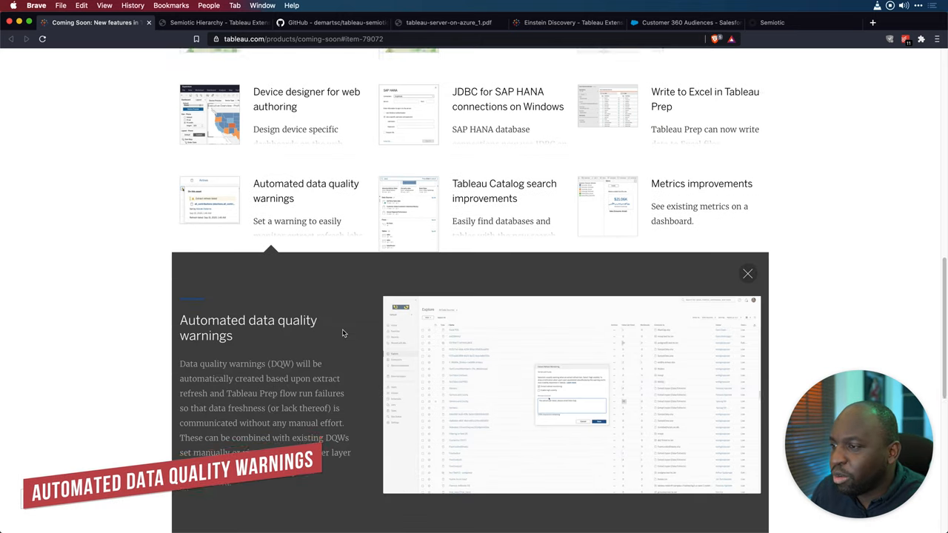
Scroll down to read the Automated data quality warnings panel.
scroll("down", 3)
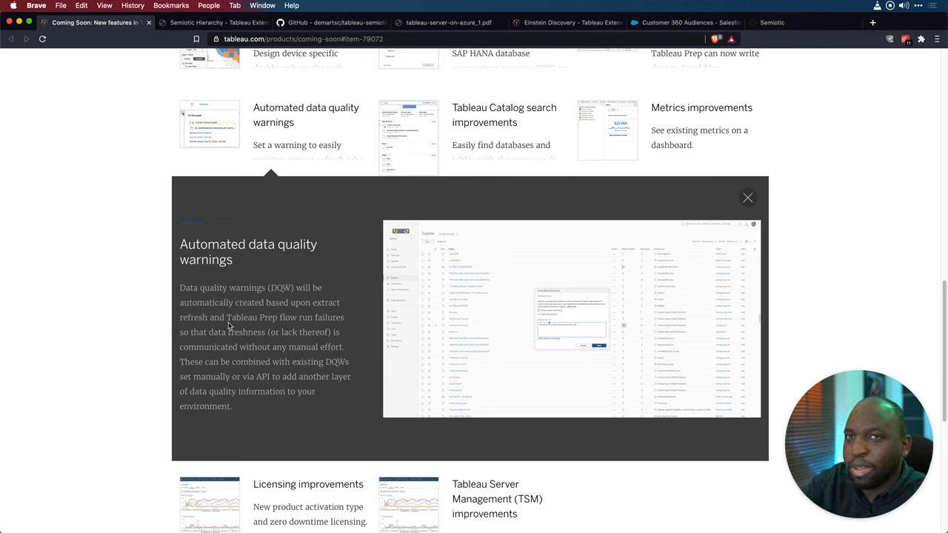
mouse_move(253, 343)
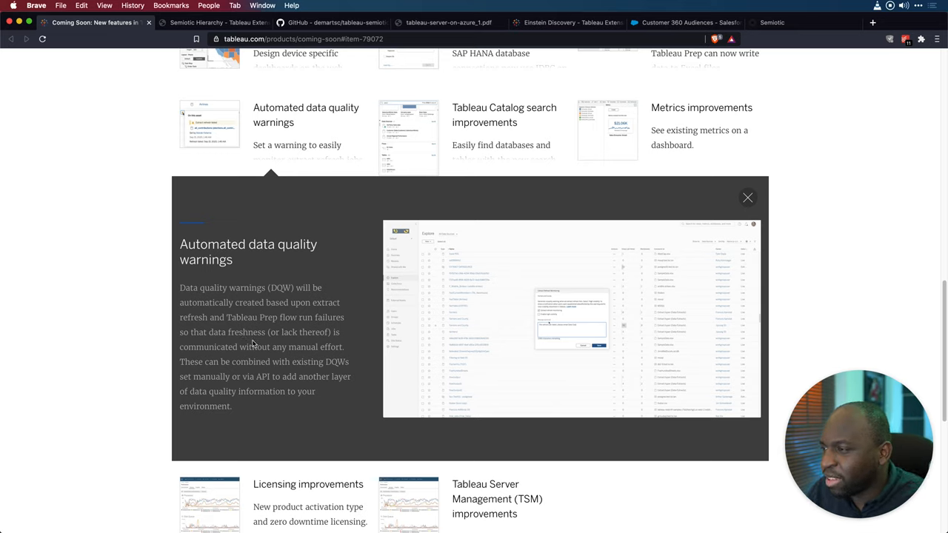
mouse_move(225, 329)
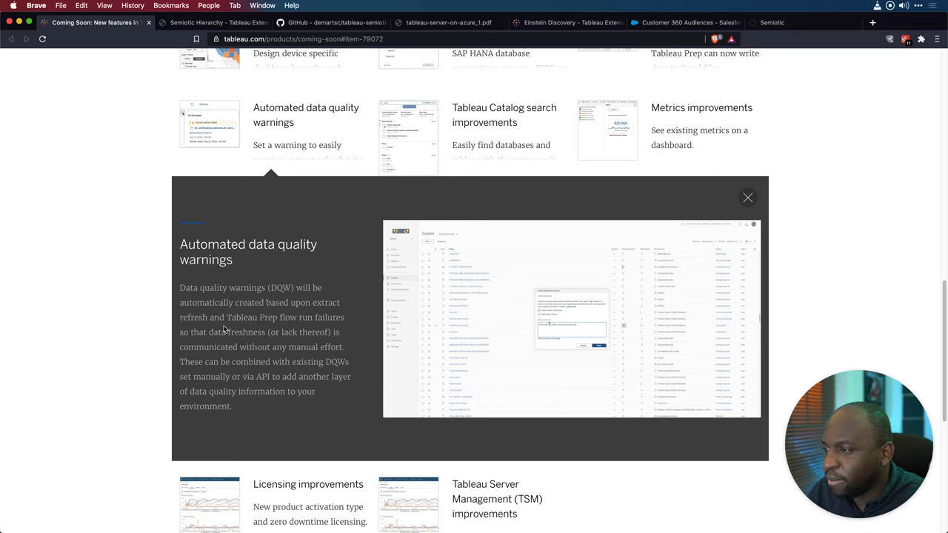
mouse_move(238, 328)
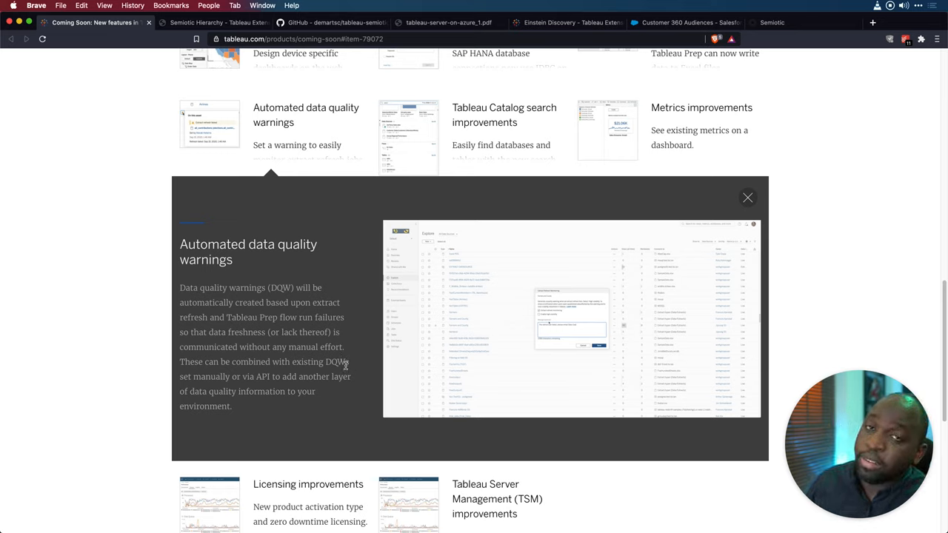
mouse_move(346, 370)
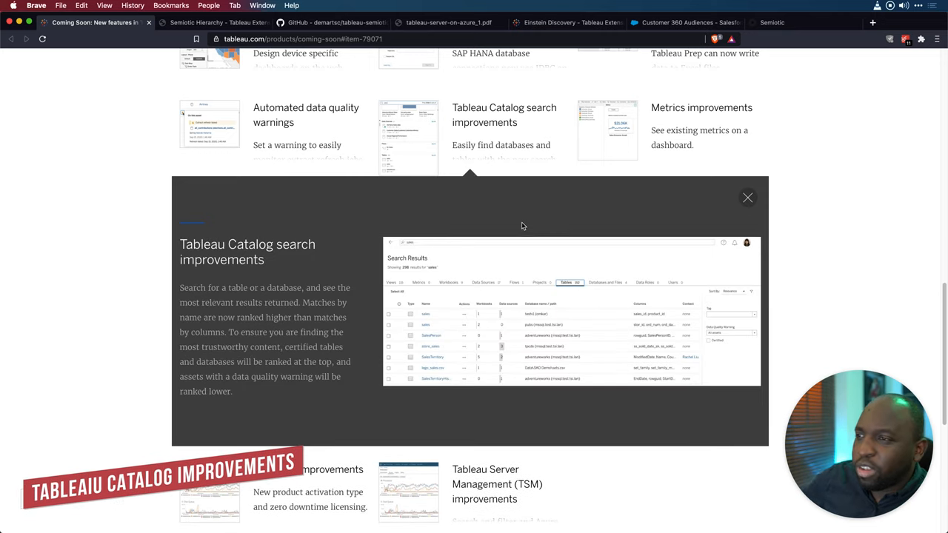
mouse_move(348, 270)
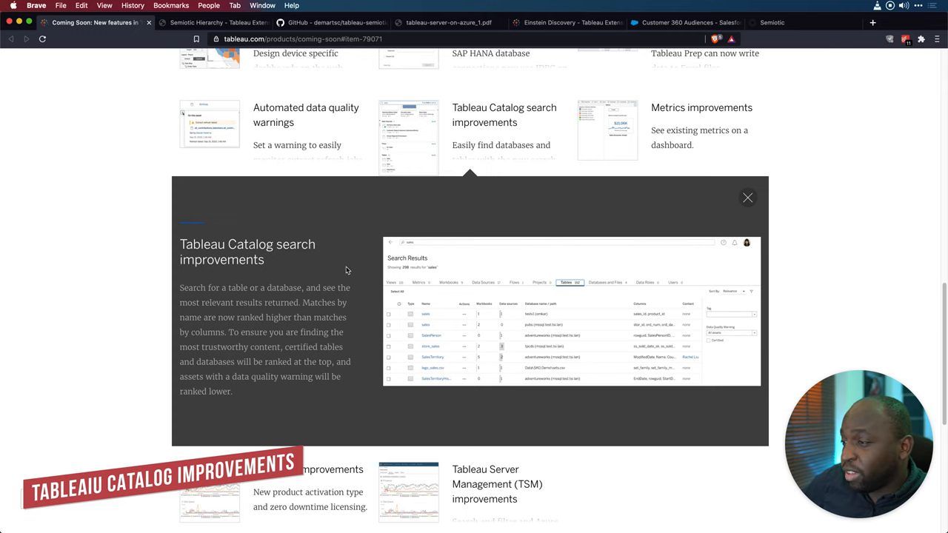
Scroll through the Tableau Catalog search improvements details panel.
scroll("down", 3)
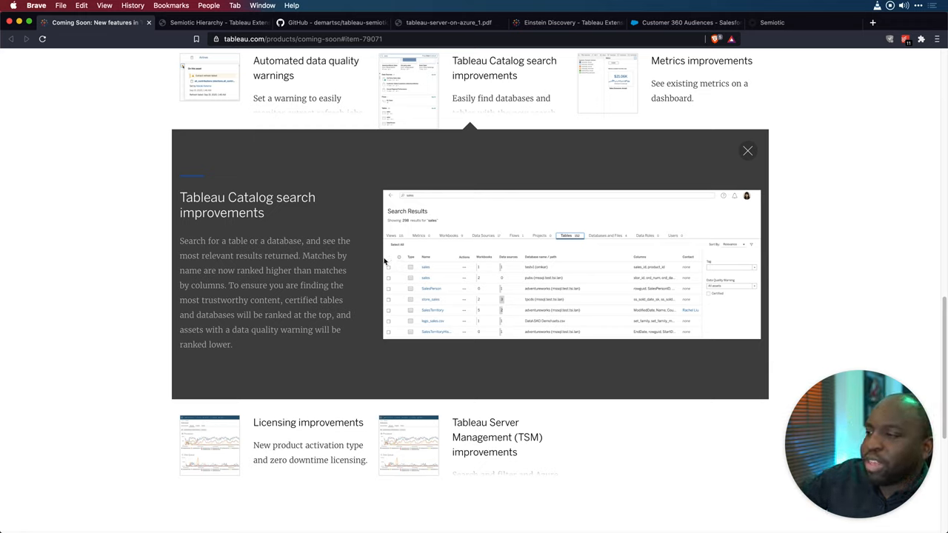
mouse_move(291, 285)
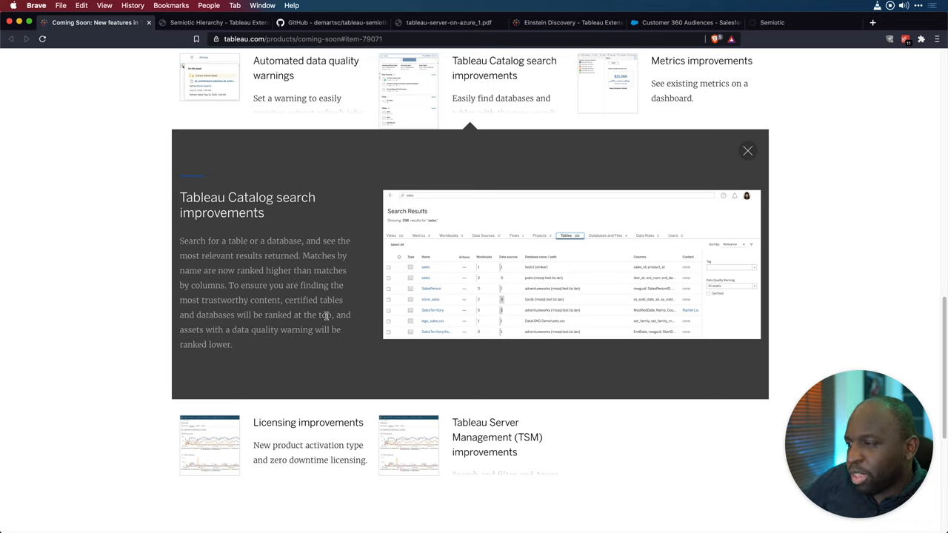
mouse_move(372, 327)
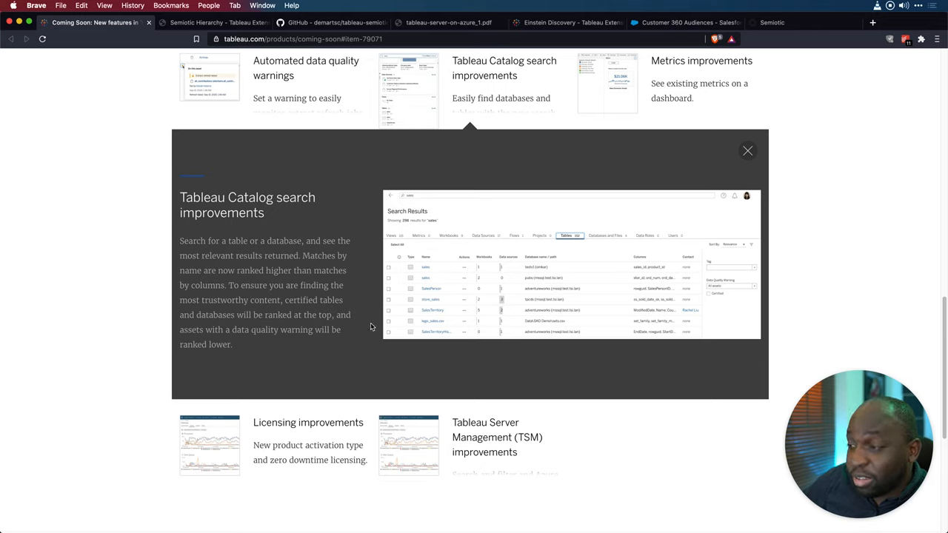
mouse_move(247, 354)
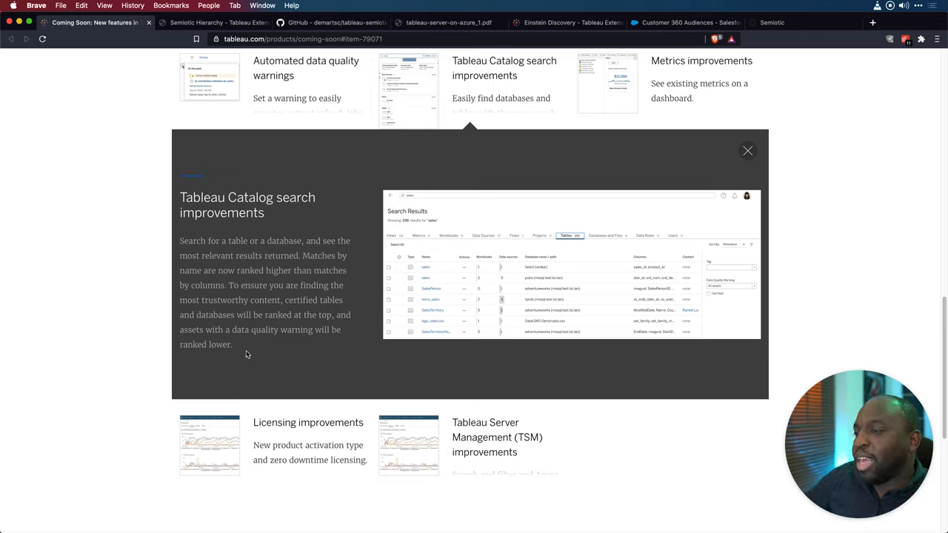
mouse_move(272, 357)
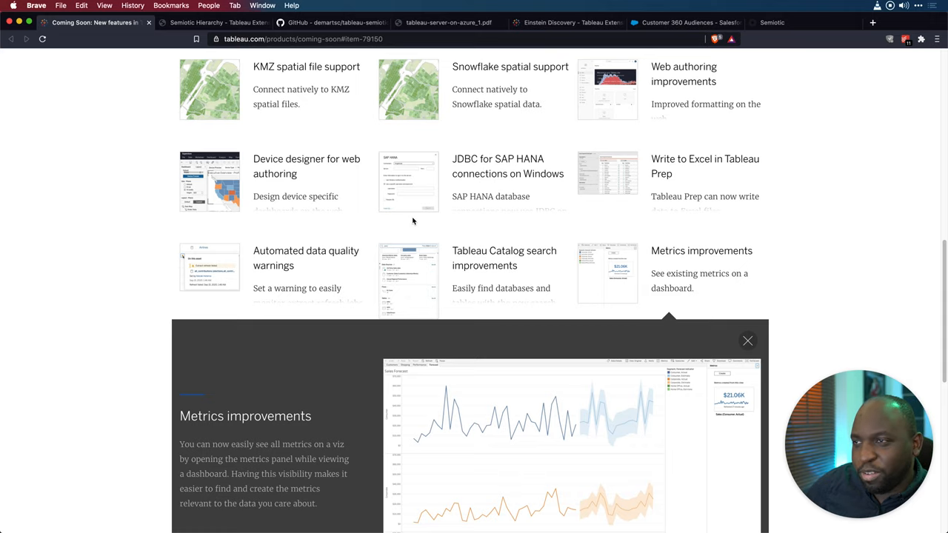
Scroll the Metrics improvements panel, then close it with its X button.
scroll("down", 3)
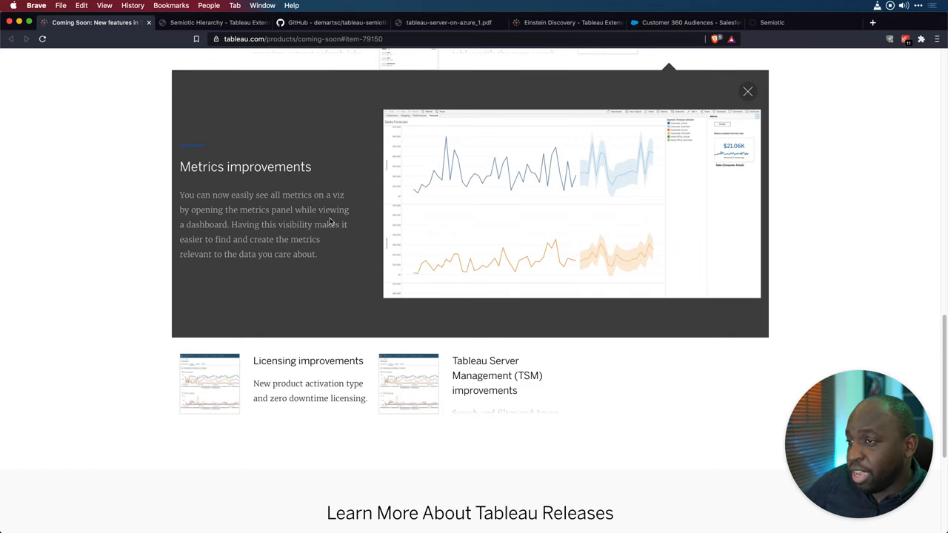
mouse_move(322, 209)
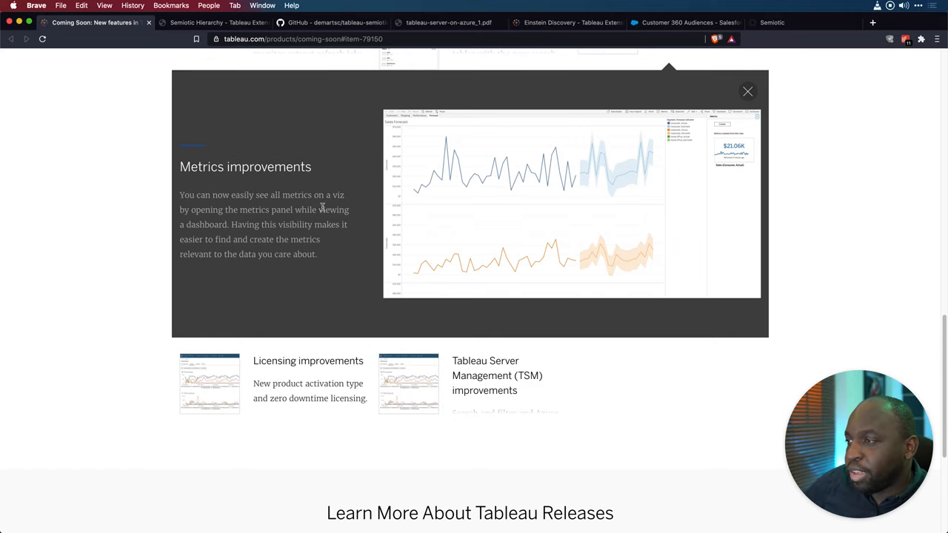
mouse_move(344, 225)
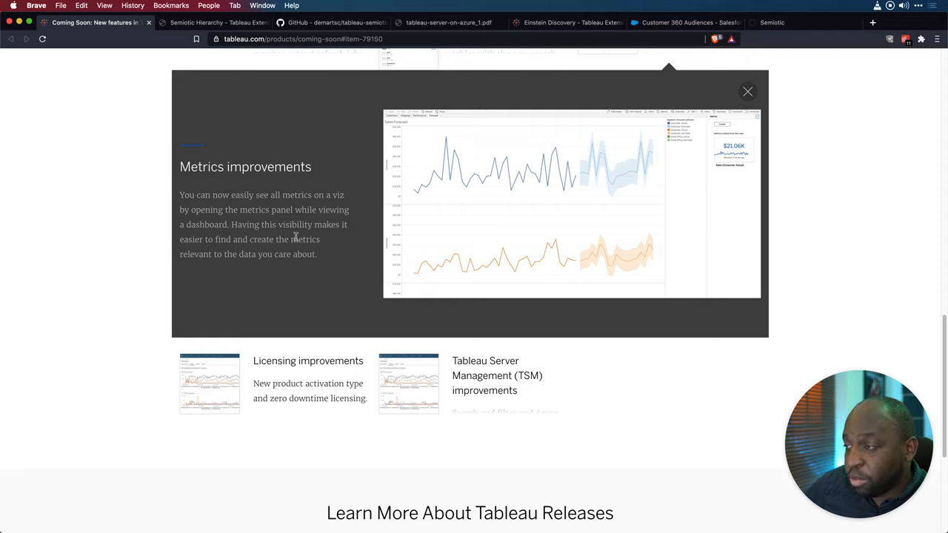
mouse_move(210, 276)
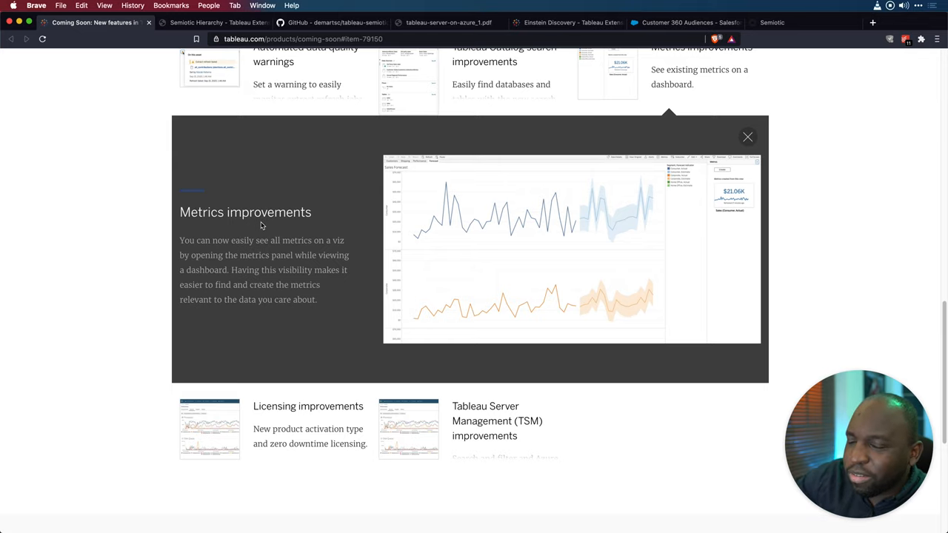
mouse_move(376, 177)
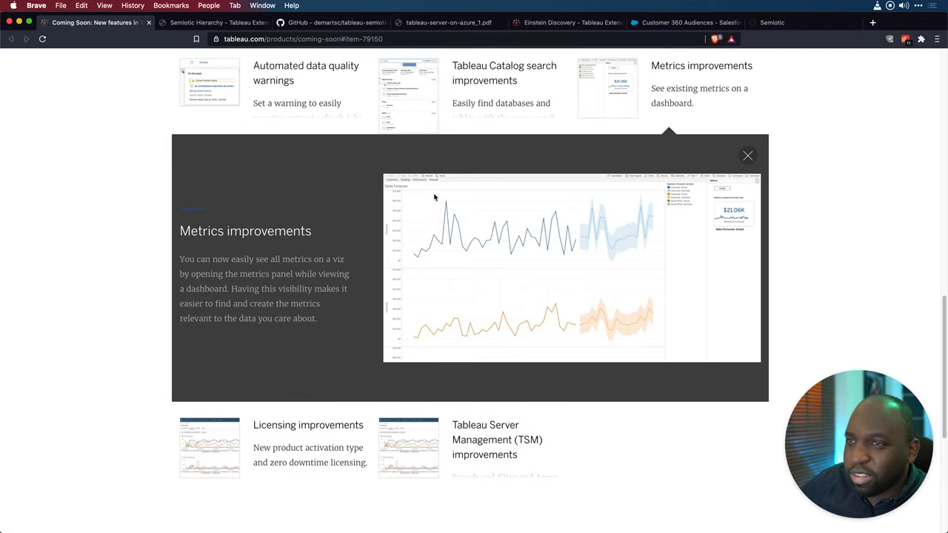
mouse_move(620, 97)
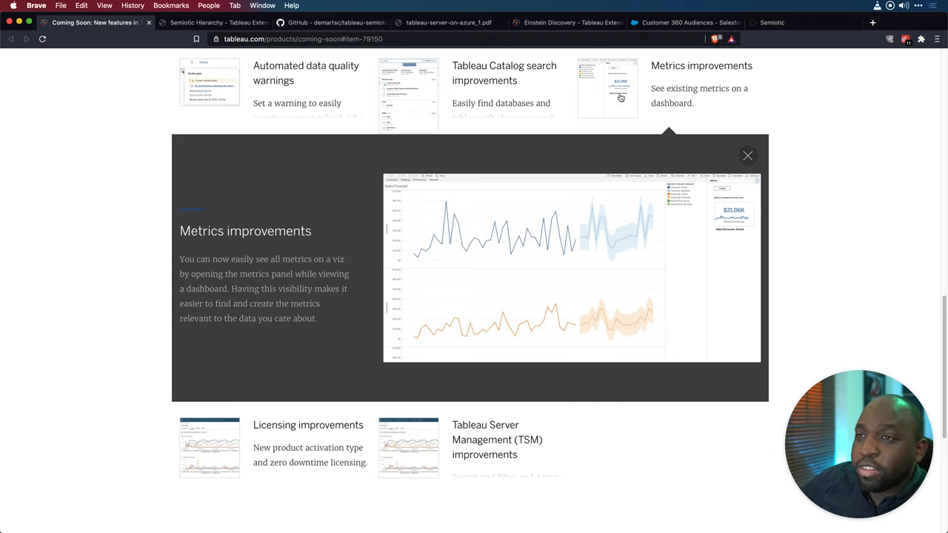
left_click(748, 155)
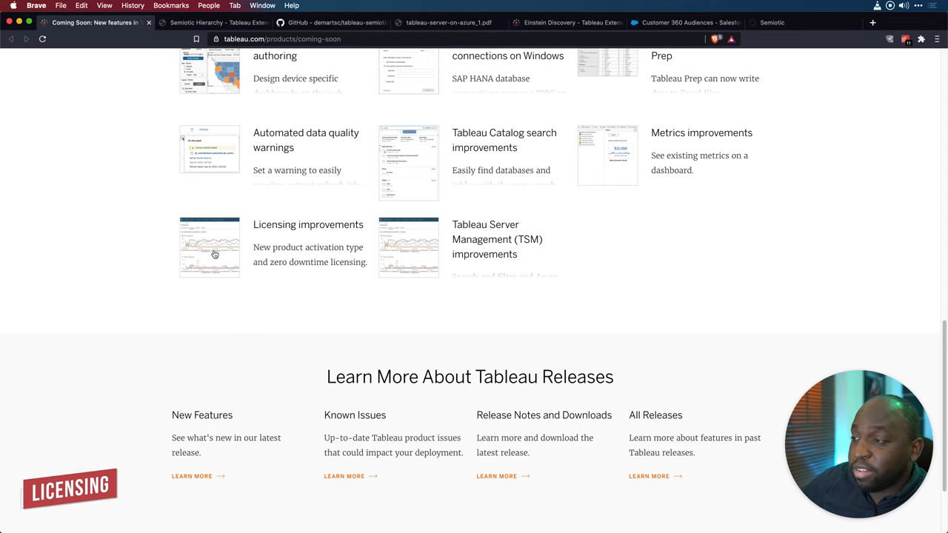
Open Licensing improvements details and briefly highlight the new product activation description.
left_click(214, 253)
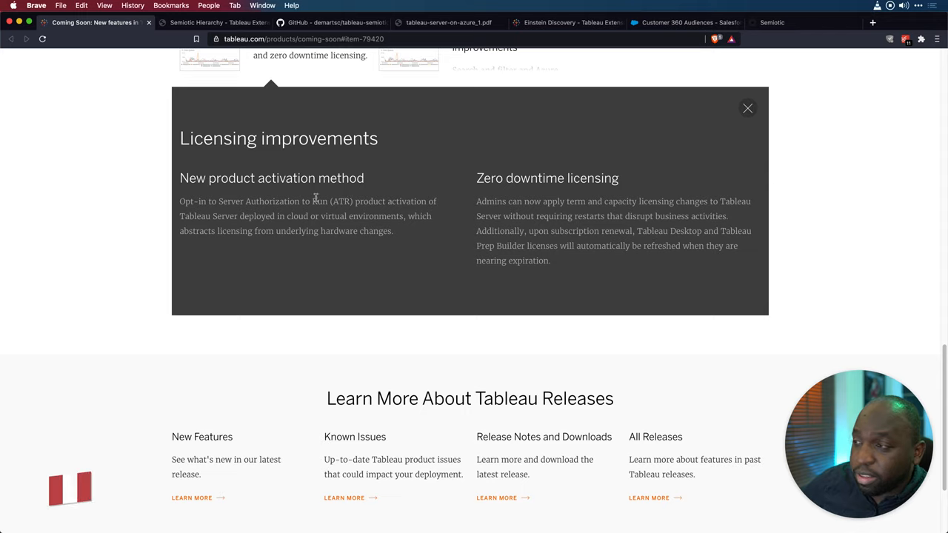
mouse_move(256, 216)
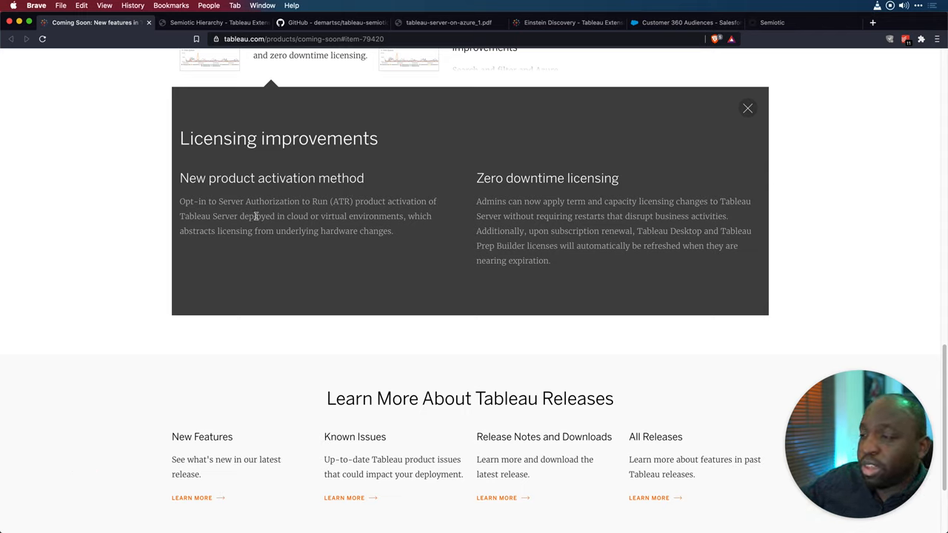
mouse_move(289, 222)
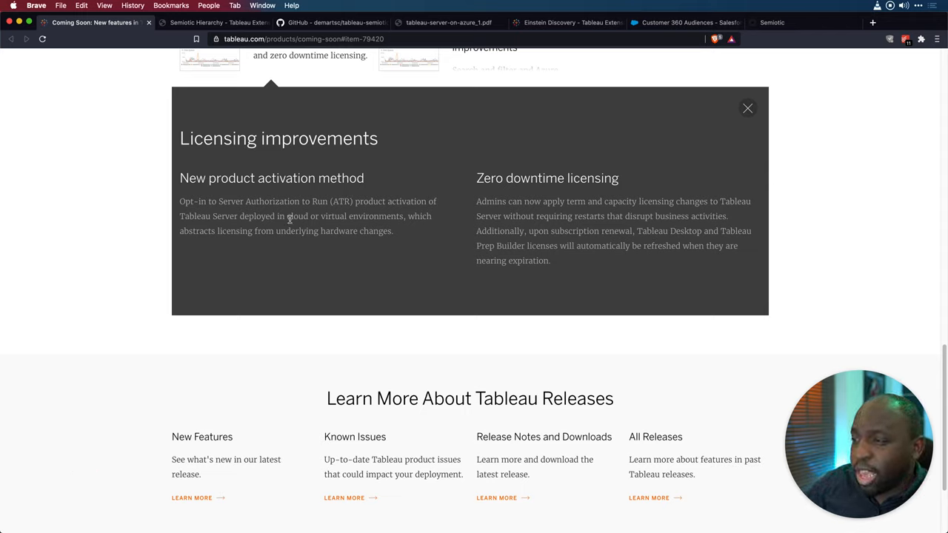
mouse_move(269, 231)
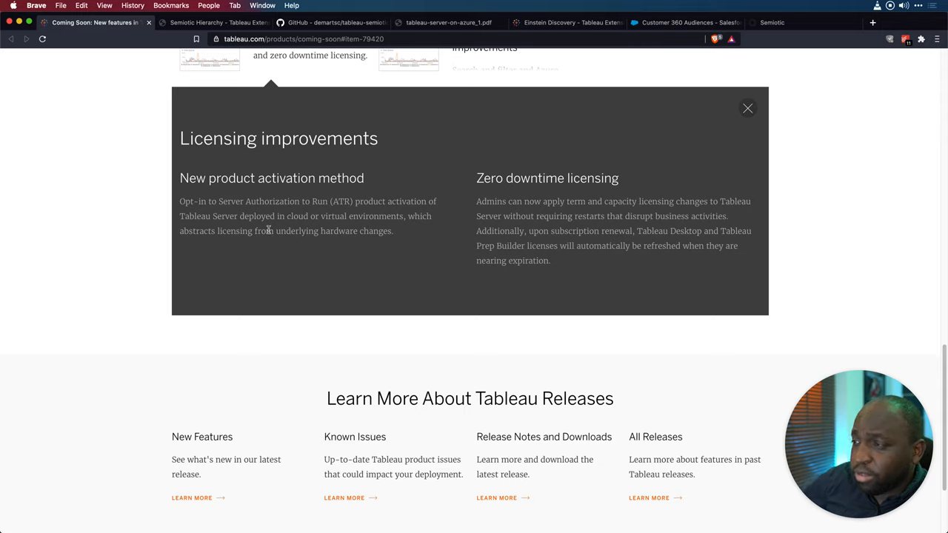
mouse_move(374, 232)
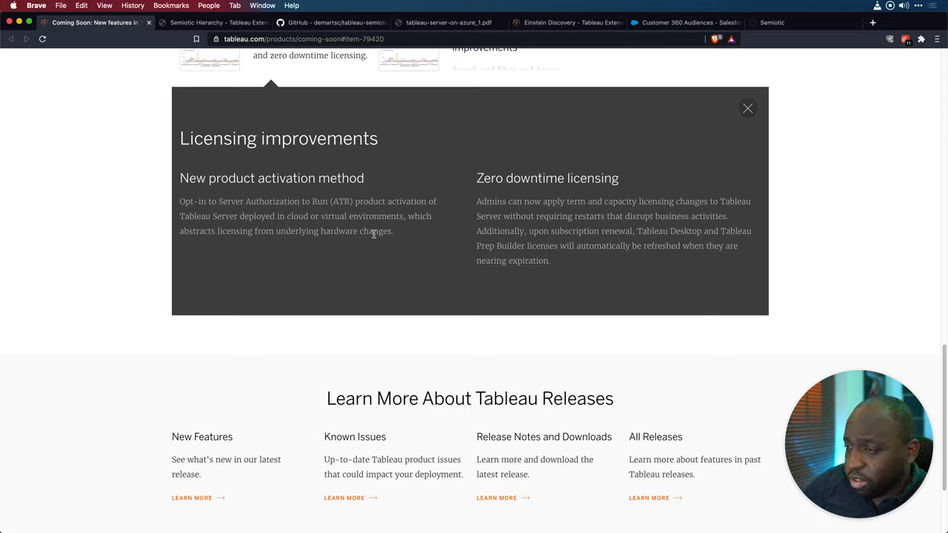
mouse_move(348, 251)
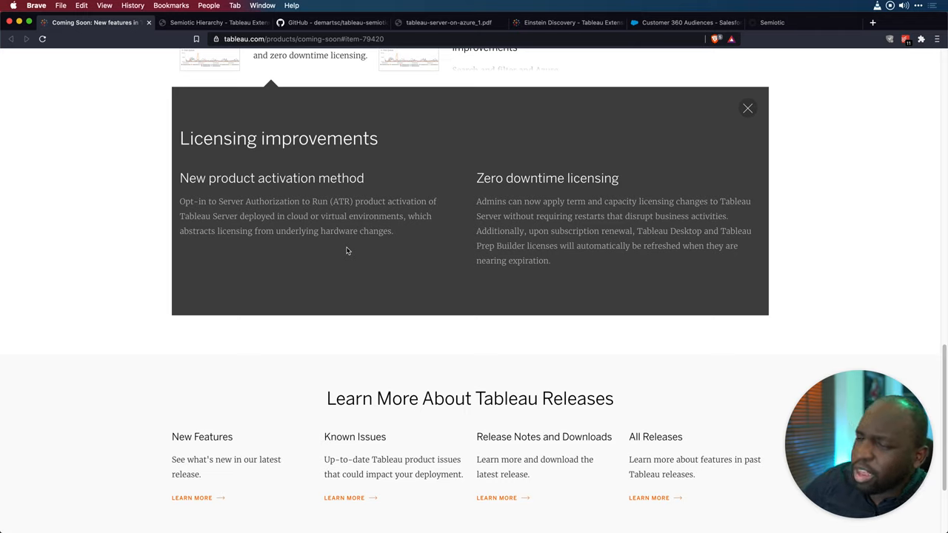
mouse_move(330, 248)
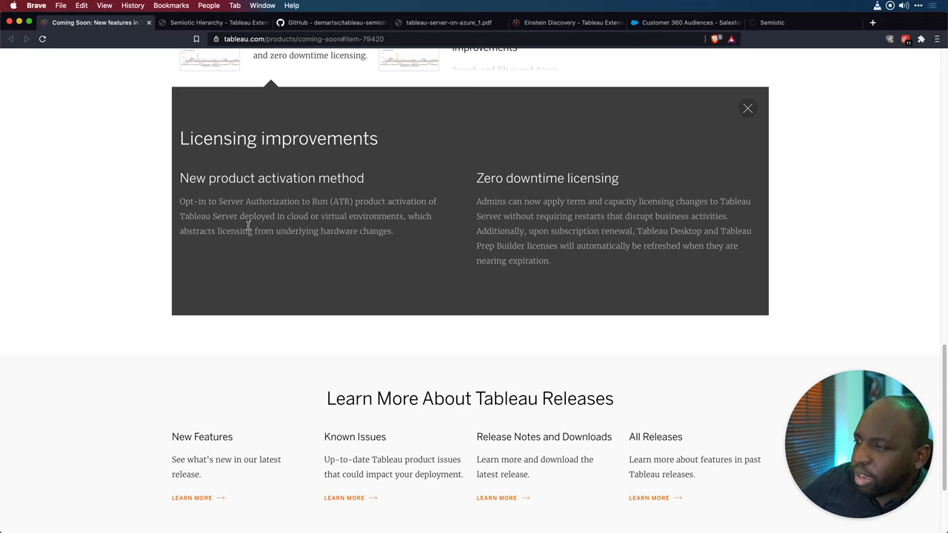
mouse_move(307, 212)
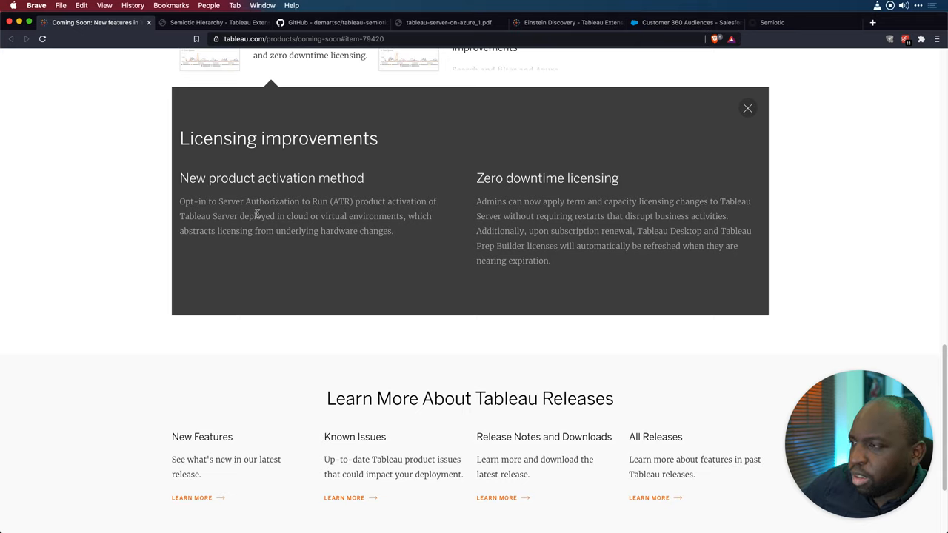
mouse_move(271, 215)
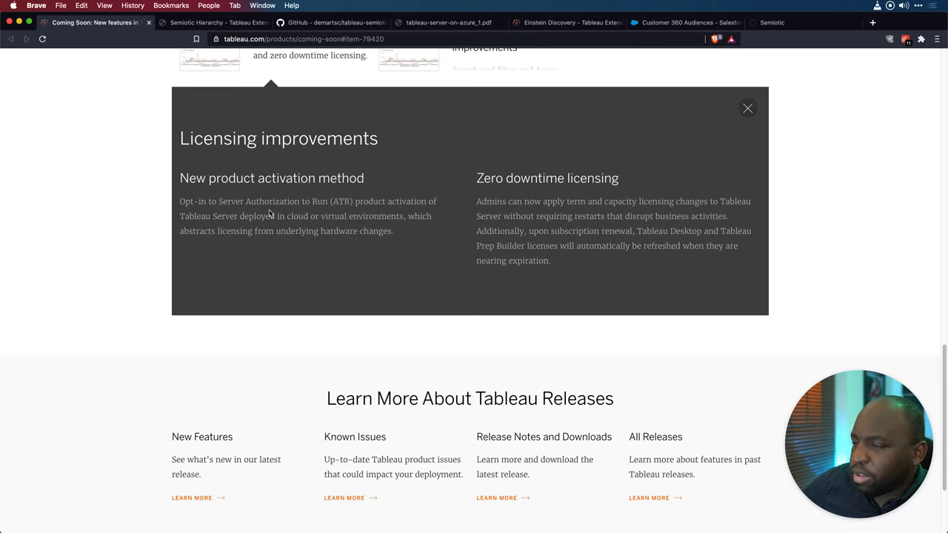
mouse_move(252, 242)
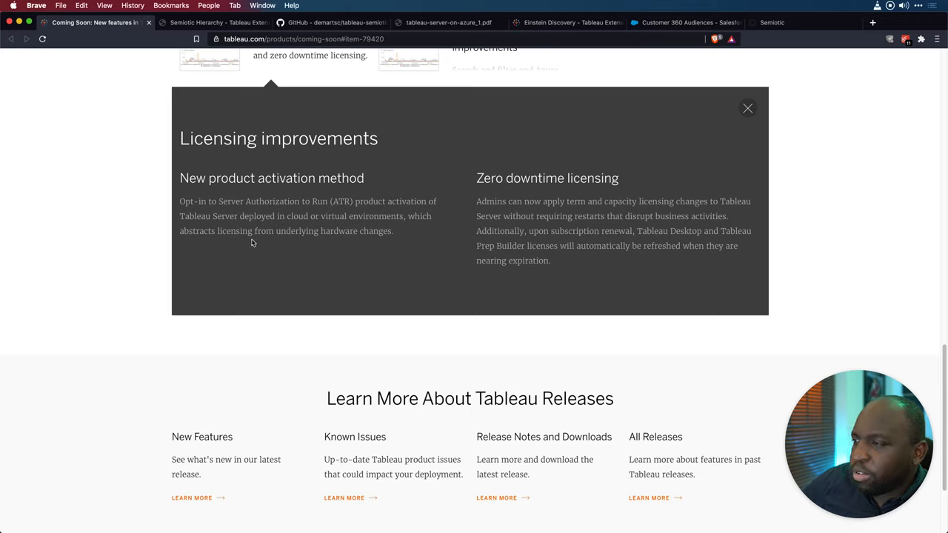
mouse_move(258, 234)
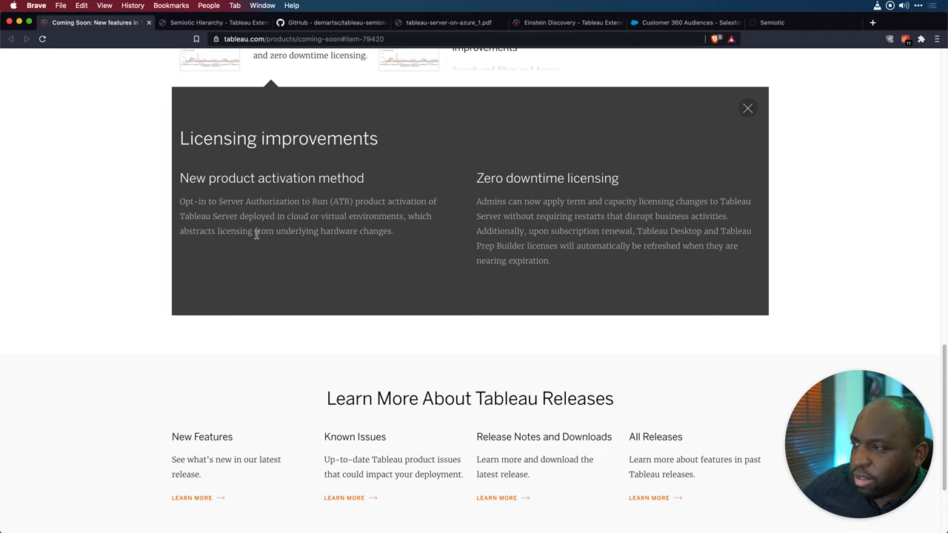
mouse_move(318, 209)
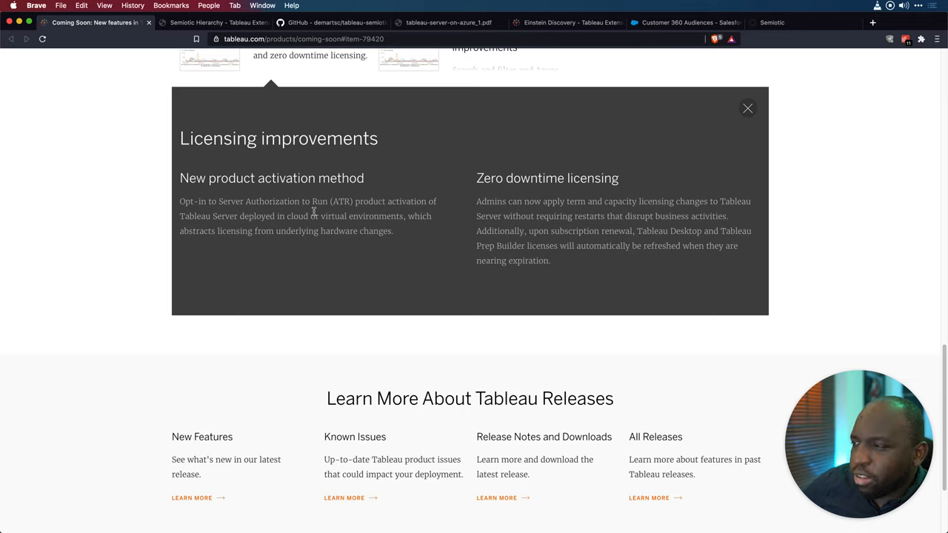
mouse_move(298, 235)
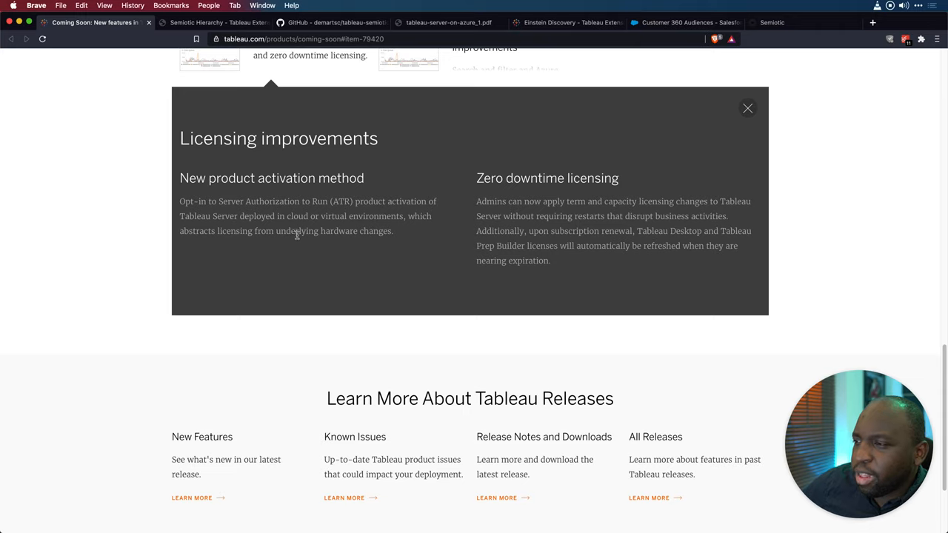
mouse_move(323, 218)
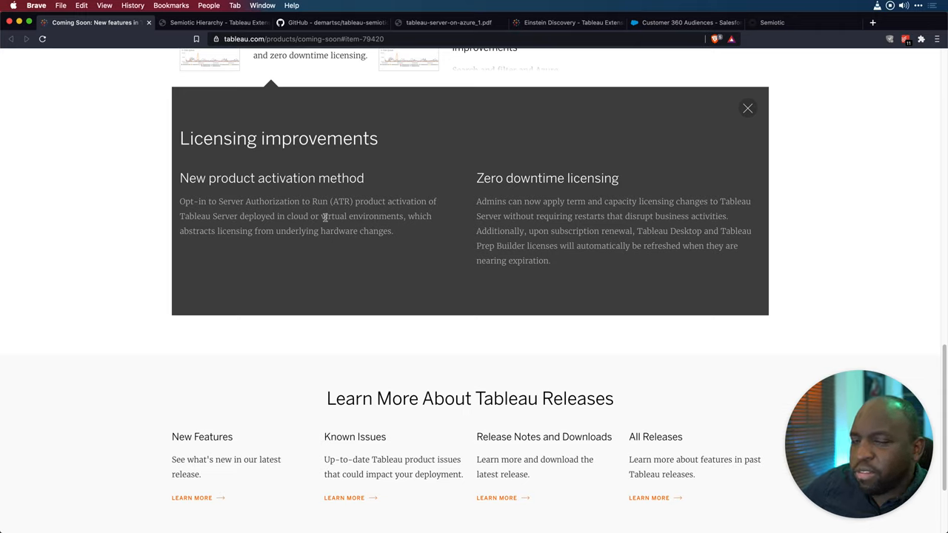
mouse_move(328, 249)
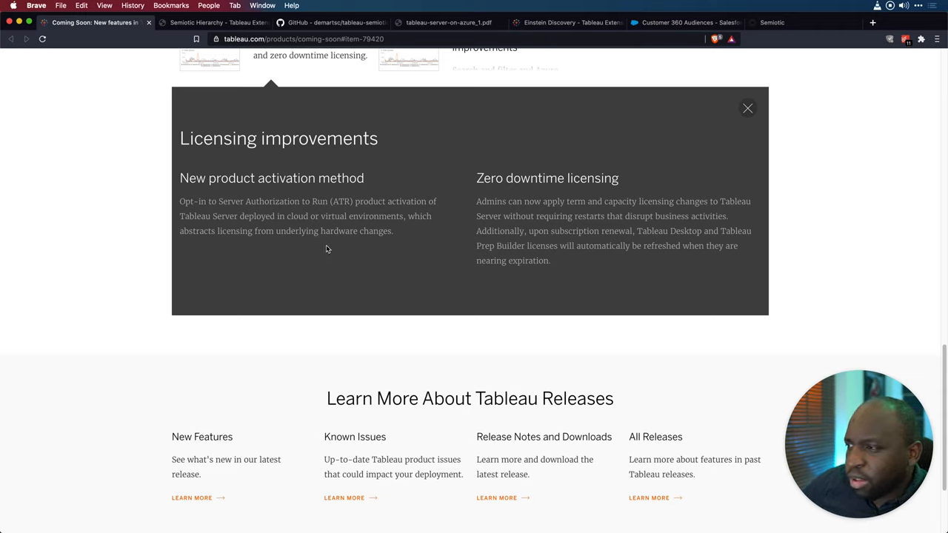
mouse_move(313, 245)
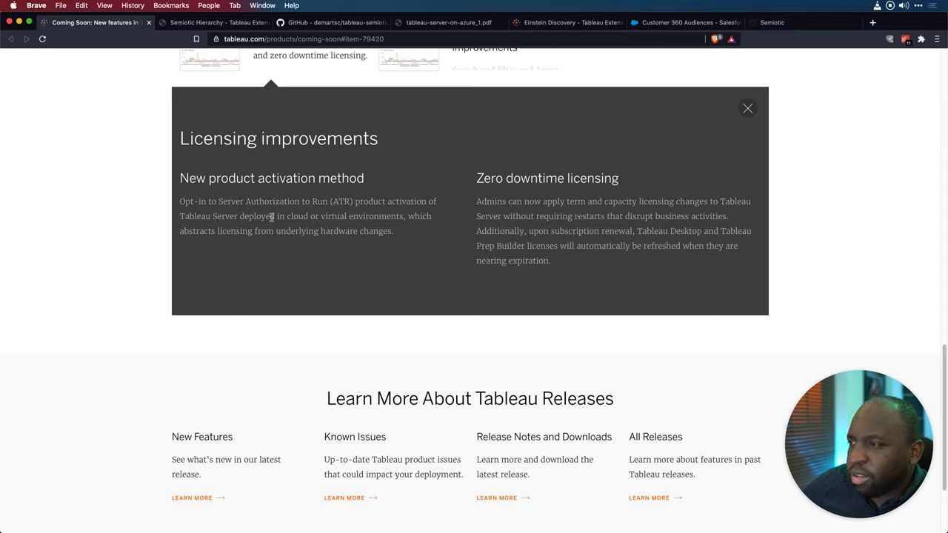
mouse_move(319, 210)
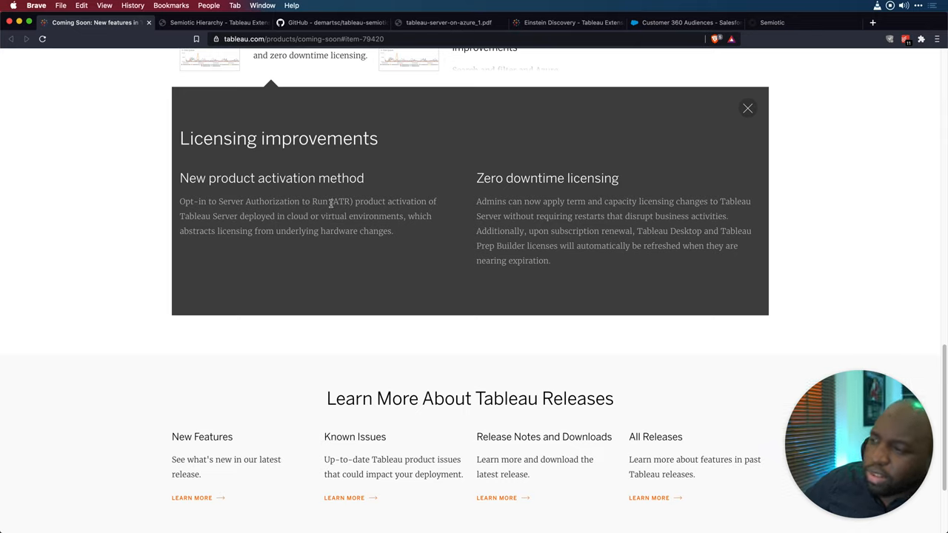
mouse_move(264, 205)
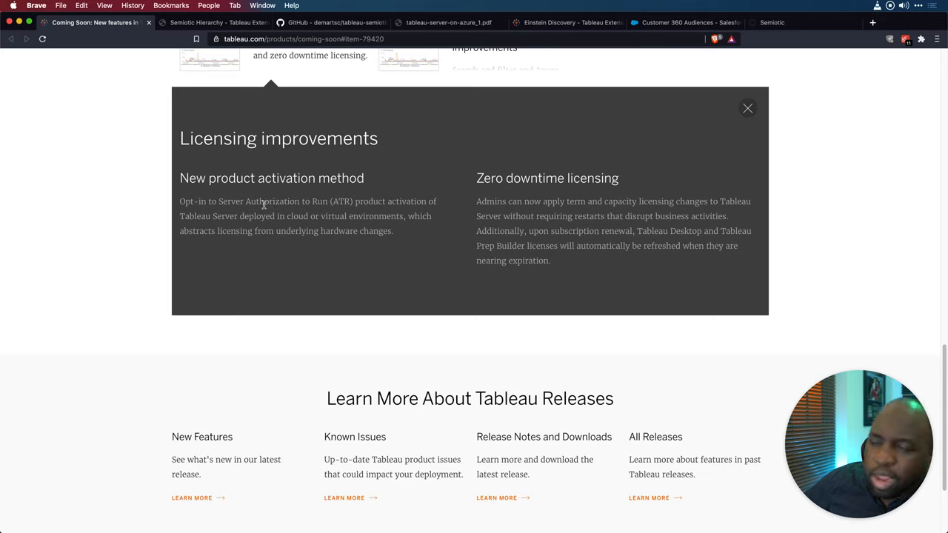
mouse_move(183, 216)
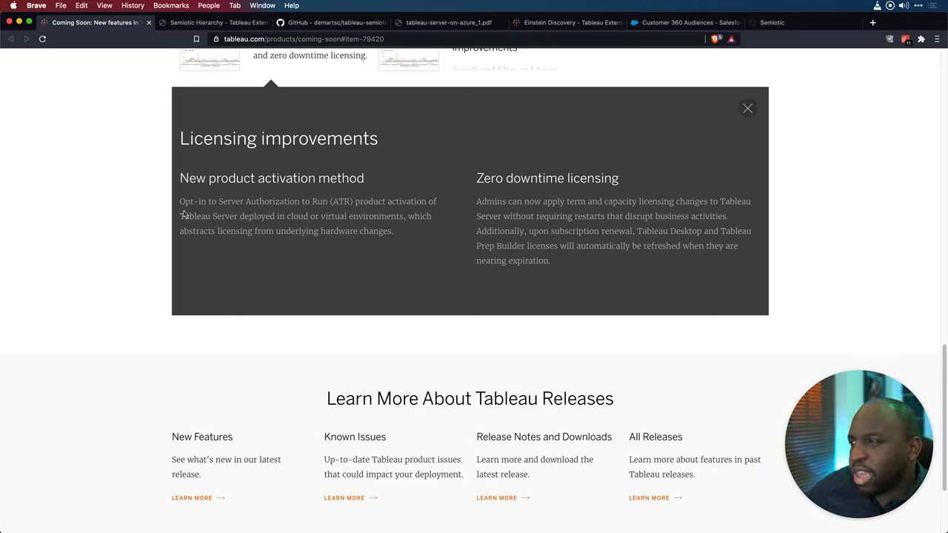
mouse_move(300, 214)
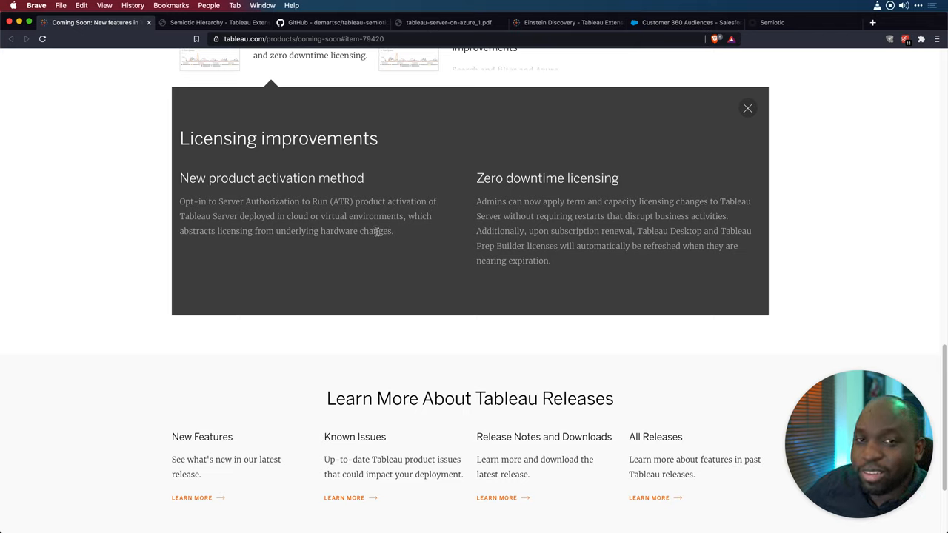
mouse_move(426, 244)
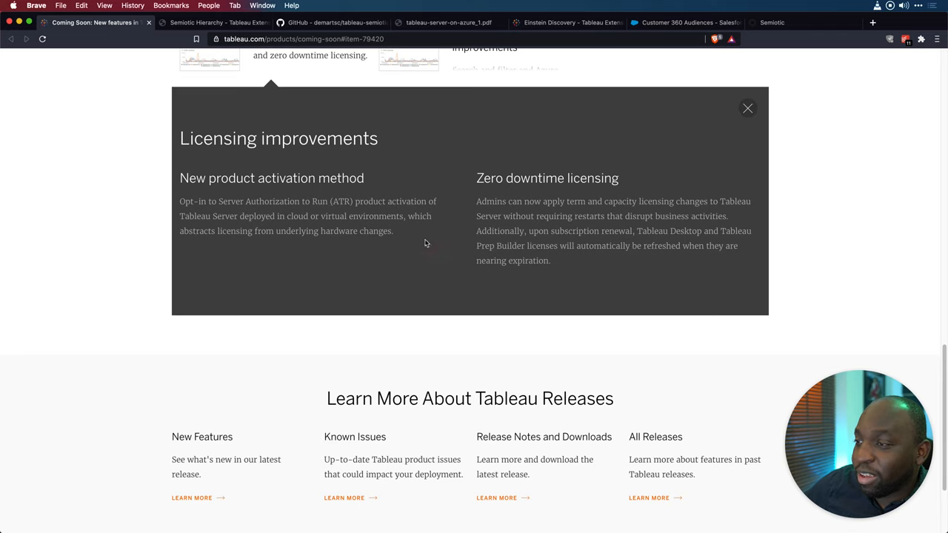
left_click_drag(180, 177, 394, 231)
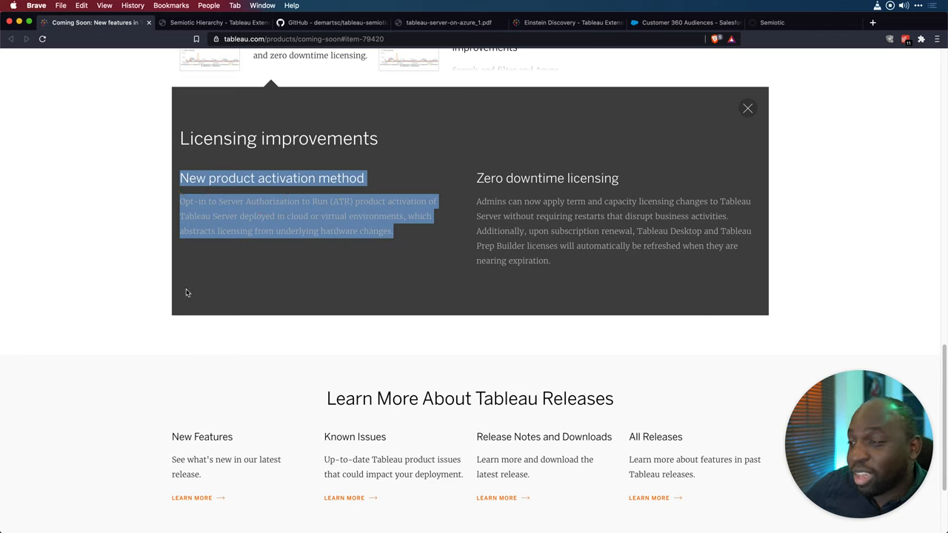
mouse_move(414, 297)
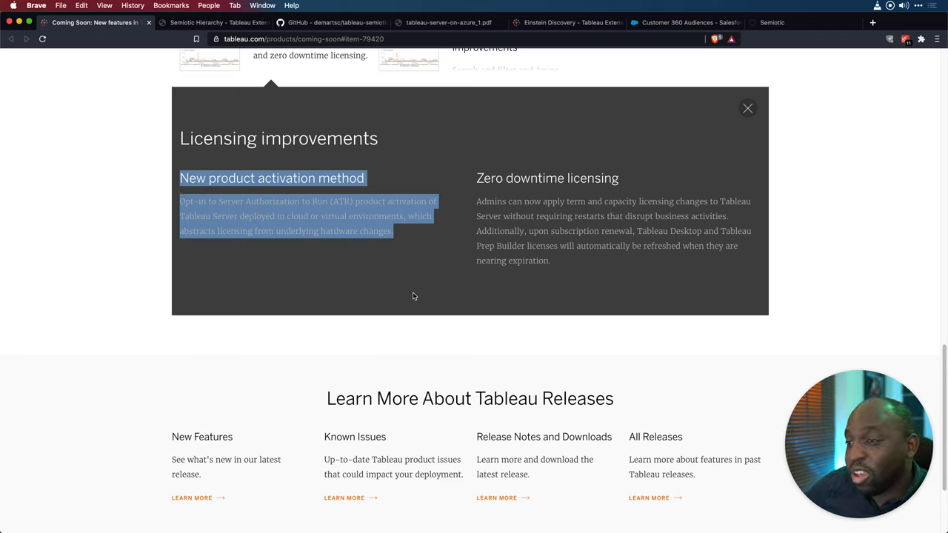
mouse_move(408, 262)
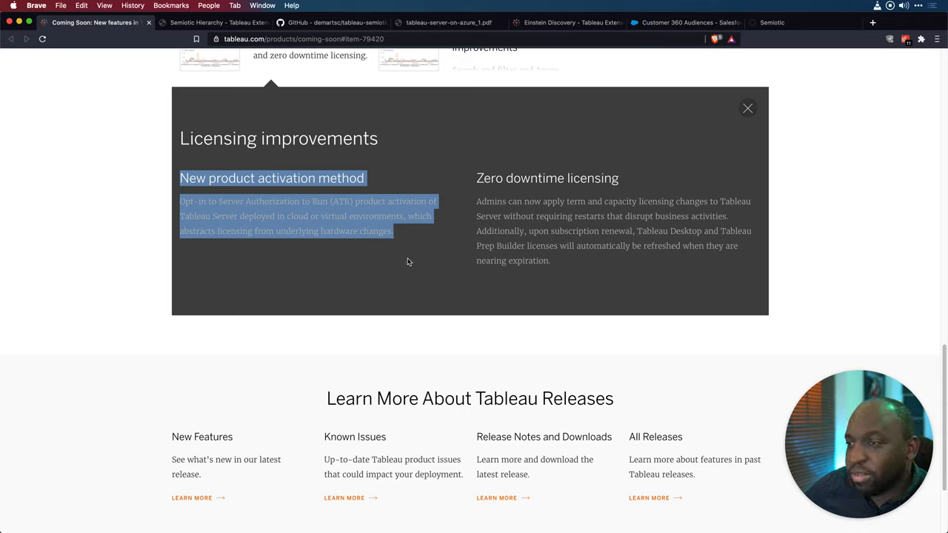
left_click(506, 269)
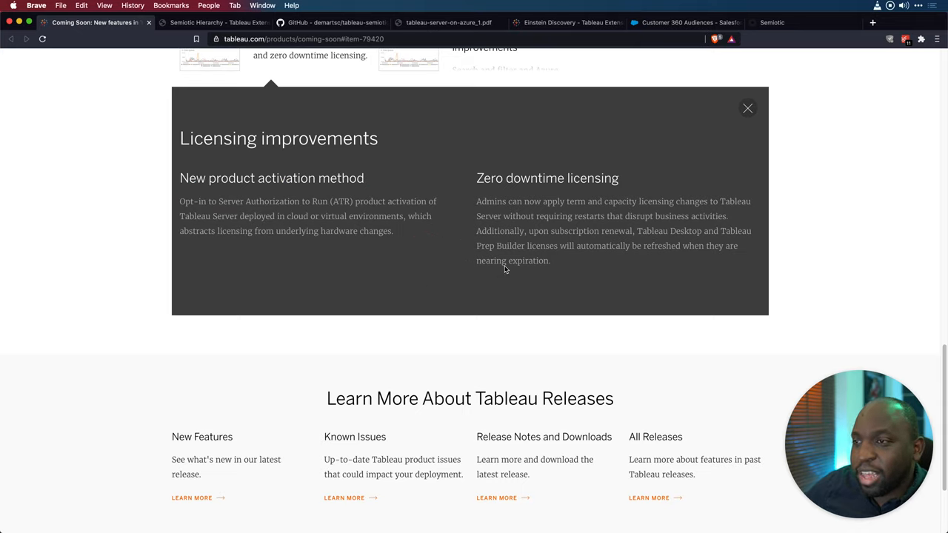
mouse_move(598, 219)
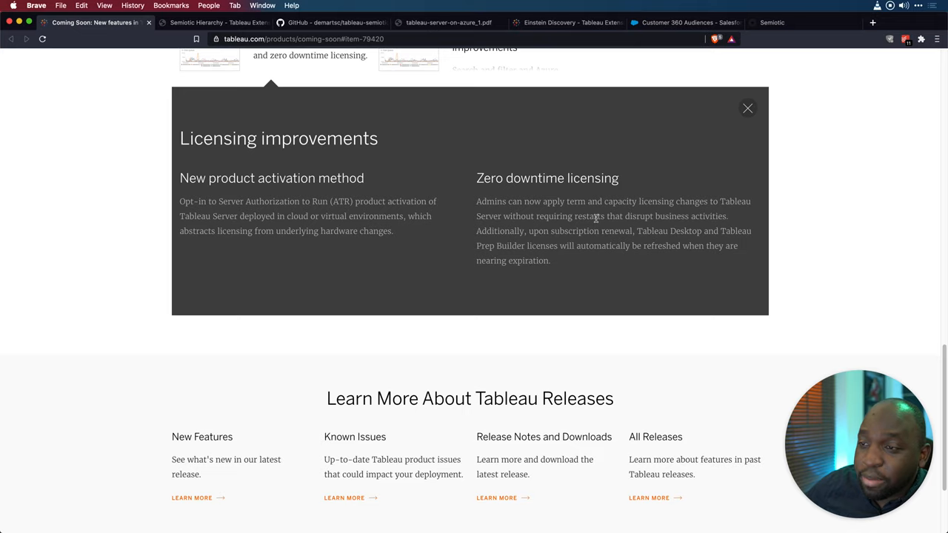
mouse_move(603, 228)
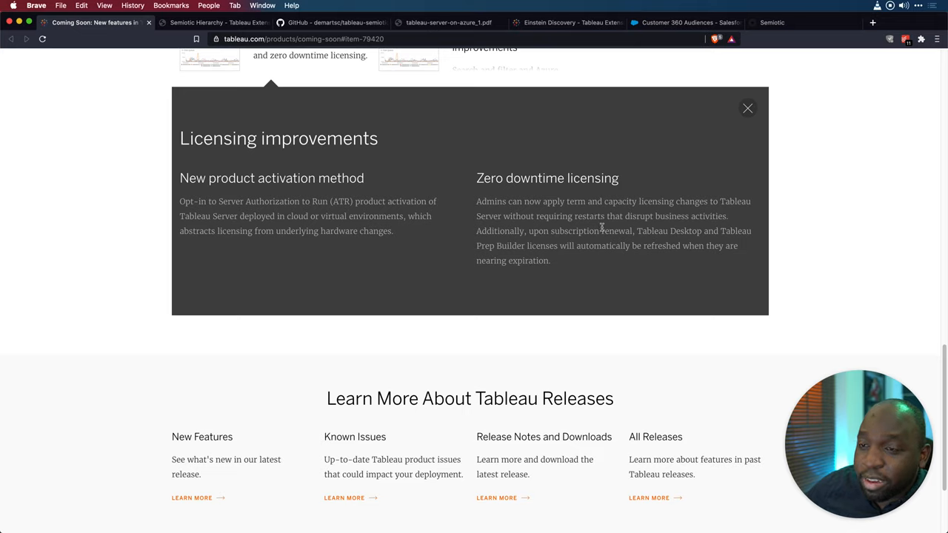
mouse_move(554, 224)
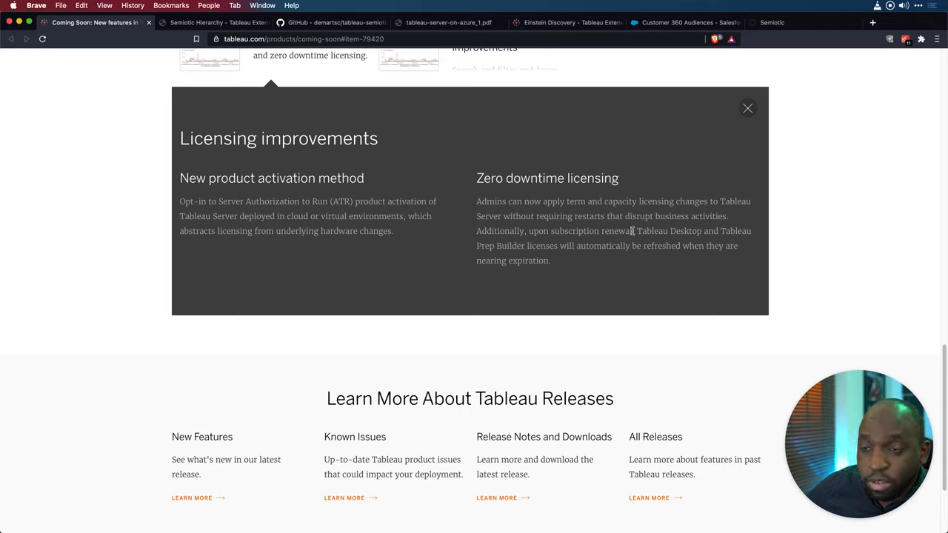
mouse_move(535, 257)
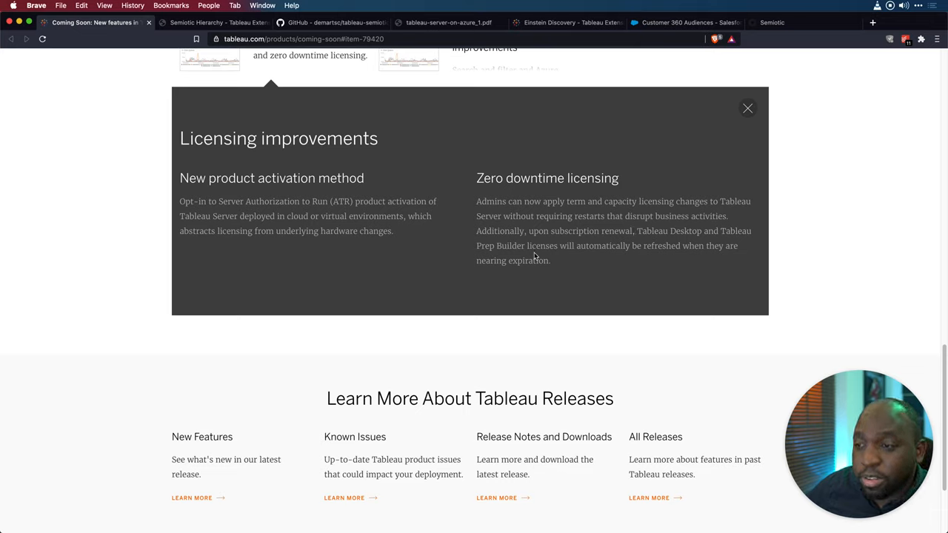
mouse_move(686, 261)
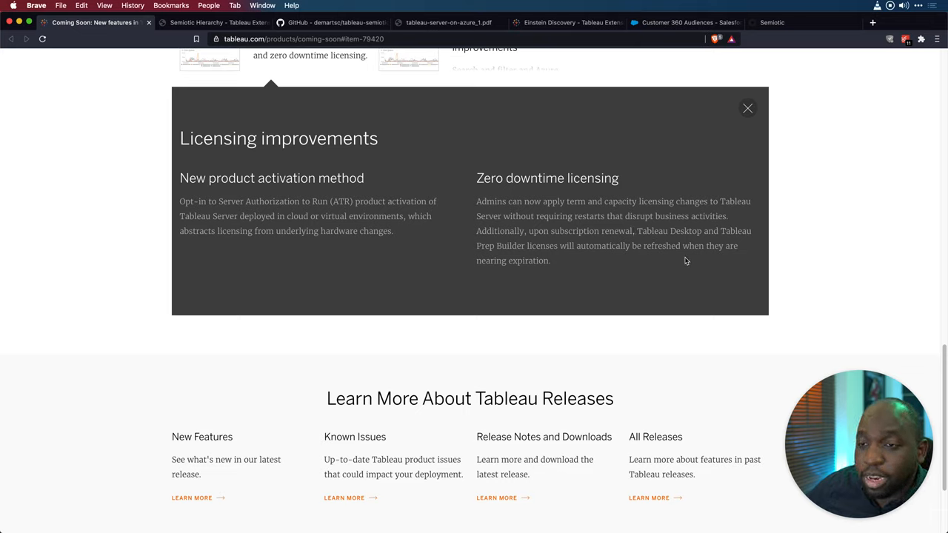
mouse_move(593, 289)
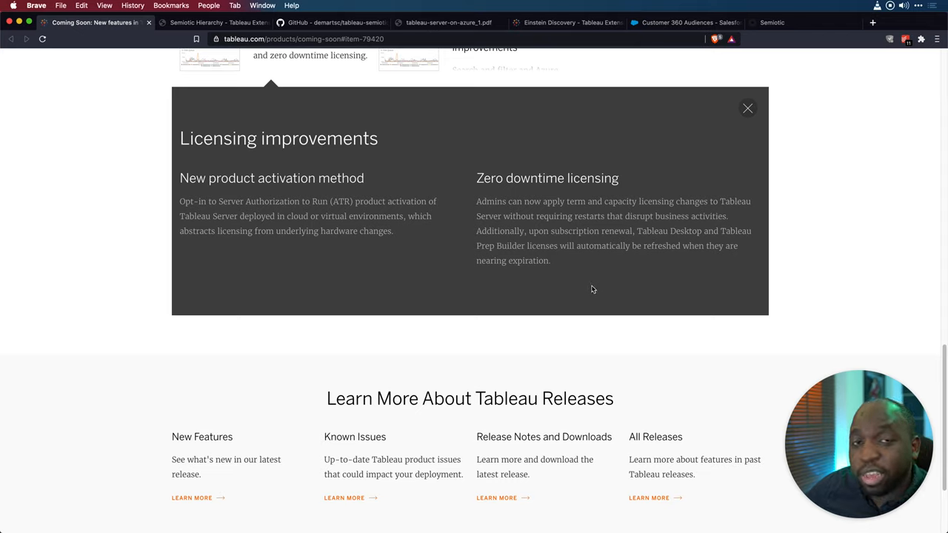
mouse_move(617, 272)
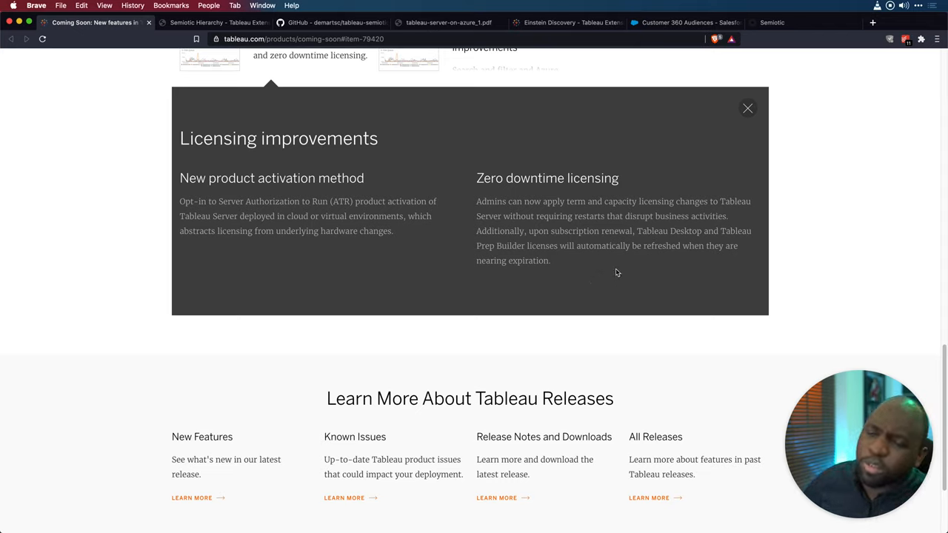
mouse_move(660, 185)
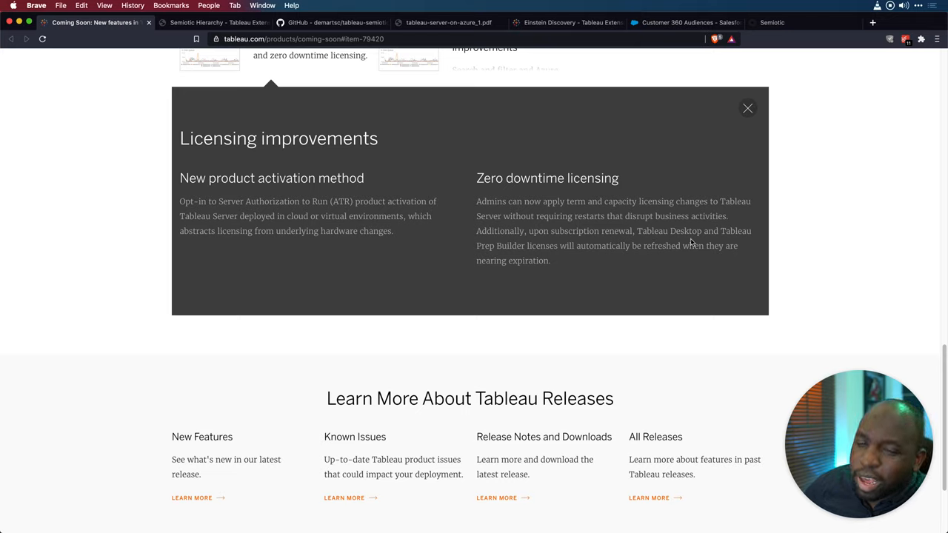
mouse_move(712, 160)
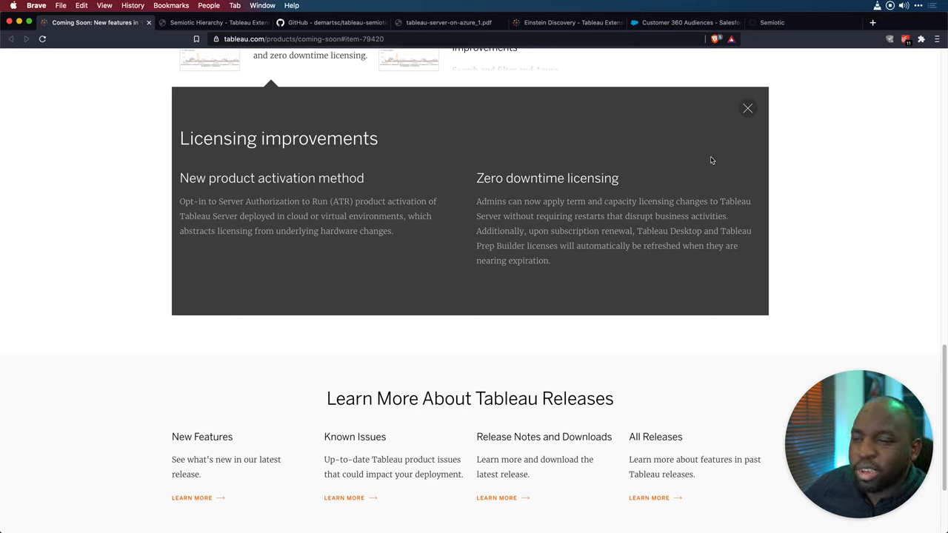
mouse_move(738, 124)
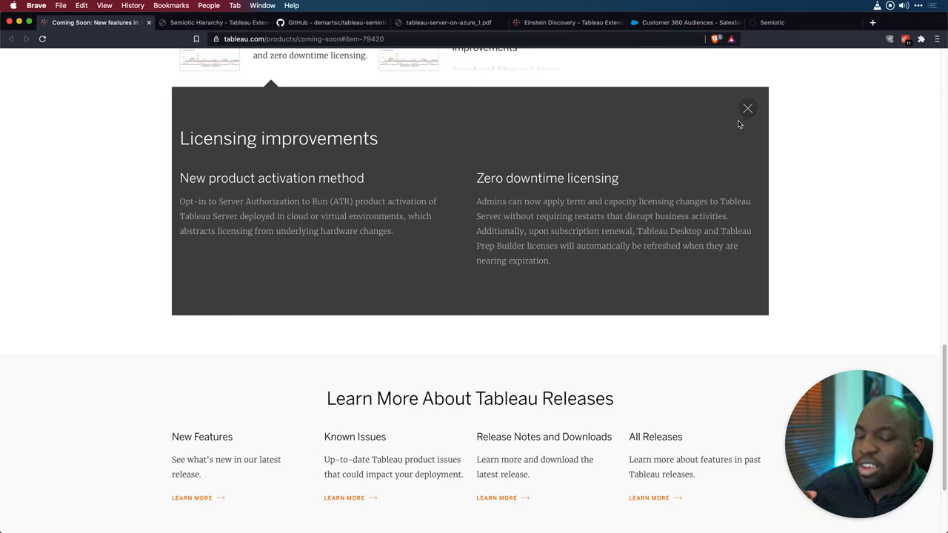
mouse_move(695, 188)
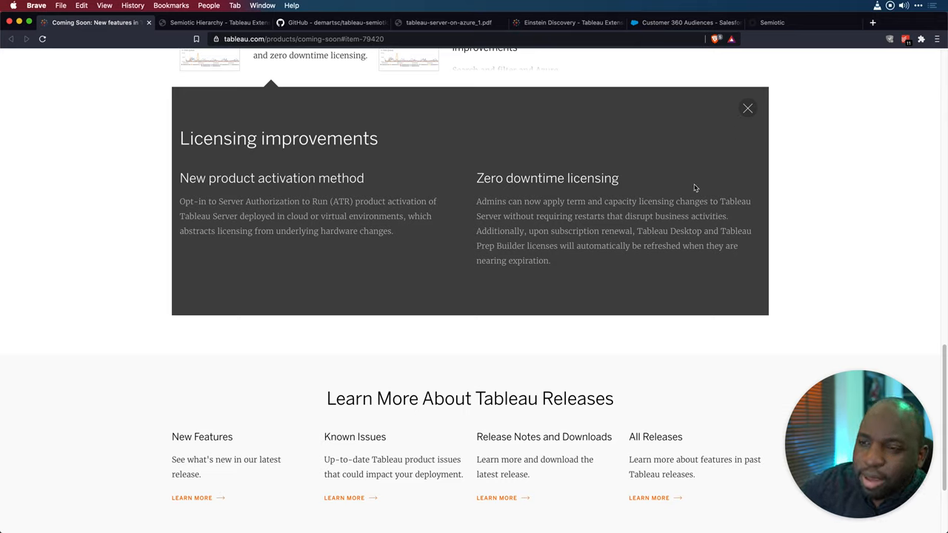
mouse_move(737, 133)
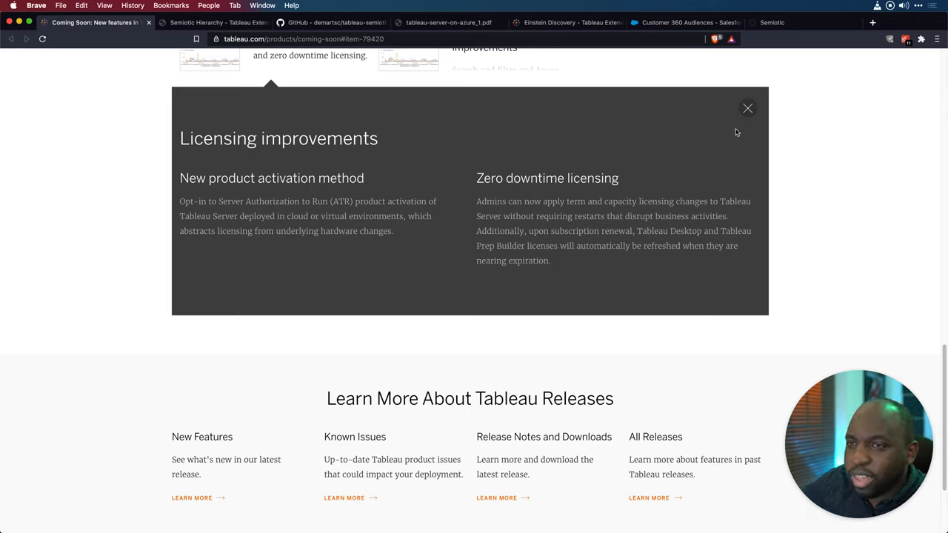
mouse_move(753, 146)
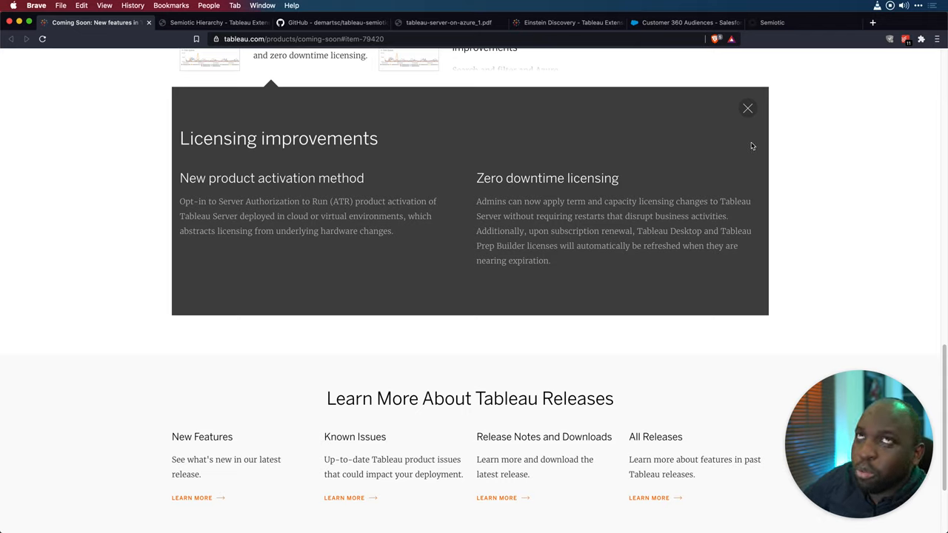
mouse_move(738, 173)
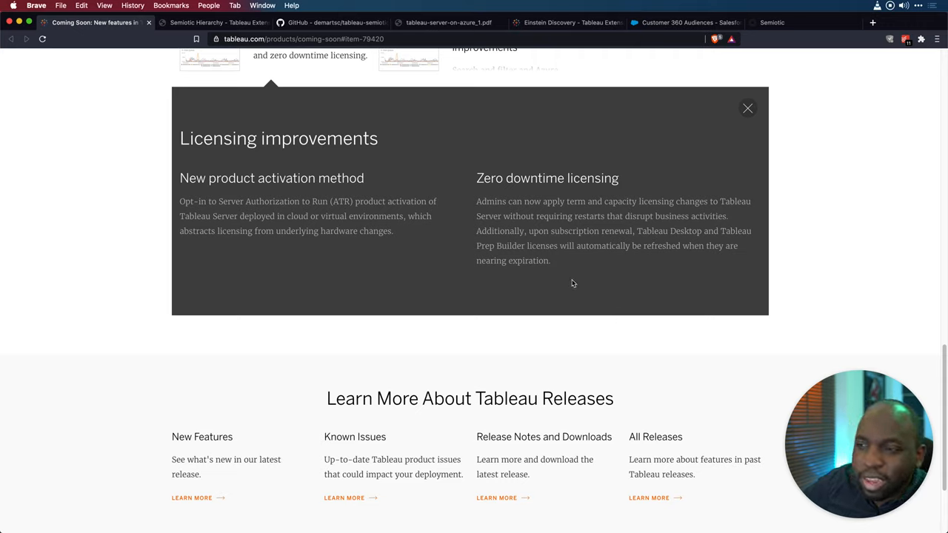
mouse_move(588, 227)
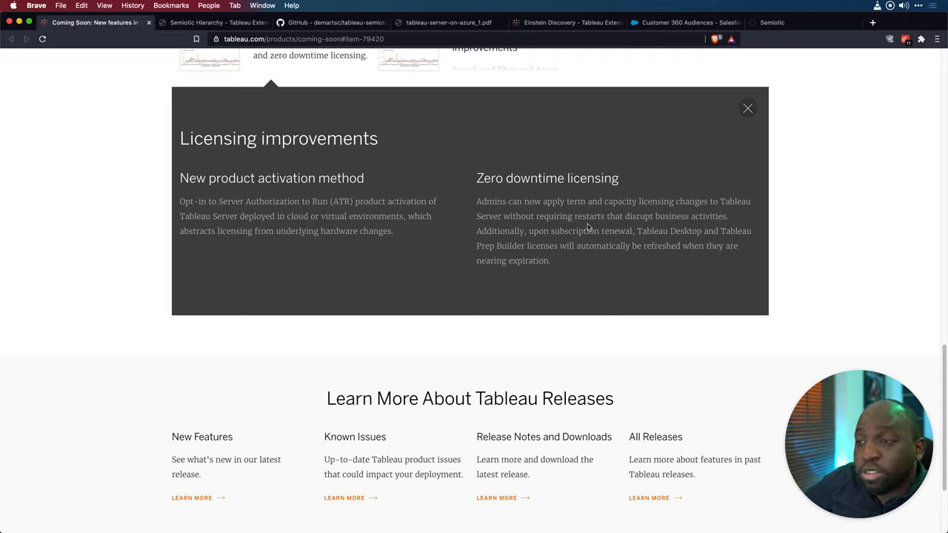
mouse_move(572, 226)
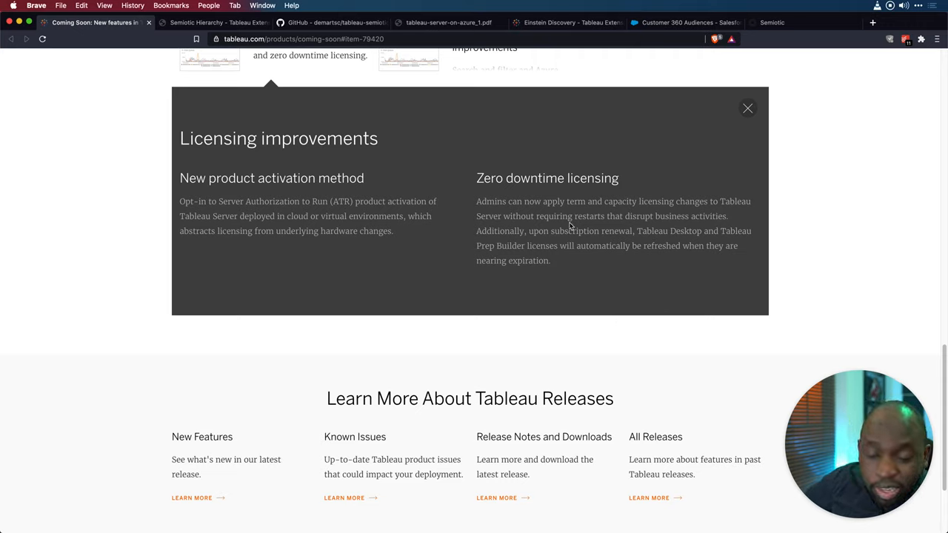
mouse_move(566, 201)
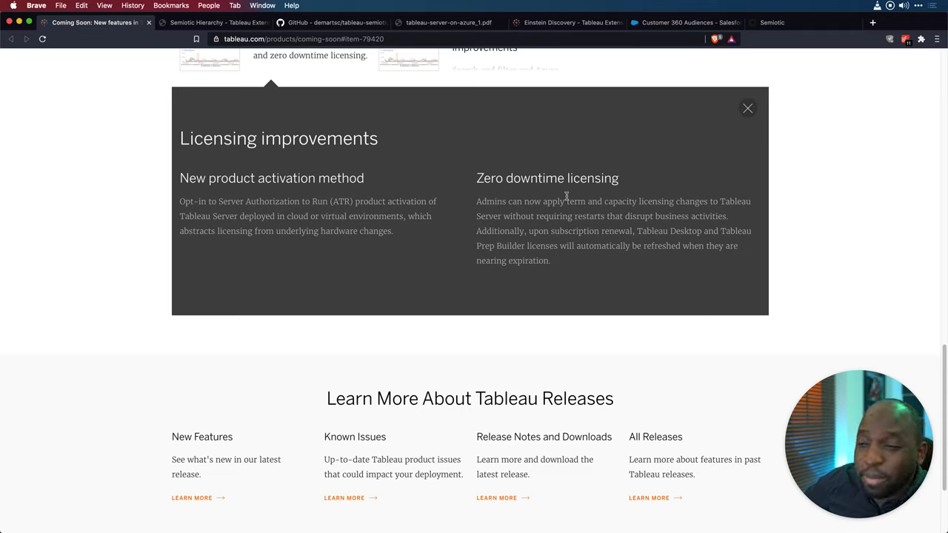
mouse_move(559, 240)
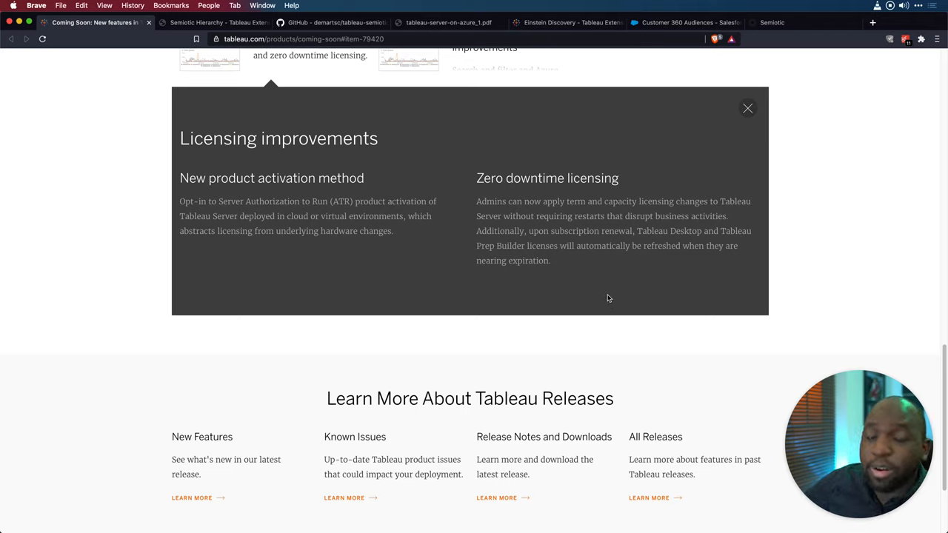
mouse_move(612, 261)
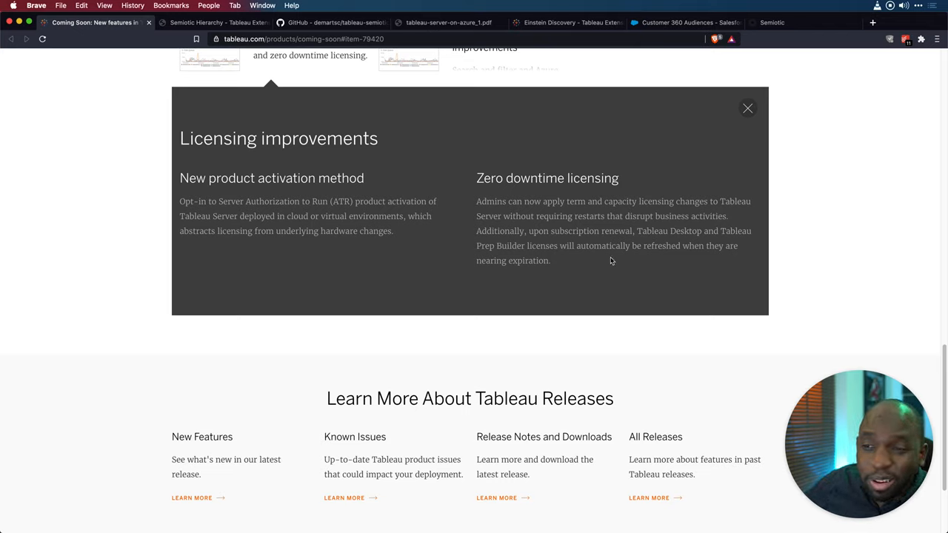
mouse_move(593, 201)
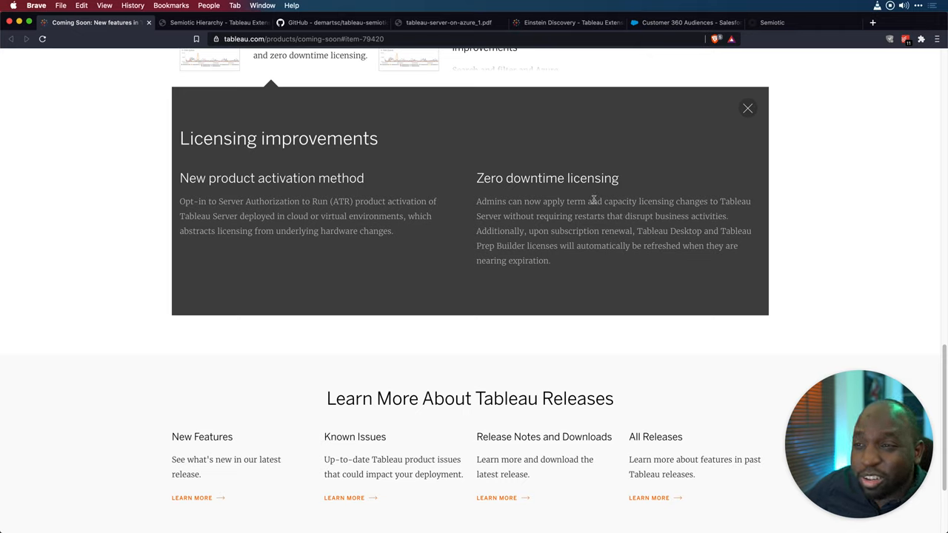
mouse_move(596, 214)
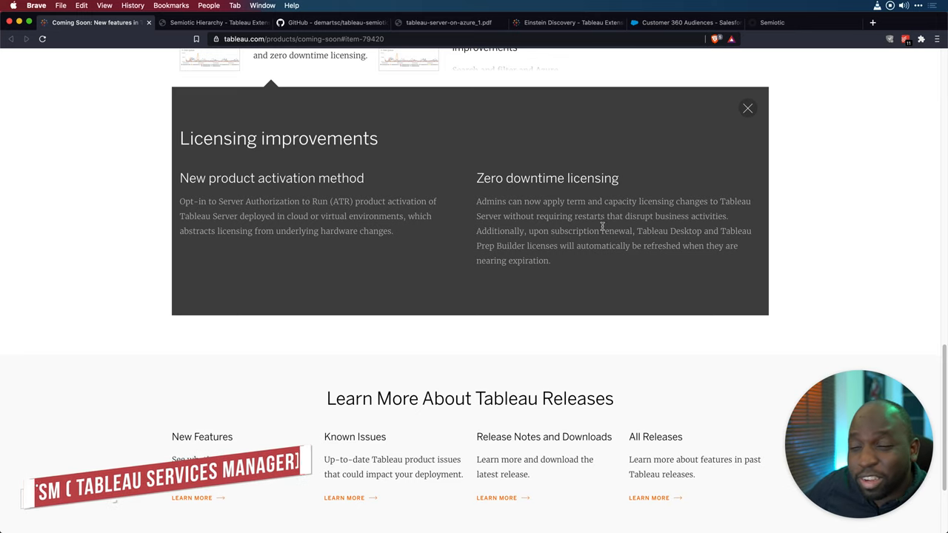
mouse_move(567, 313)
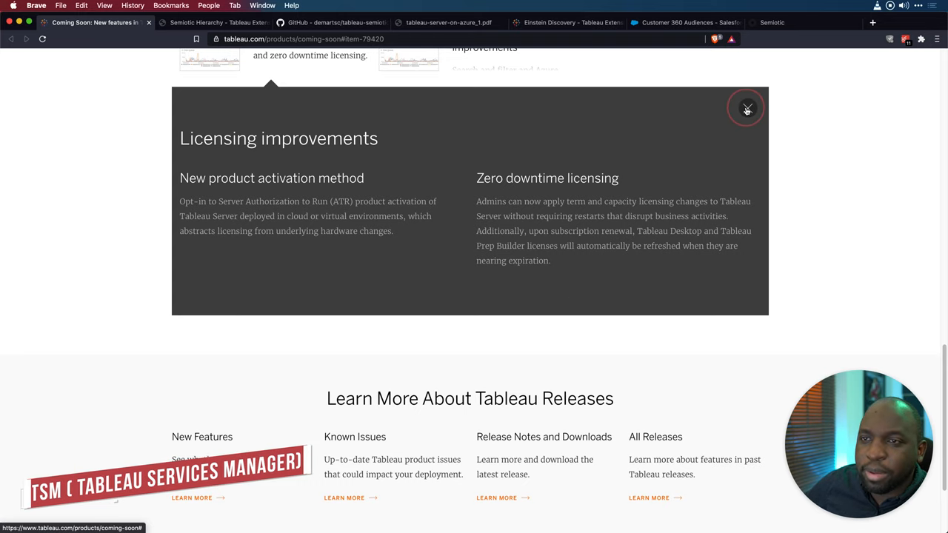
Close the Licensing improvements panel to reach the TSM improvements details.
left_click(747, 109)
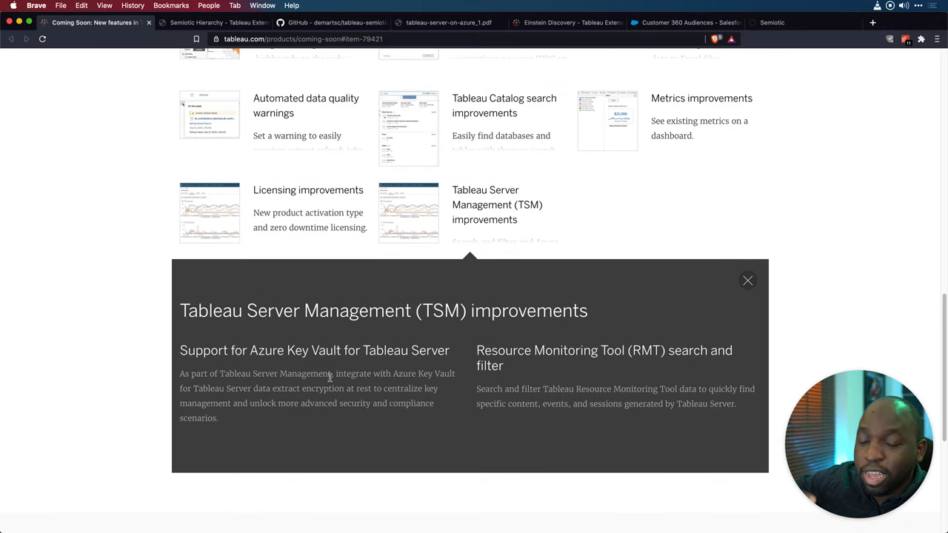
mouse_move(331, 382)
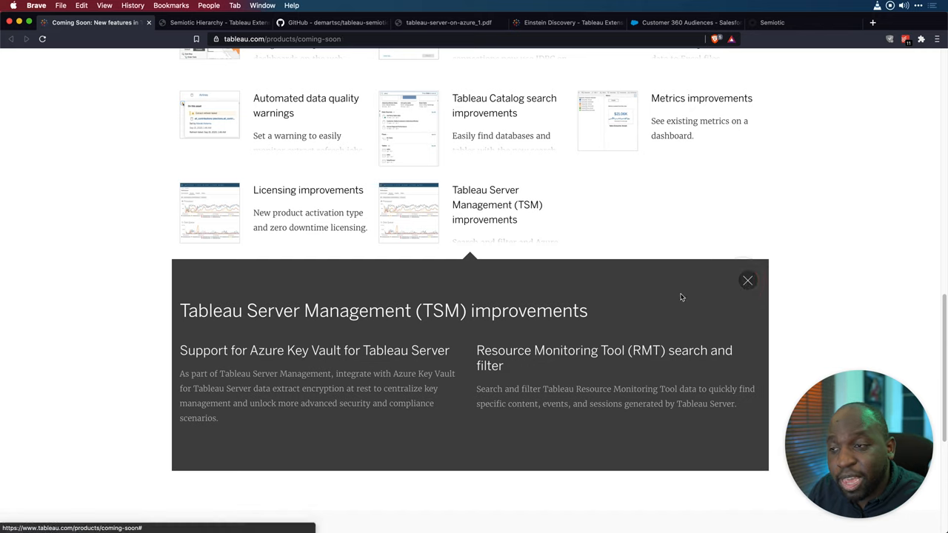
Close the TSM improvements panel and scroll back through the Coming Soon feature grid.
left_click(748, 281)
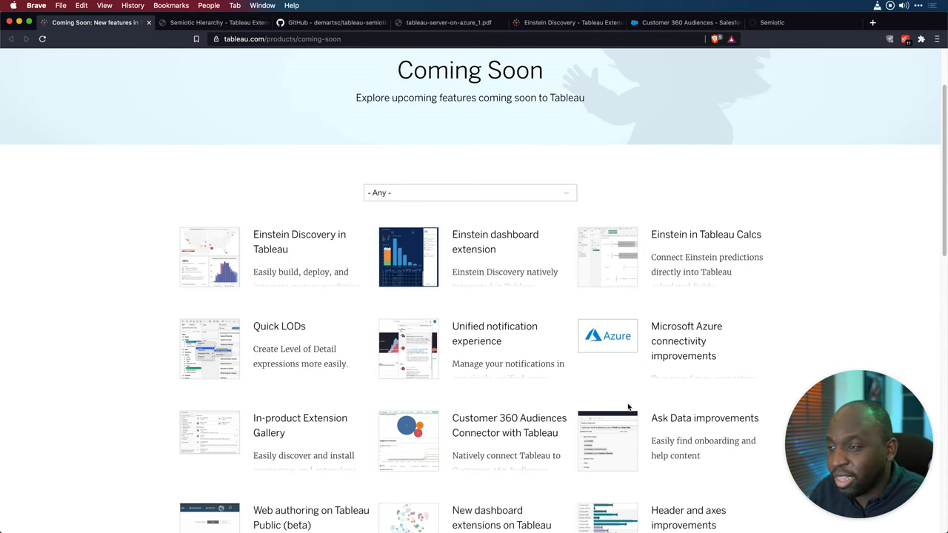
scroll("down", 3)
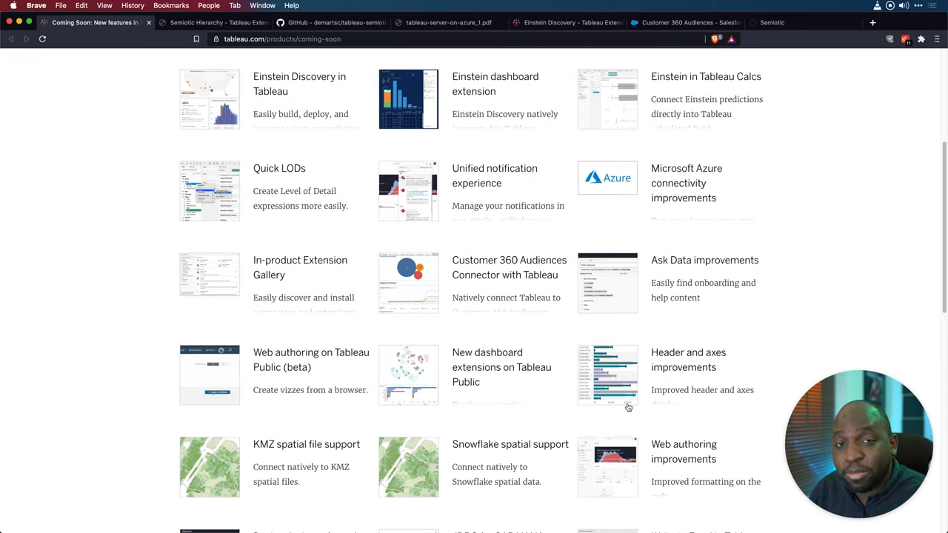